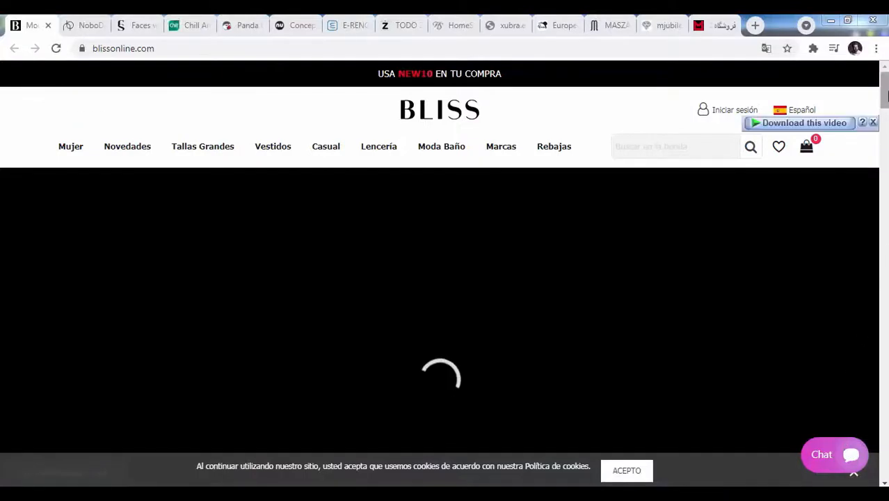
Open the Bliss Tallas Grandes Tops listing and browse the plus-size tops
scroll(down, 3)
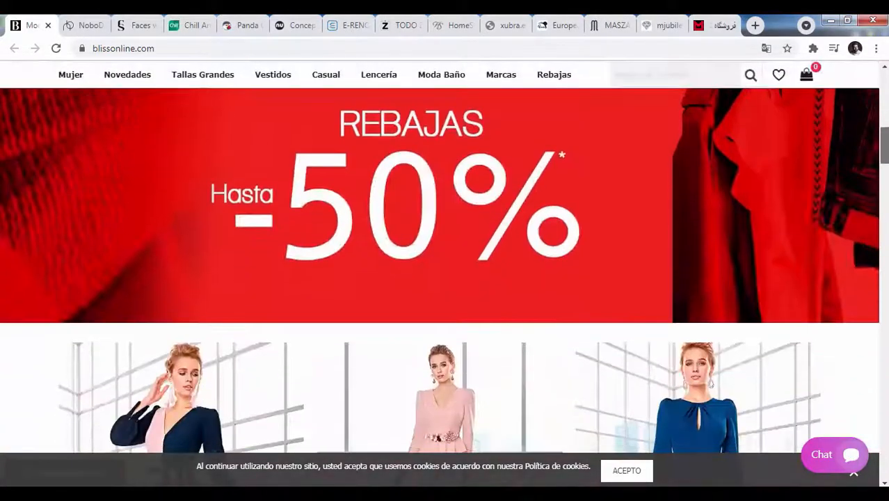
scroll(down, 3)
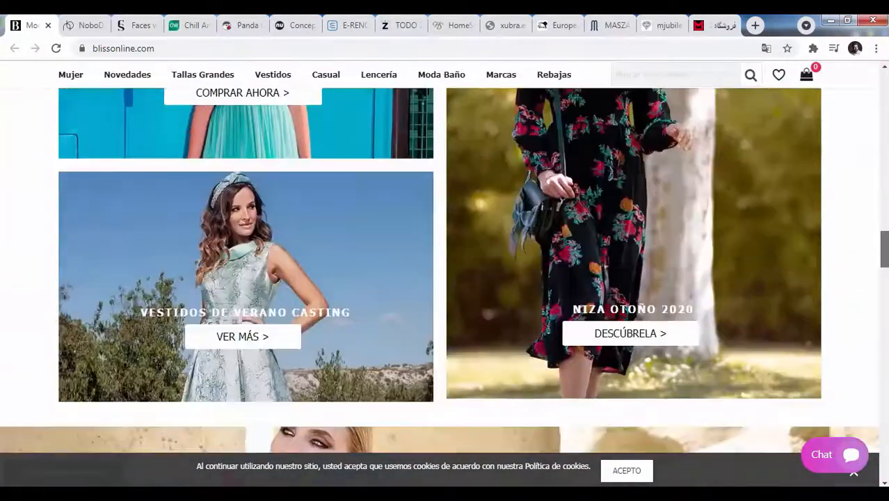
scroll(down, 3)
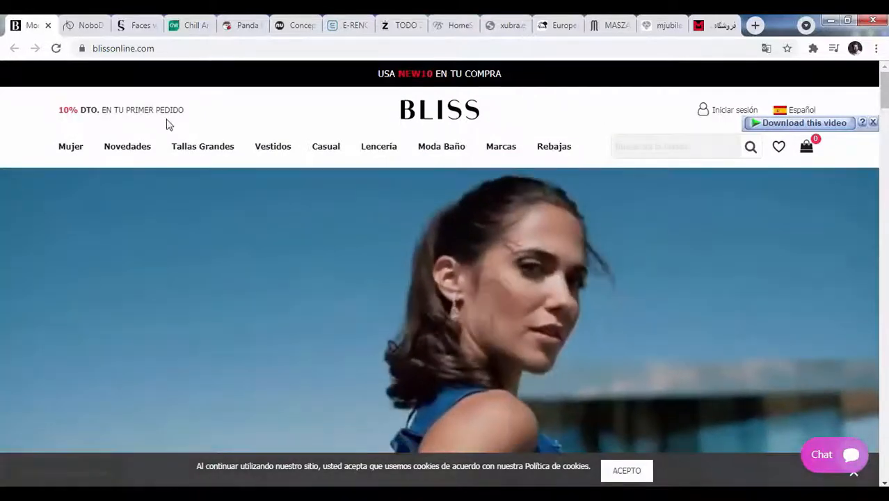
mouse_move(202, 147)
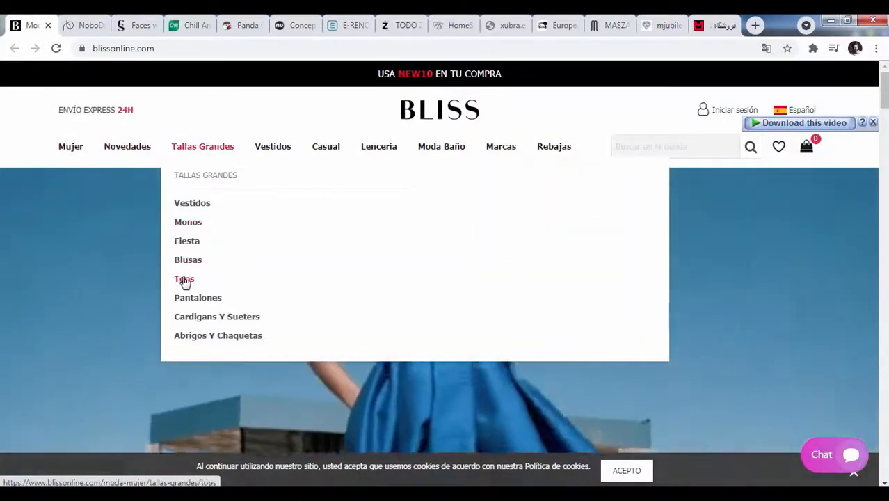
click(184, 279)
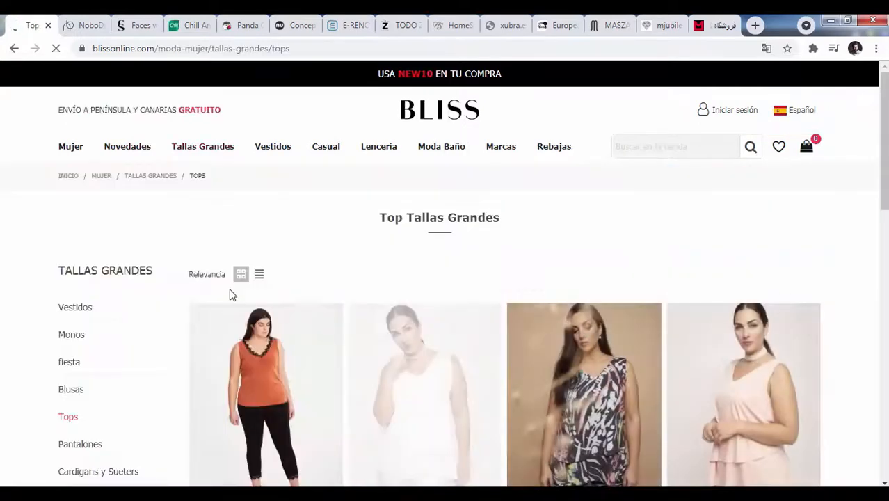
scroll(down, 3)
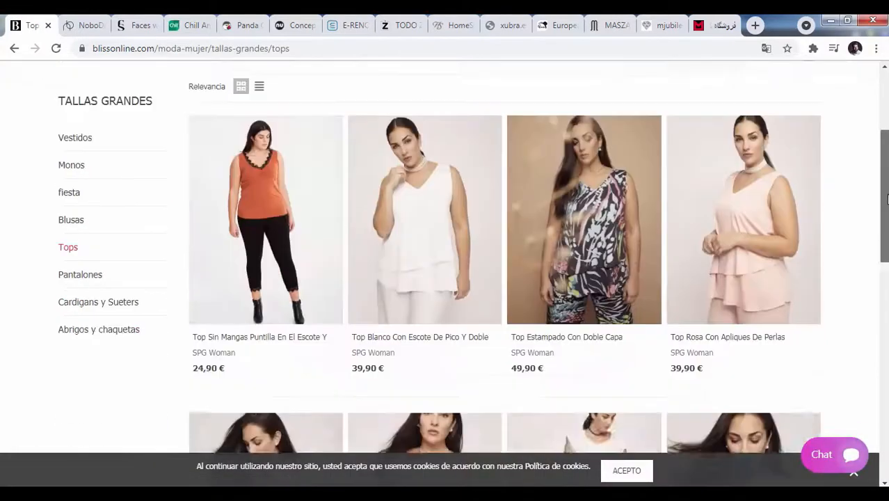
scroll(down, 3)
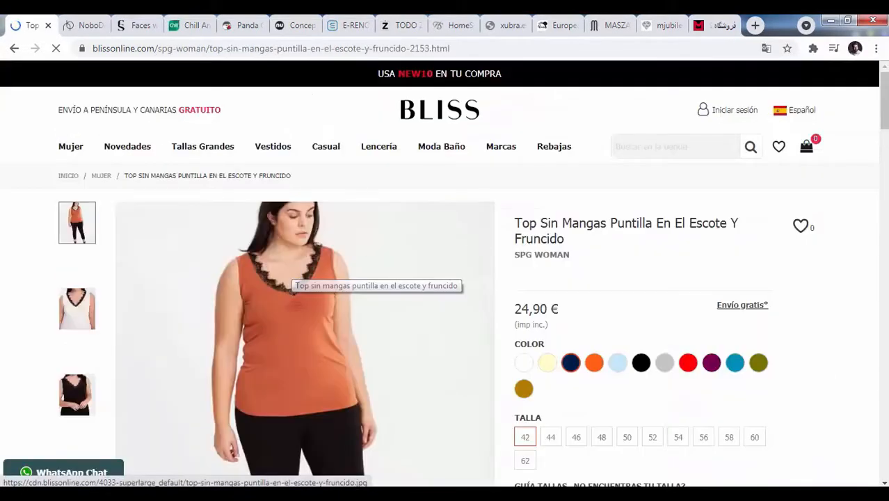
Add the orange lace top in size 48 to the basket and view it (24,90 €)
scroll(down, 3)
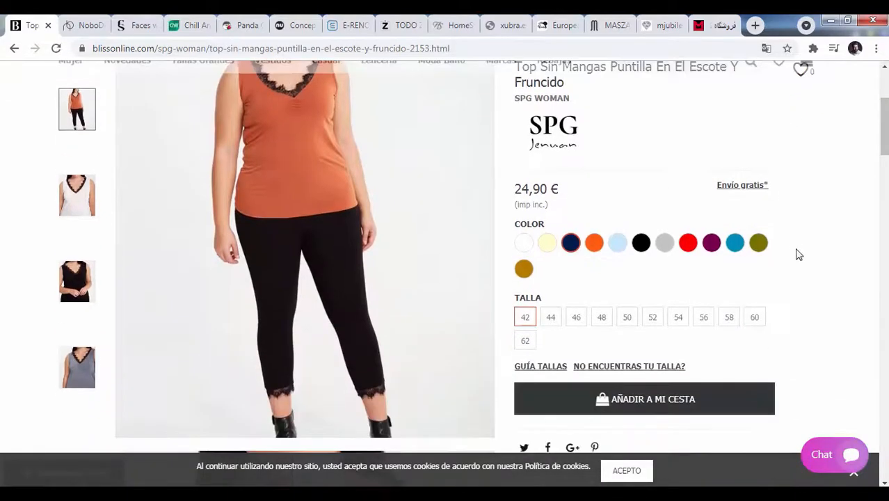
scroll(down, 3)
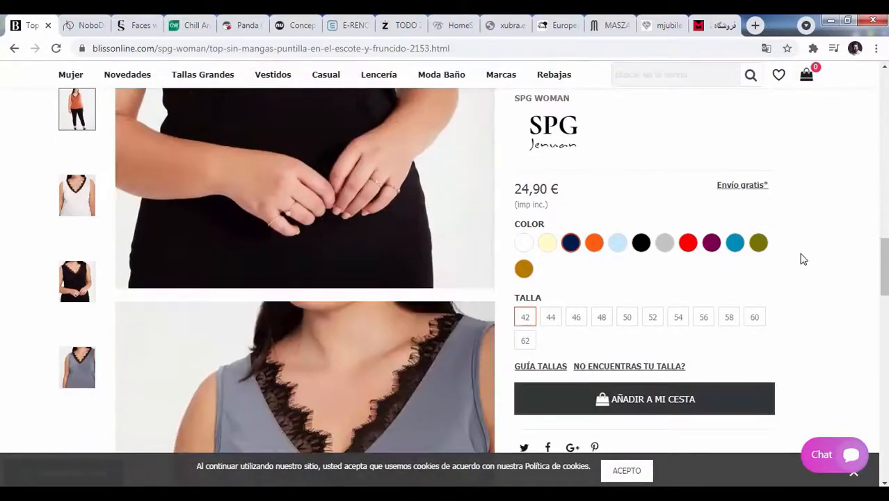
scroll(down, 3)
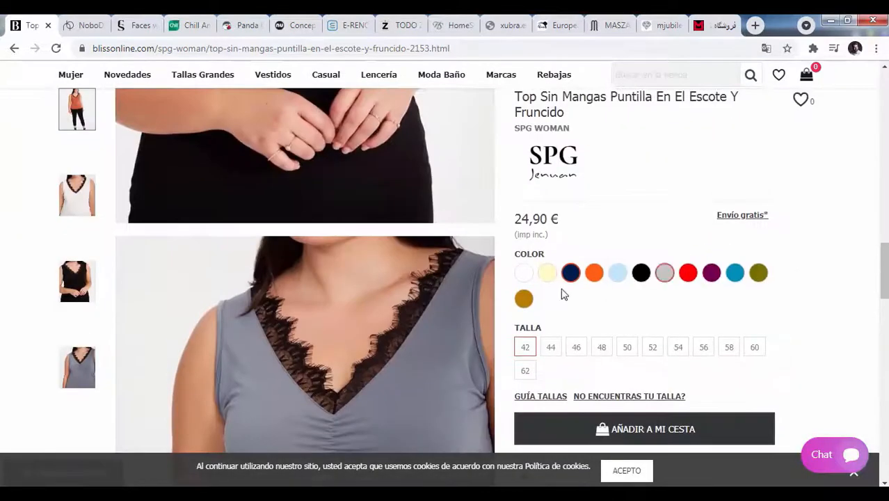
click(547, 272)
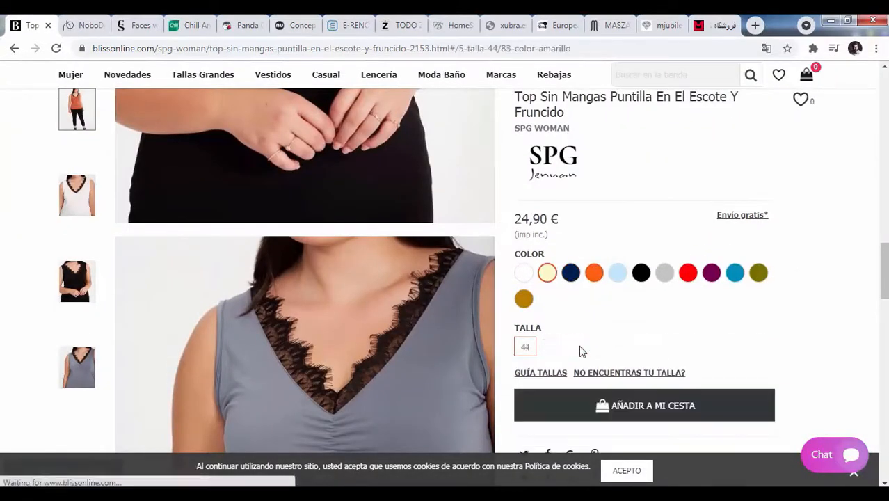
click(594, 272)
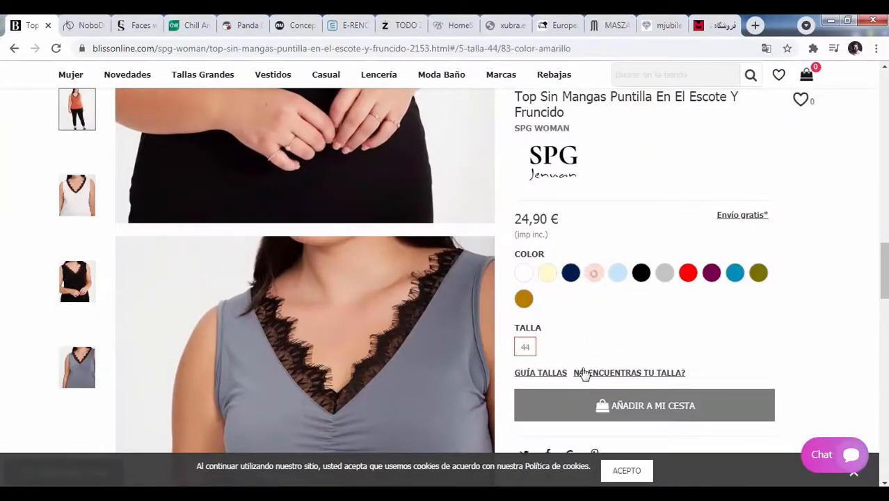
click(594, 272)
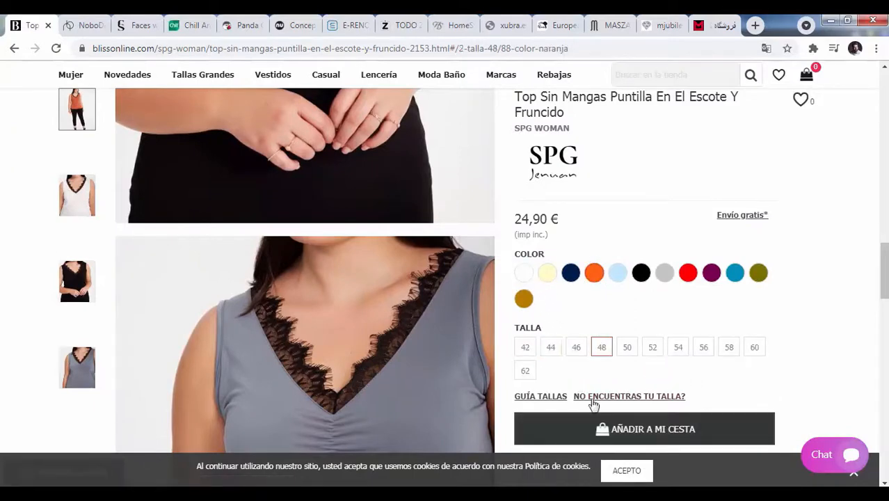
click(644, 429)
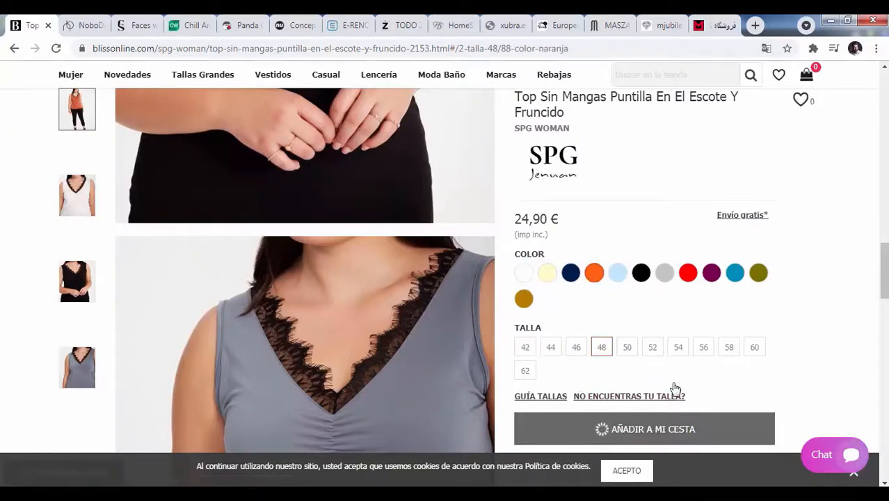
click(644, 428)
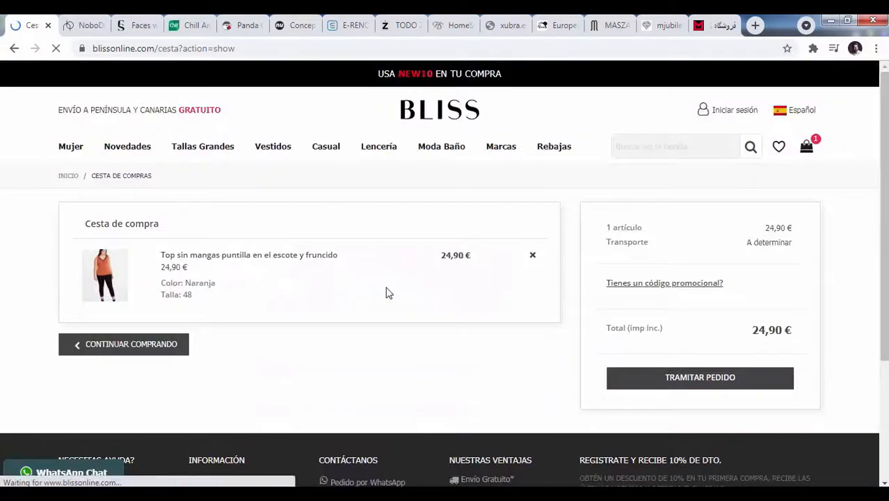
Browse the Nobo Design and Faces With Stories store tabs
click(83, 25)
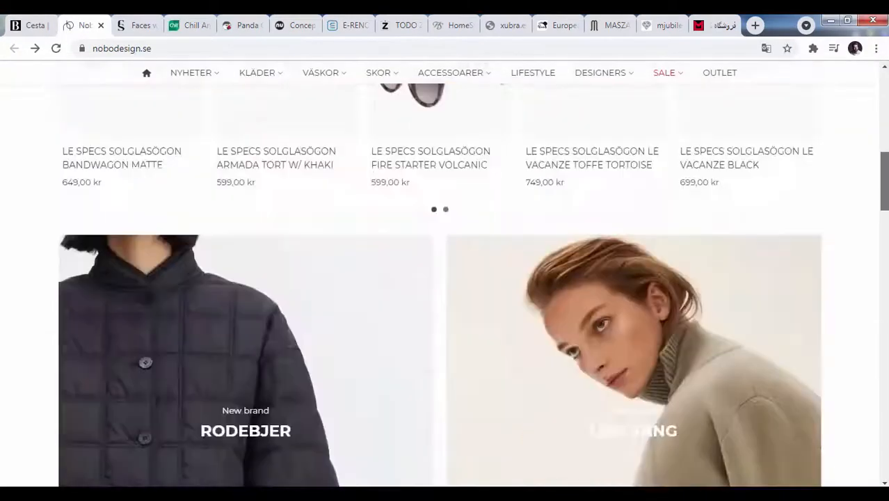
scroll(down, 3)
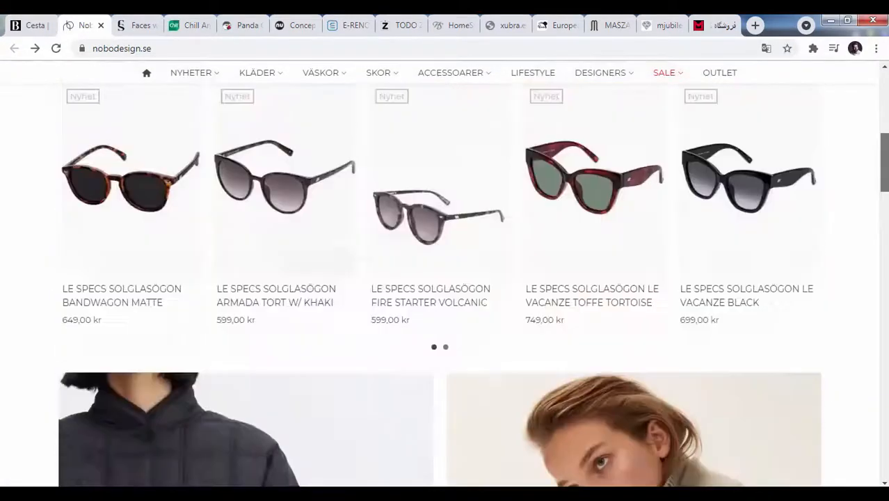
scroll(down, 3)
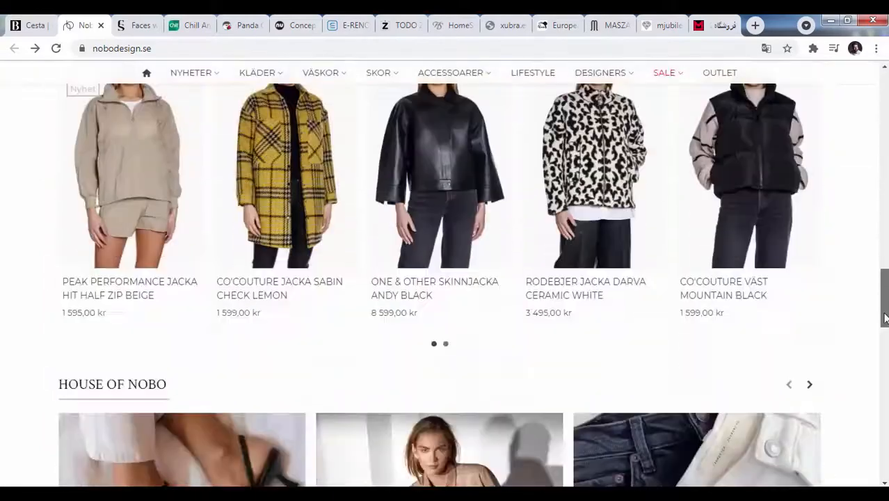
scroll(down, 3)
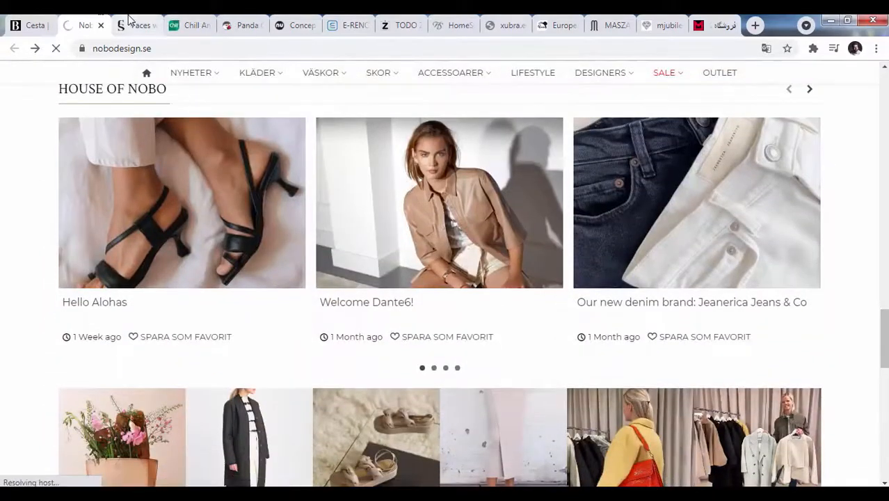
click(137, 25)
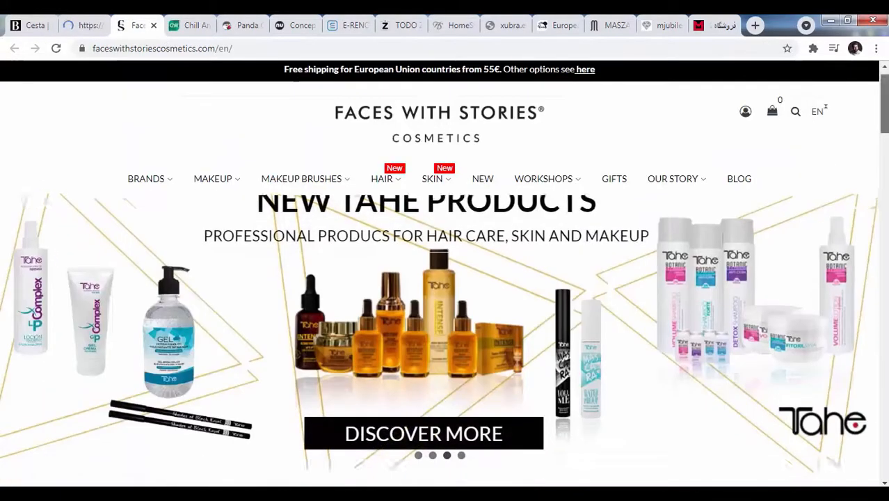
scroll(down, 3)
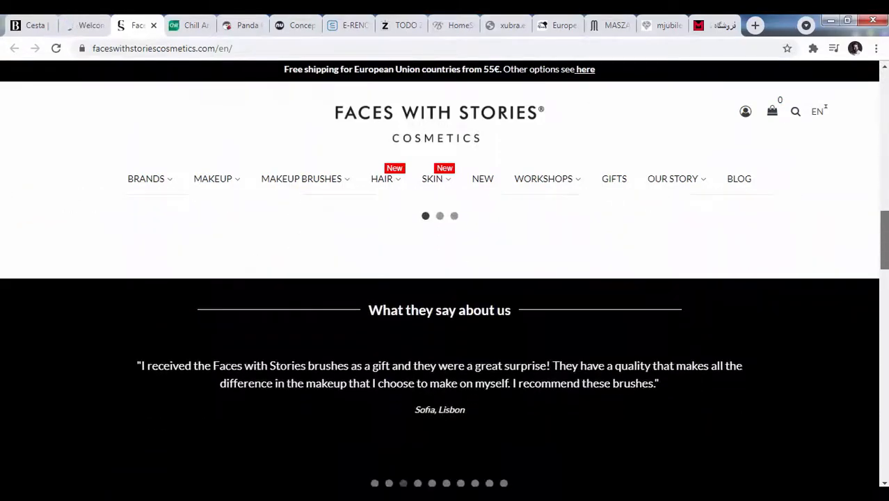
Browse the Chill Innovation store, then the Panda-Q black panda baseball cap page
click(187, 25)
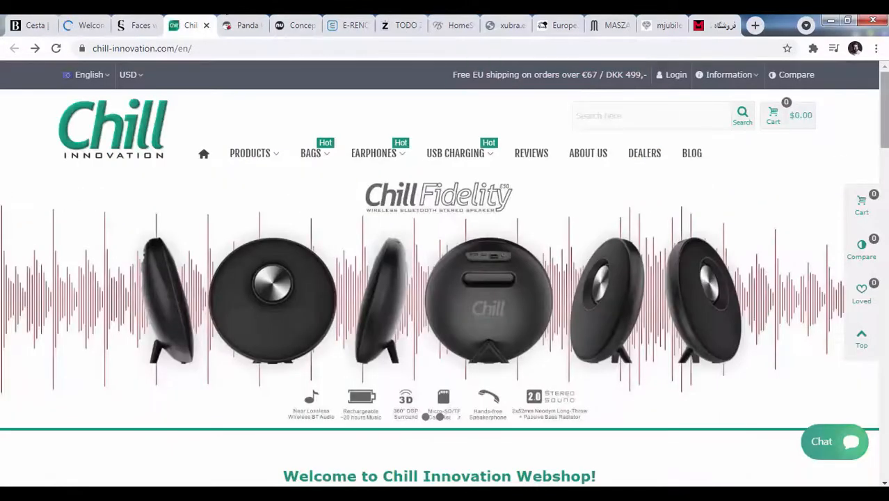
scroll(down, 3)
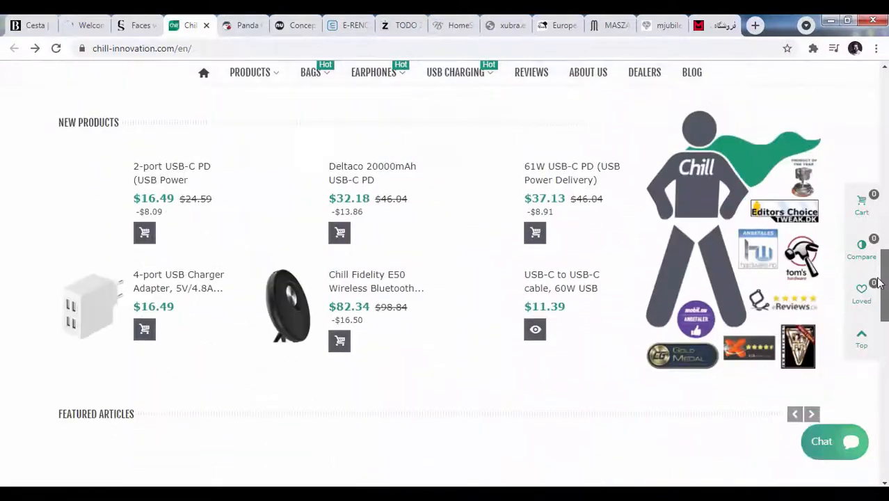
scroll(down, 3)
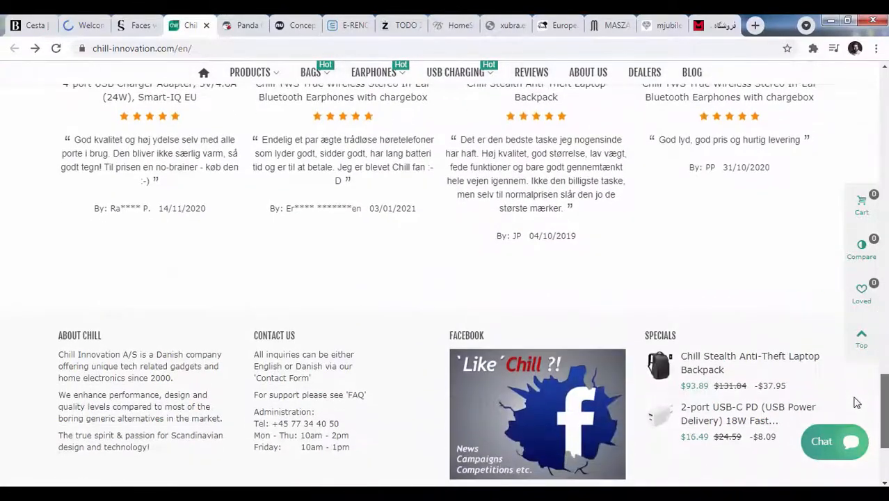
click(242, 25)
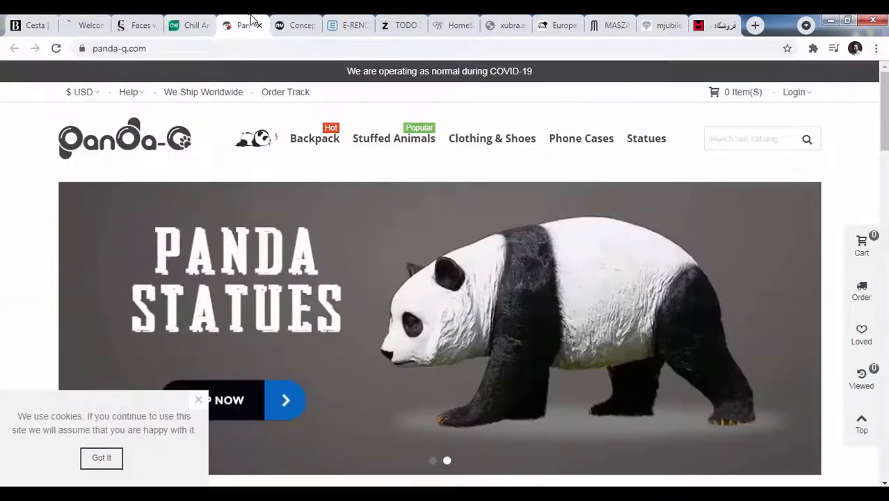
scroll(down, 3)
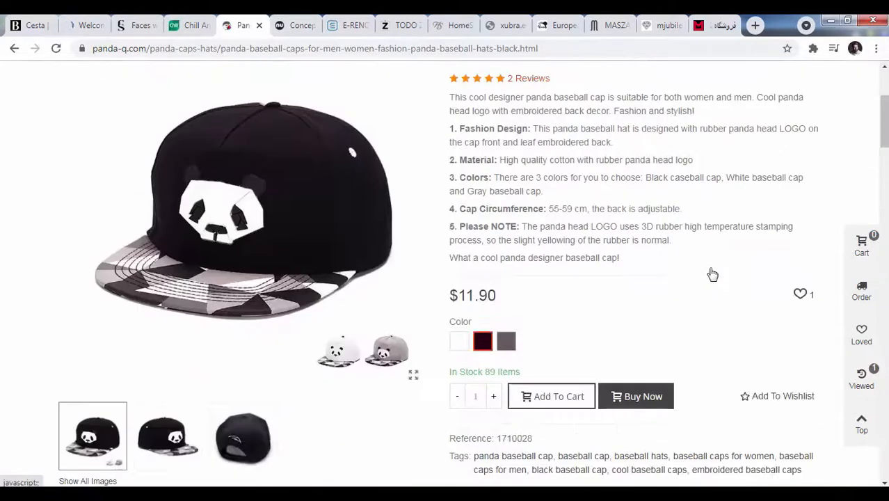
scroll(down, 3)
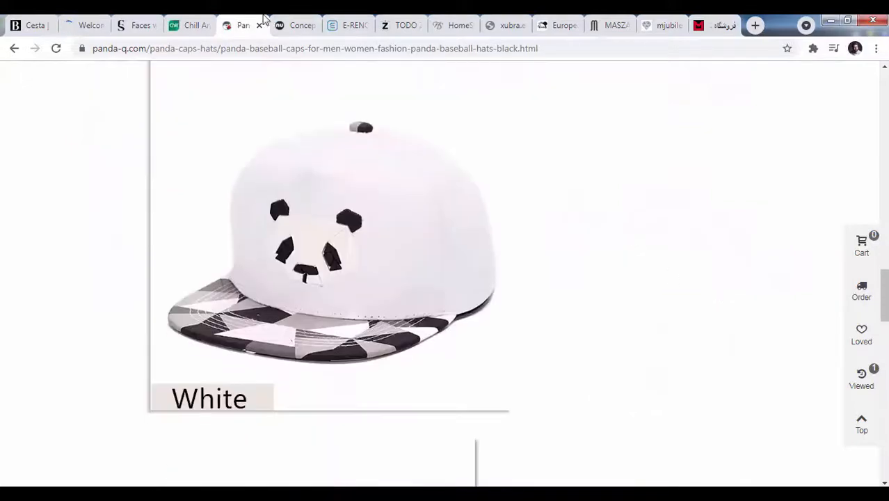
Browse the MyNuDesigner store after dismissing its newsletter popup
click(296, 25)
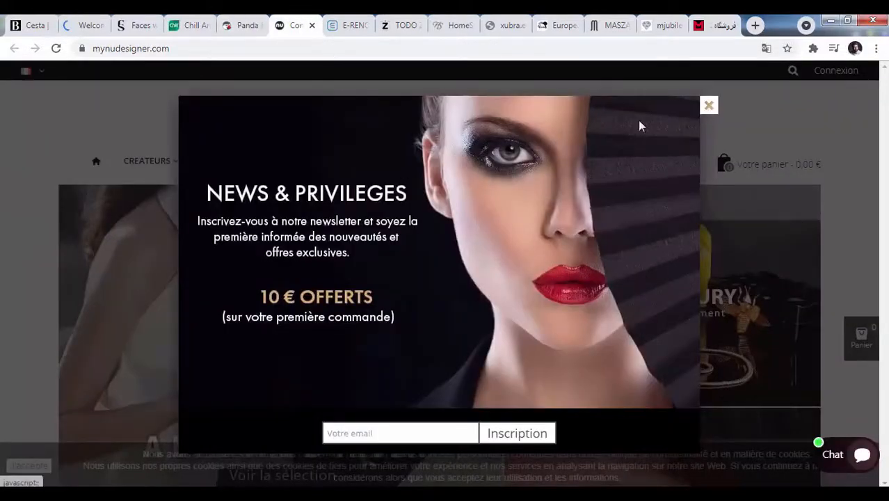
click(708, 105)
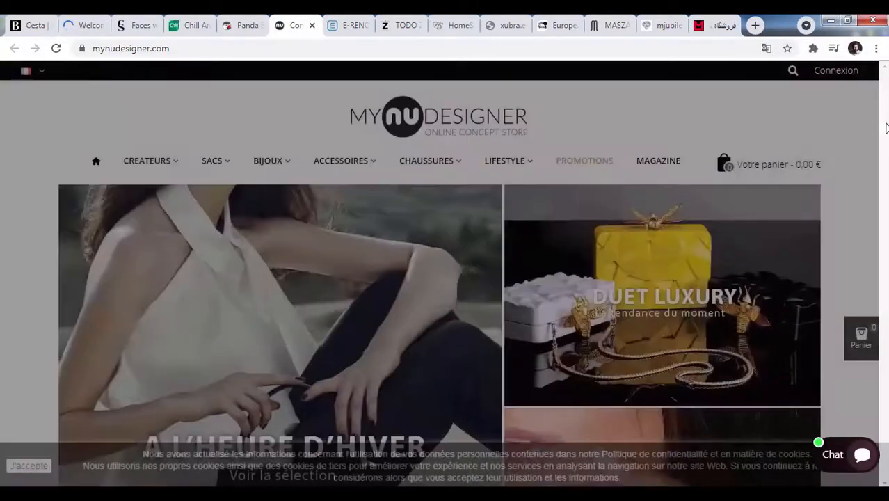
scroll(down, 3)
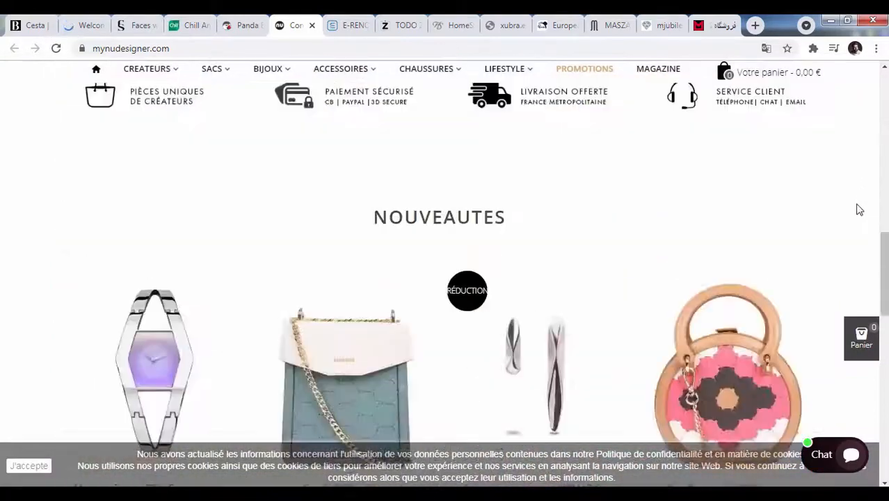
scroll(down, 3)
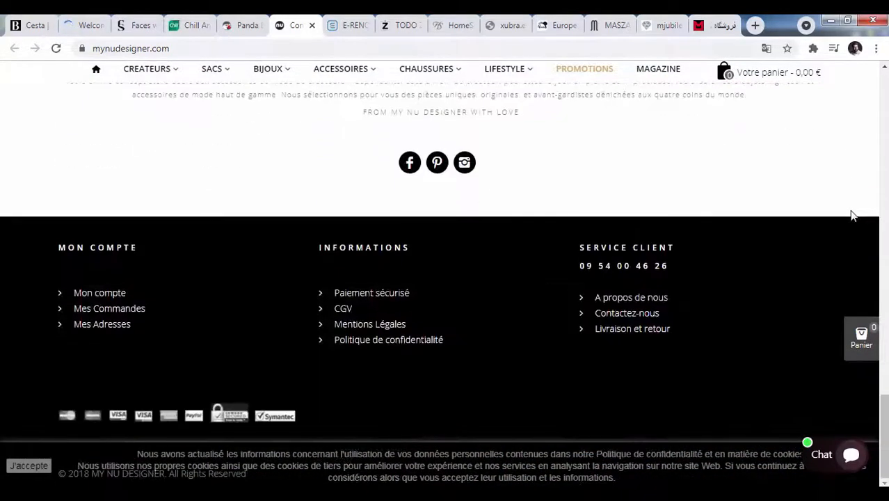
Browse the E-Renovation and Todo Zapato example stores
click(348, 25)
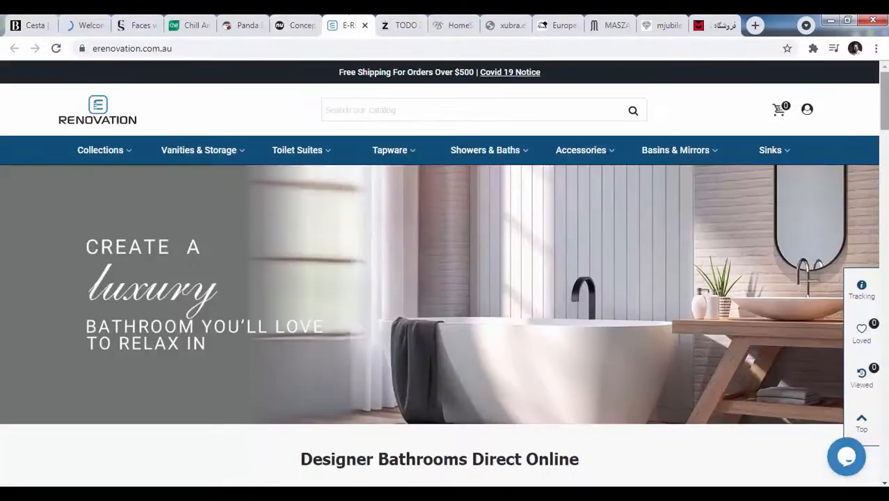
scroll(down, 3)
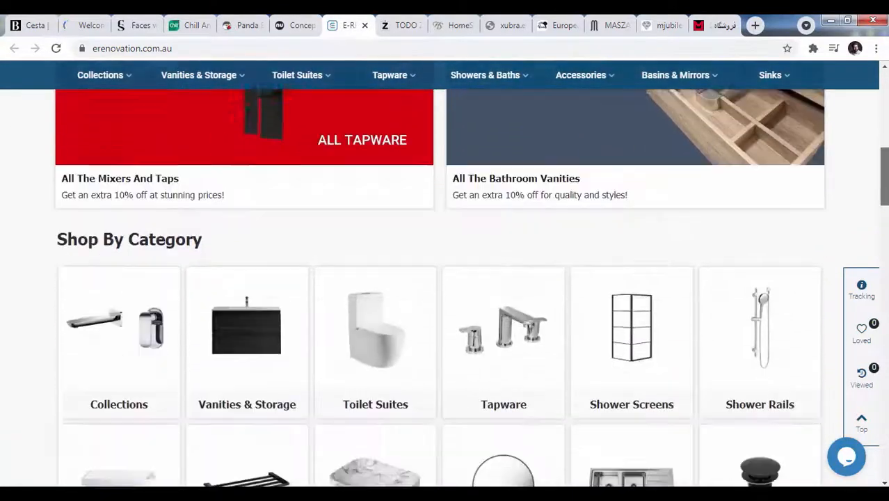
scroll(down, 3)
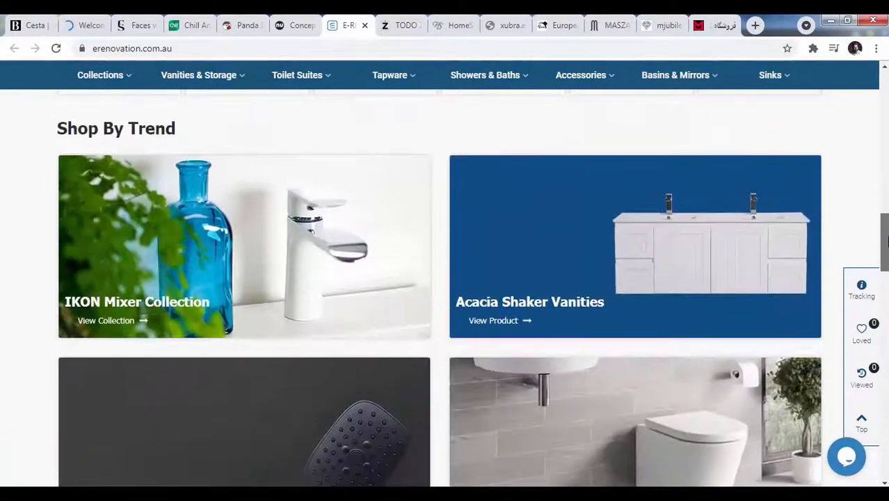
scroll(down, 3)
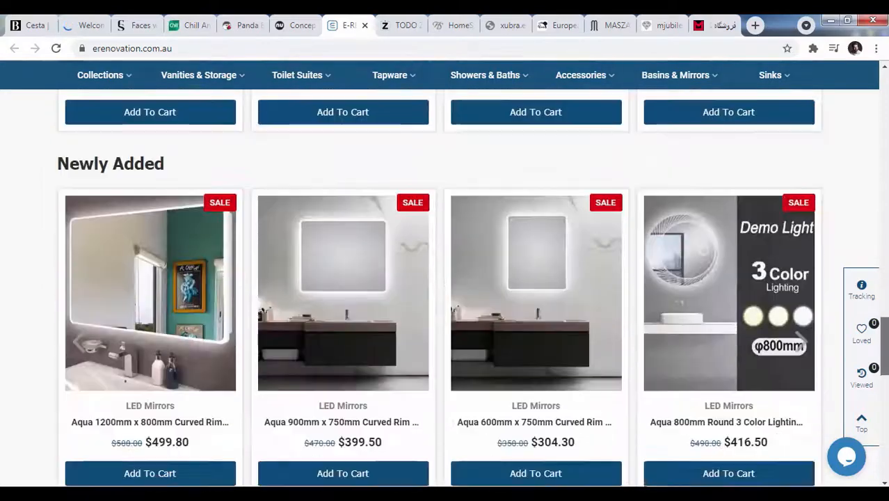
click(400, 25)
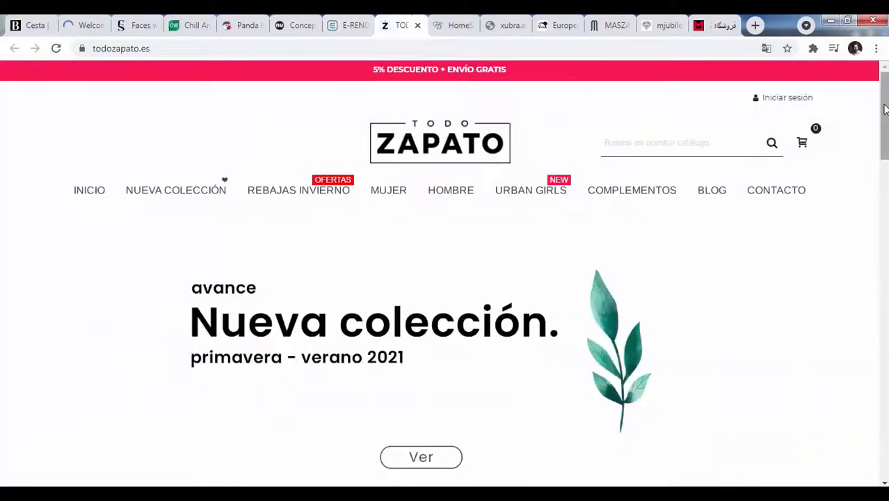
scroll(down, 3)
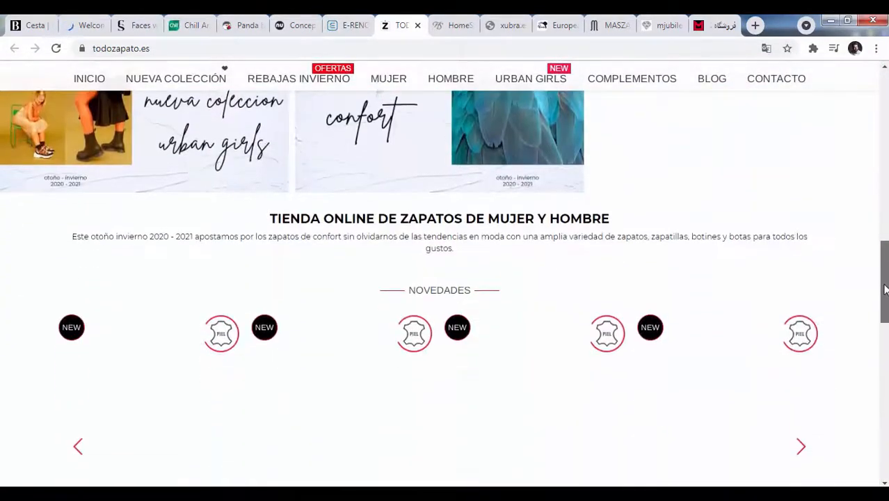
Browse the HomeStyle and Aqalogy example stores
click(452, 25)
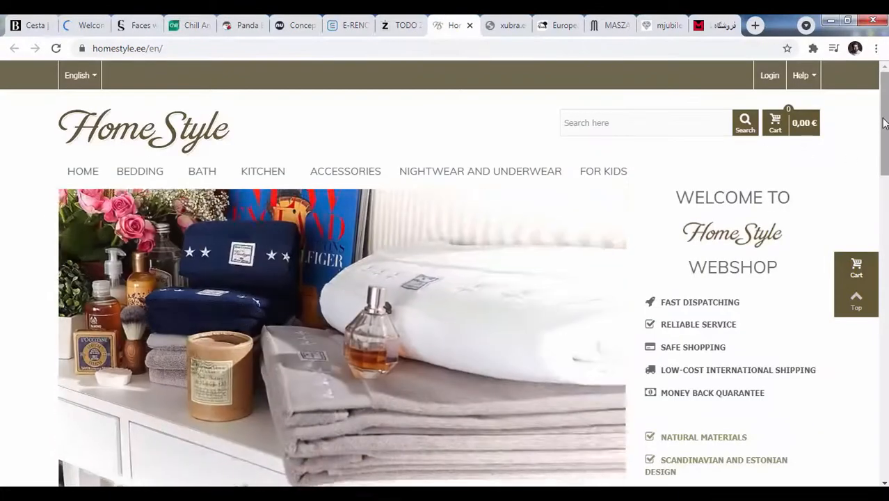
scroll(down, 3)
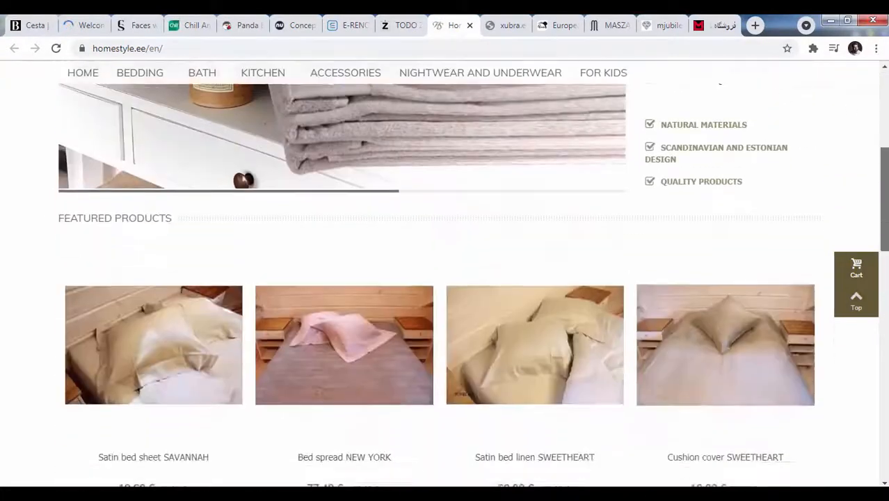
scroll(down, 3)
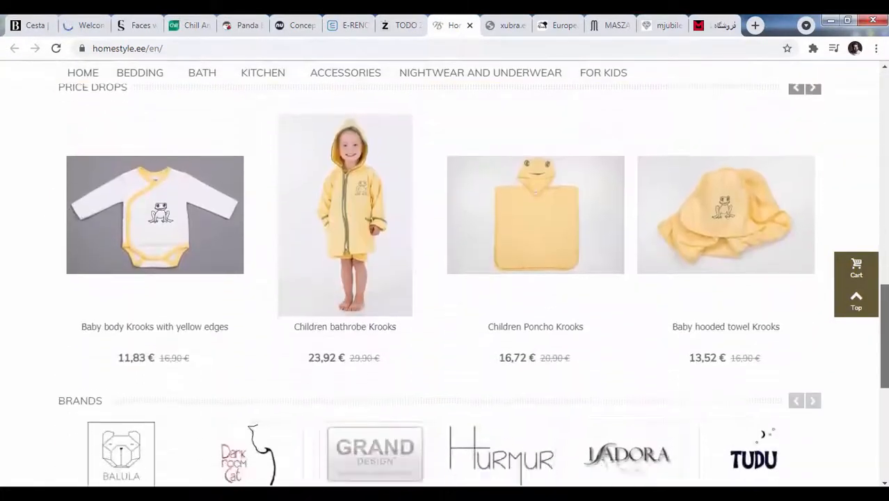
click(546, 25)
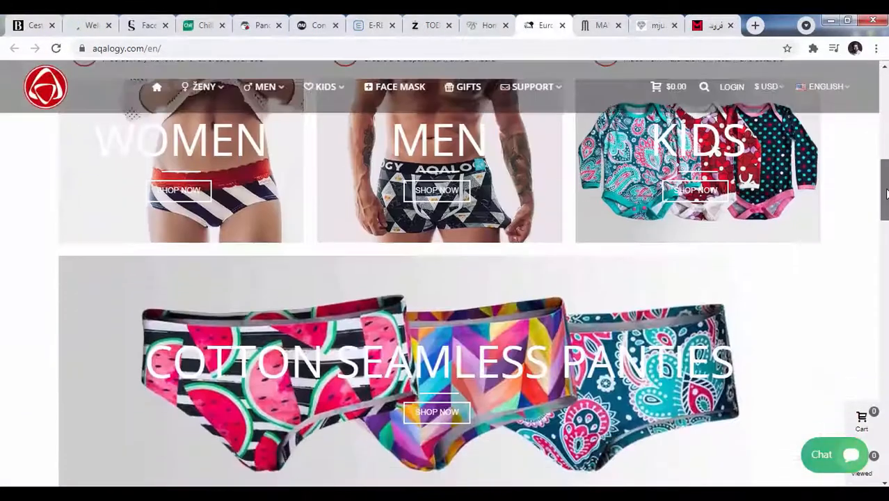
scroll(down, 3)
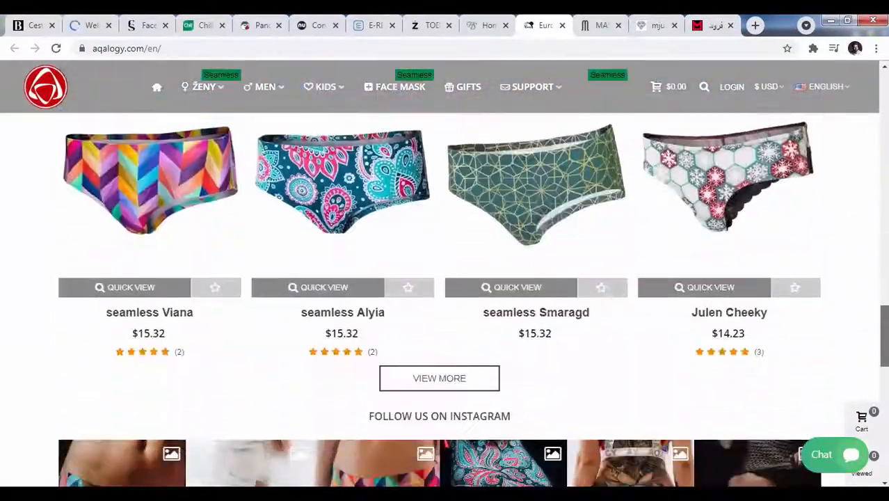
scroll(down, 3)
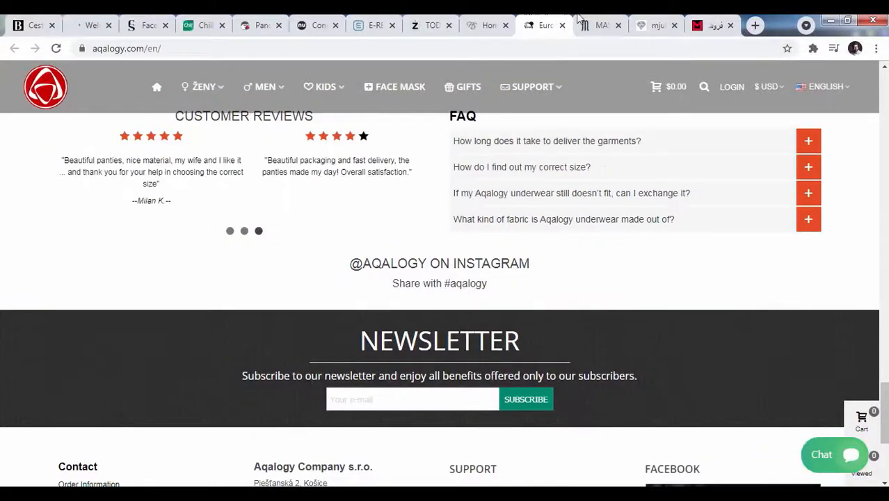
View the Emporio Armani boxer set product on the Maszapatillas store
click(598, 25)
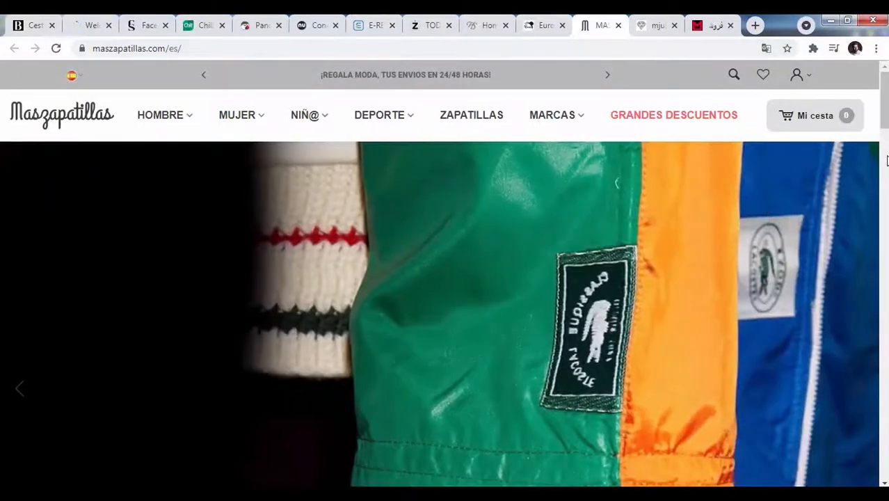
scroll(down, 3)
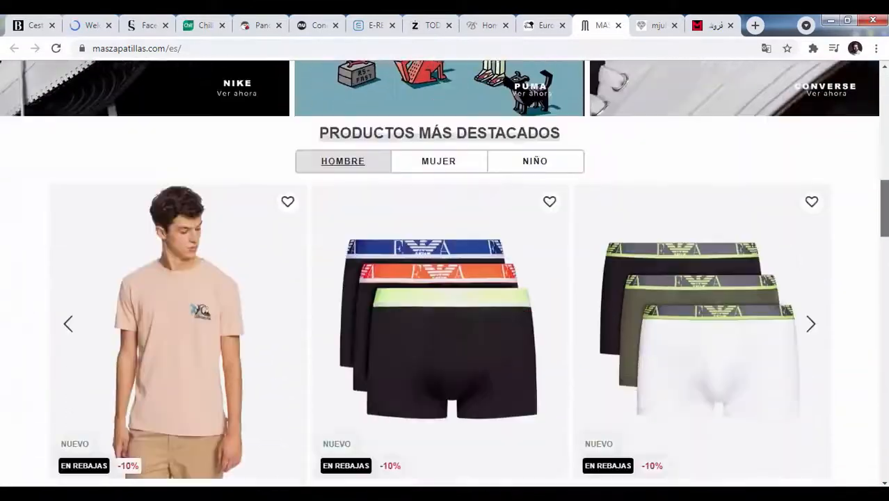
scroll(down, 3)
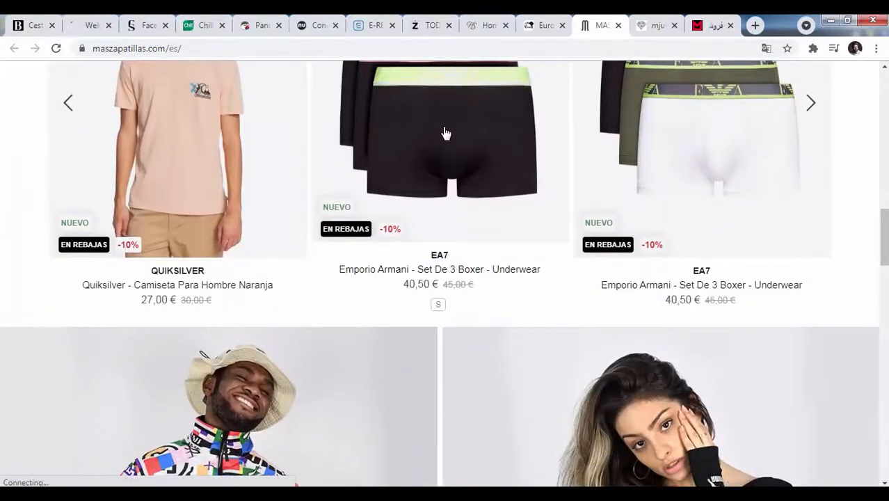
click(439, 132)
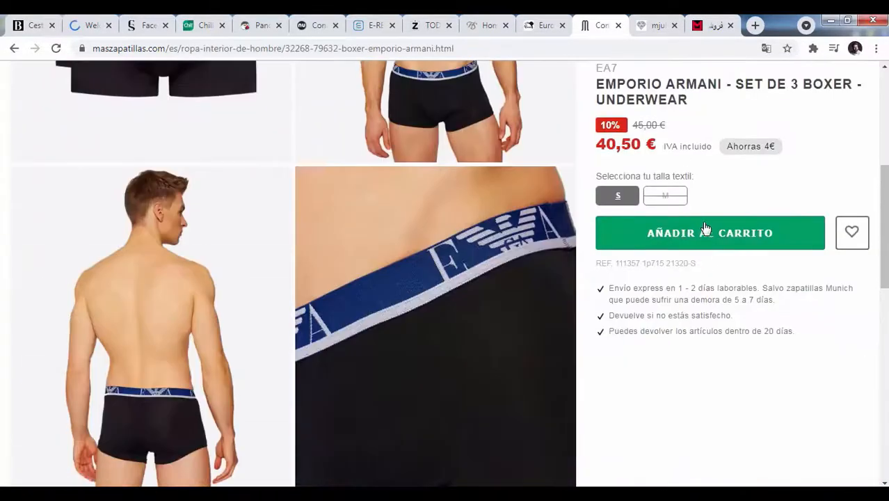
scroll(down, 3)
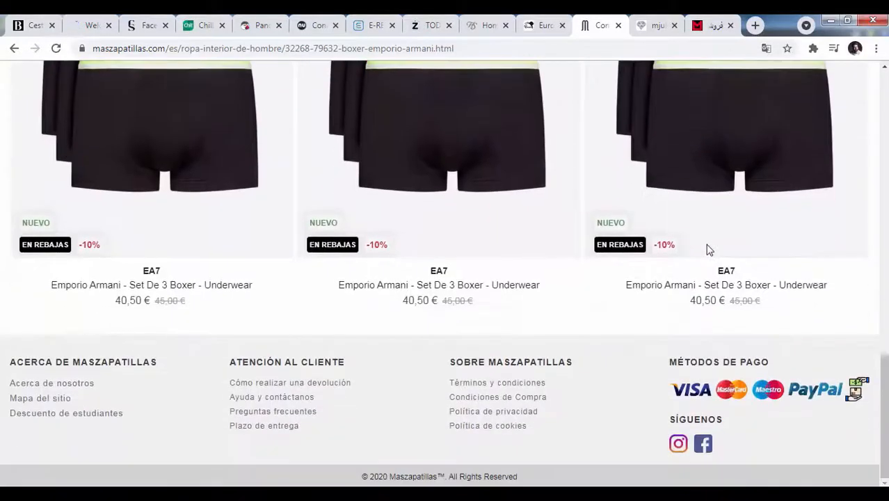
Browse the Mjubiler jewellery store, then load more products on matstore.ir
click(656, 26)
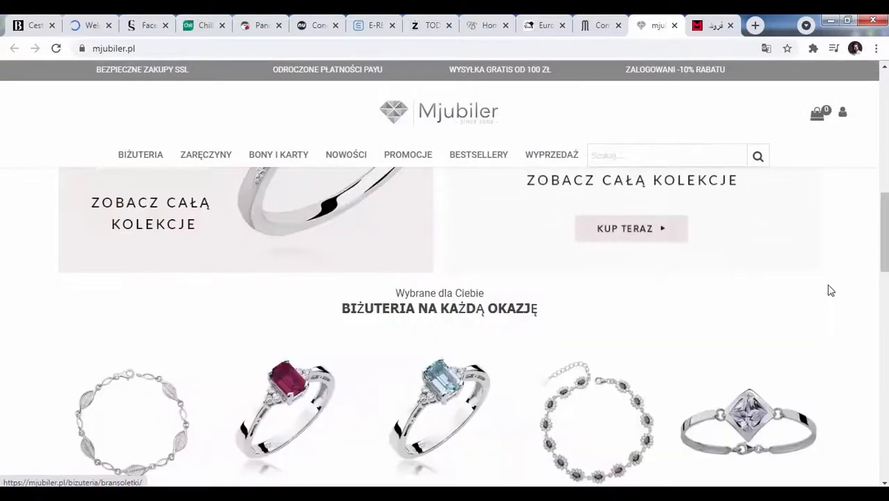
scroll(down, 3)
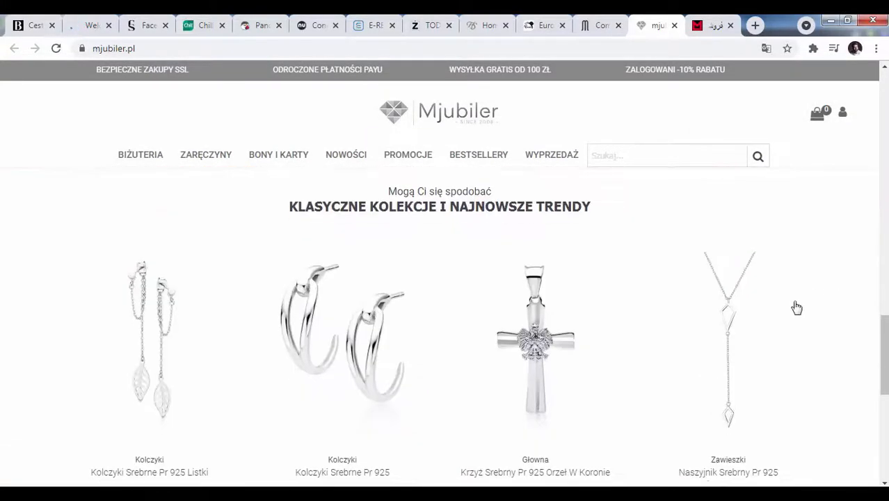
scroll(down, 3)
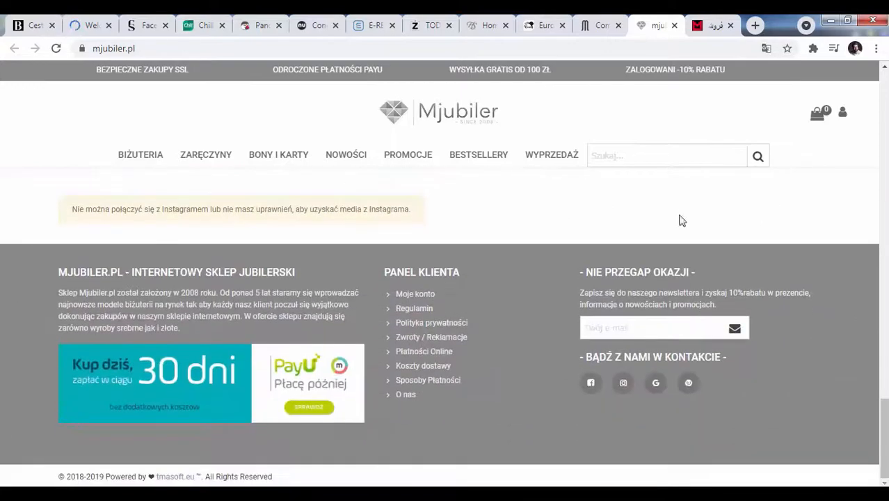
click(713, 25)
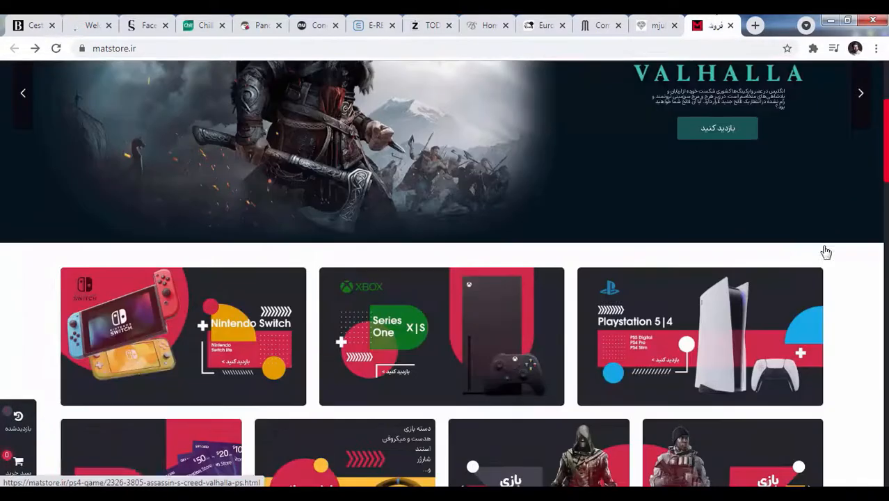
scroll(down, 3)
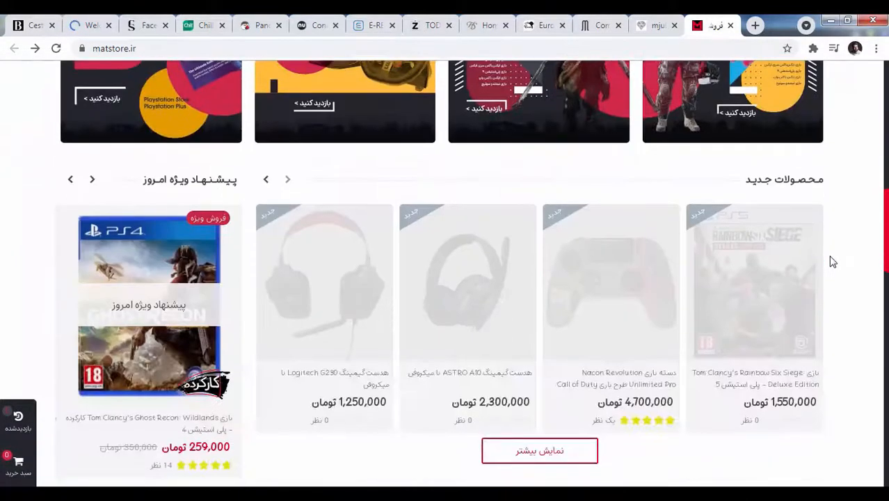
scroll(down, 3)
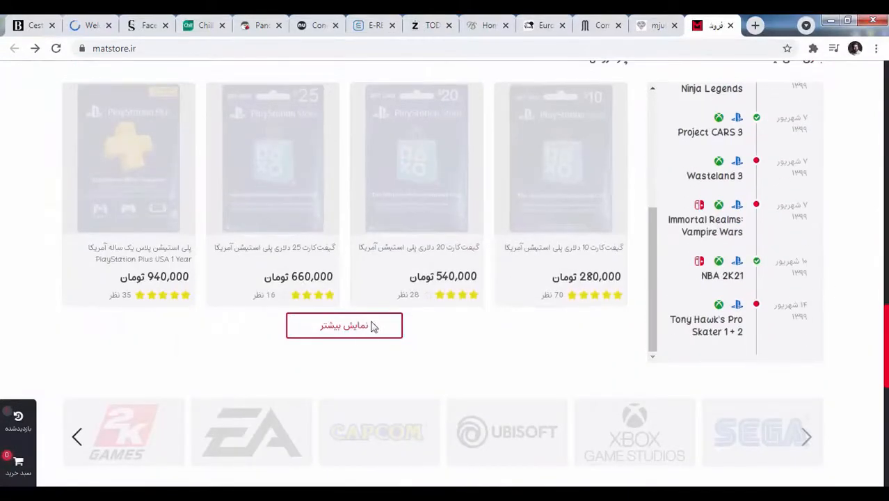
click(344, 326)
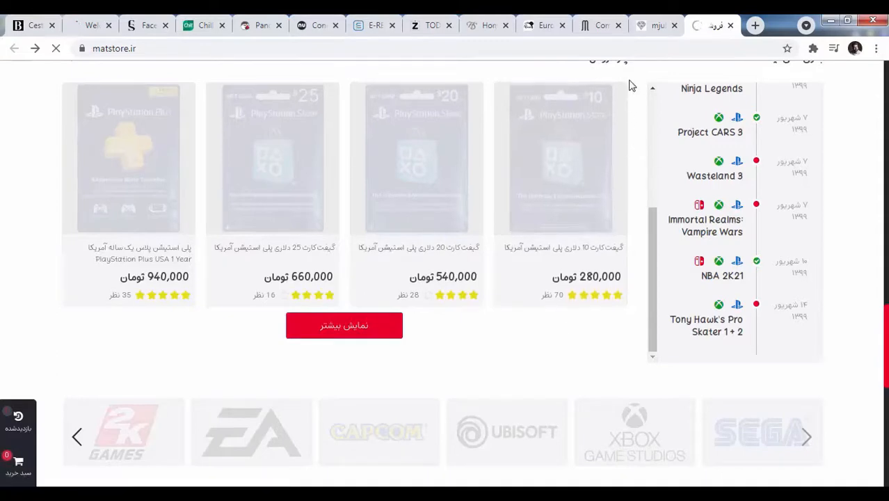
click(658, 26)
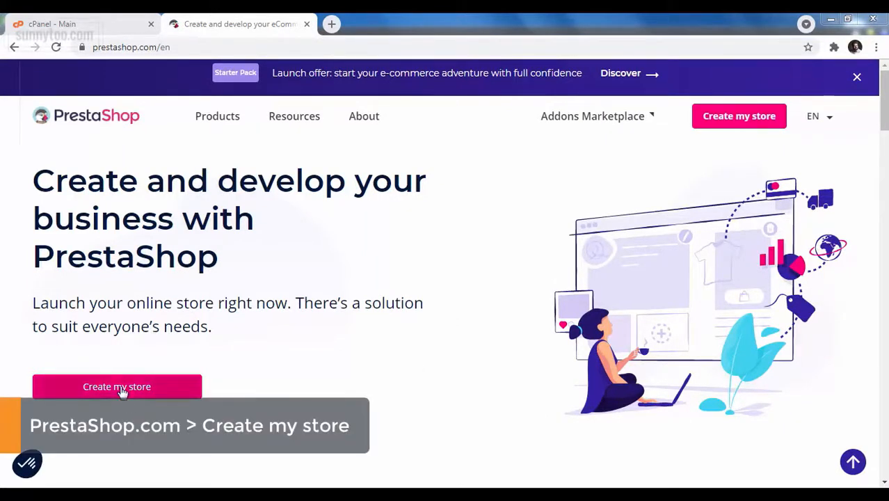
Open the PrestaShop download form and its All Versions release list
click(117, 386)
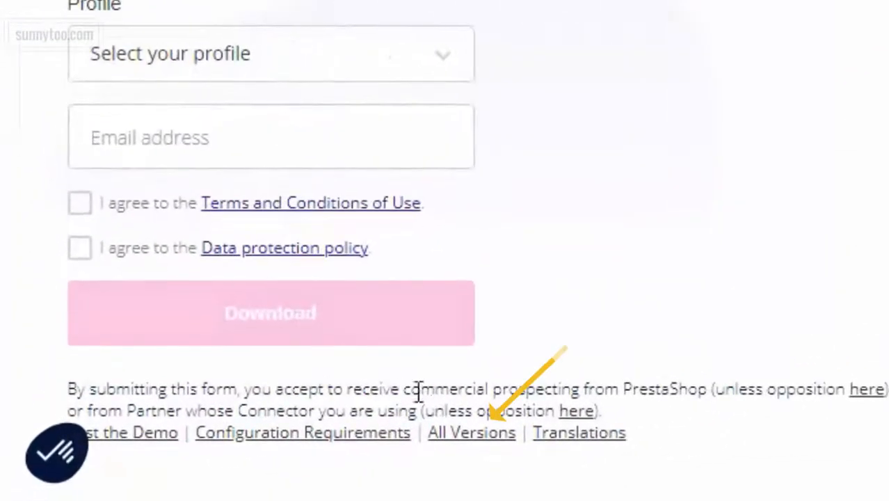
click(471, 432)
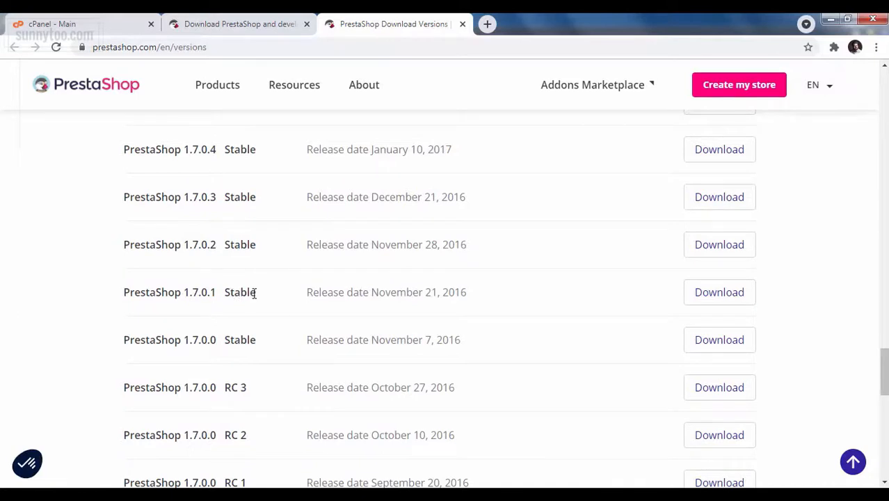
mouse_move(258, 299)
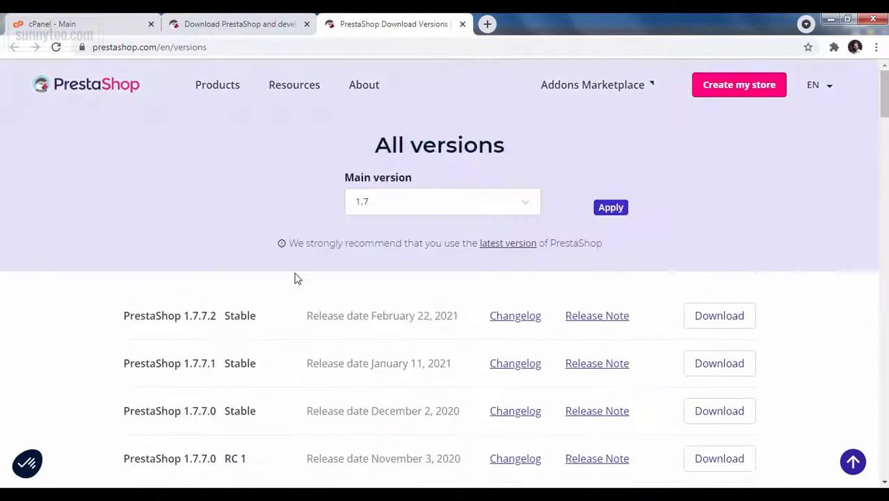
mouse_move(523, 332)
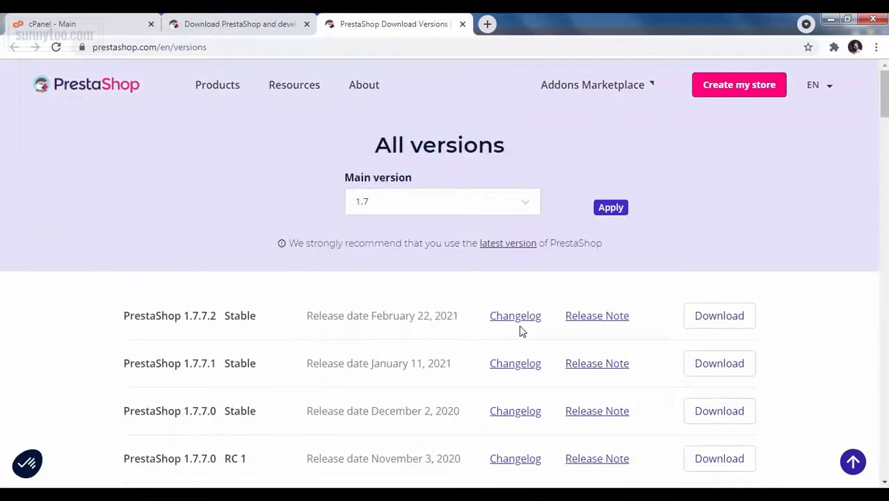
mouse_move(270, 331)
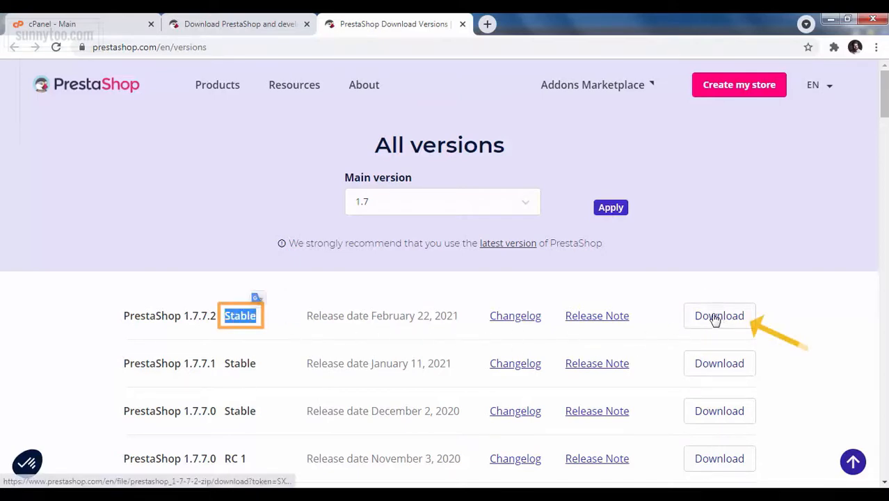
Download the PrestaShop 1.7.7.2 zip and extract it on the desktop
click(718, 315)
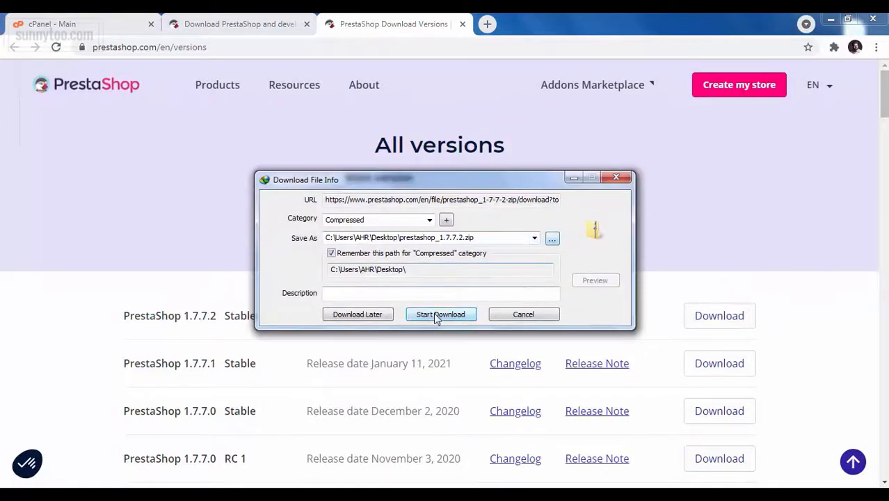
click(440, 314)
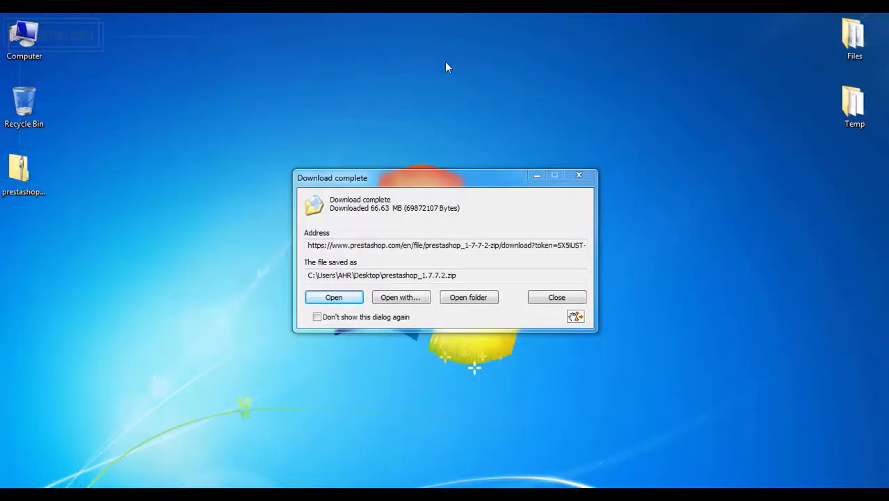
click(556, 297)
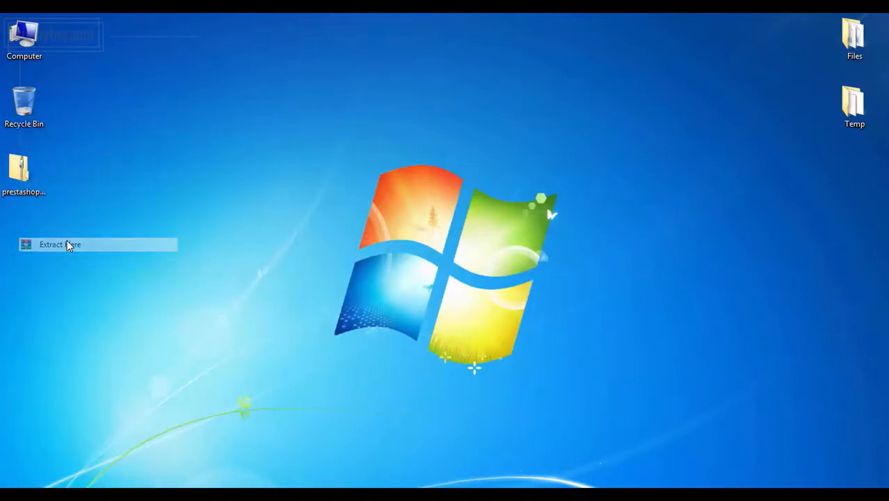
click(60, 244)
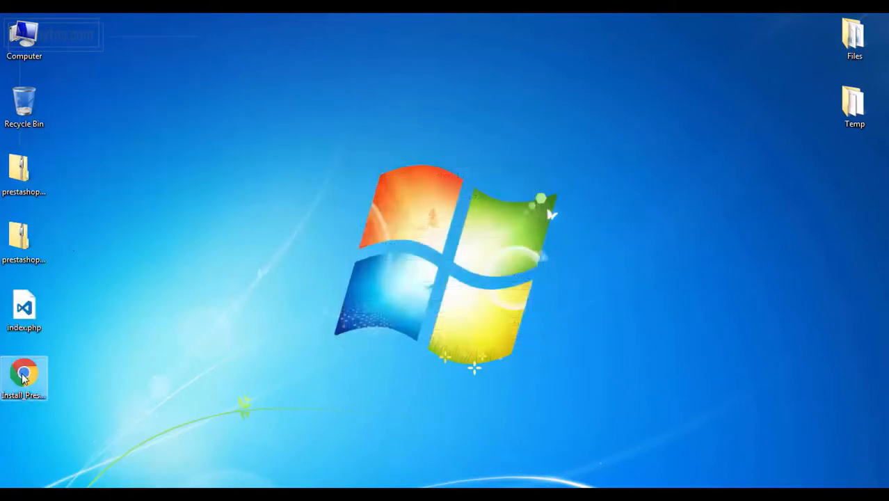
click(24, 372)
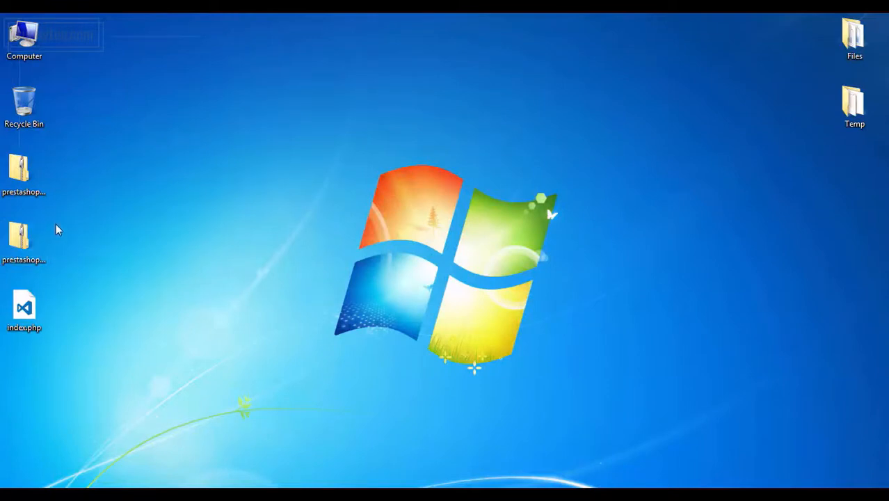
click(24, 239)
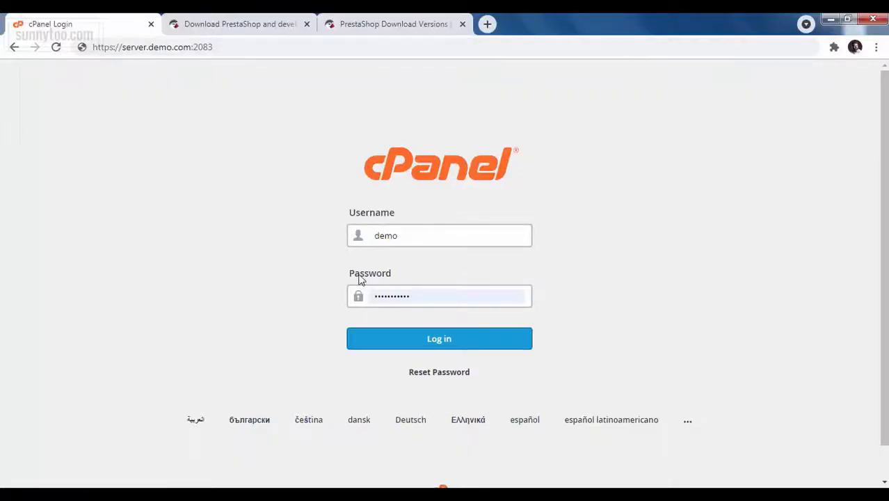
mouse_move(314, 288)
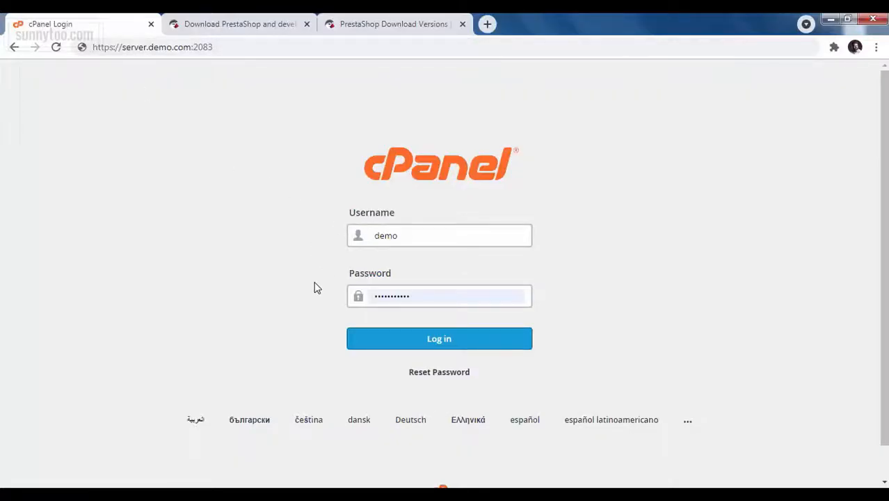
Log in to the cPanel hosting account
click(439, 338)
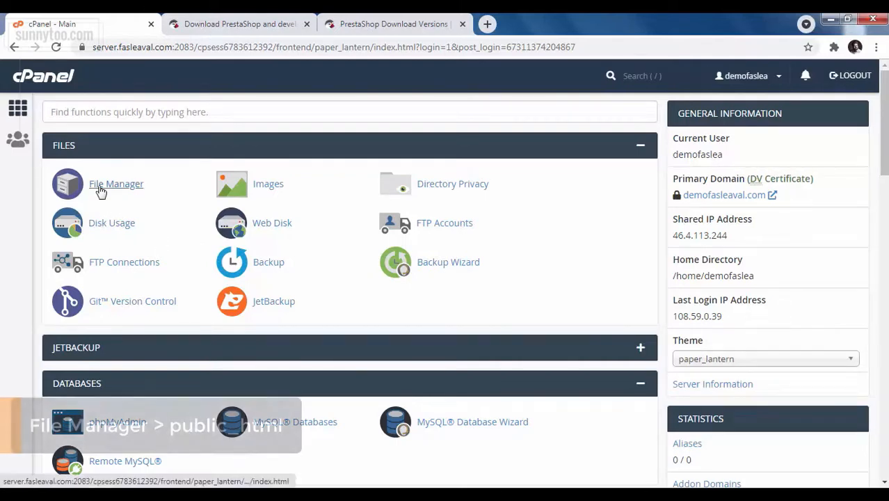
Open cPanel File Manager on the empty public_html folder
click(116, 183)
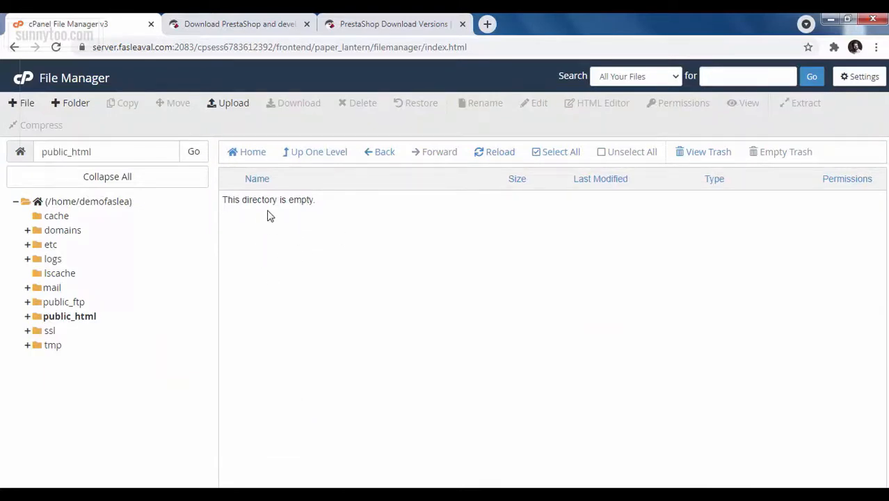
mouse_move(404, 121)
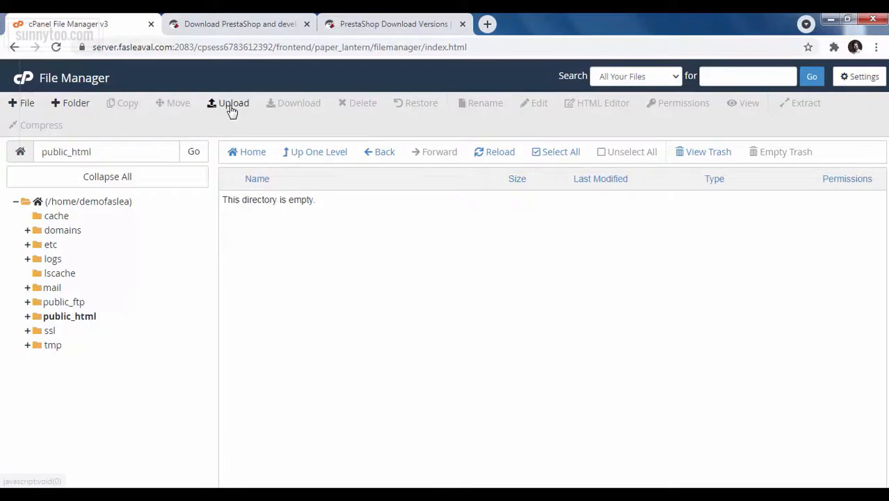
Upload prestashop.zip and index.php from the desktop into public_html
click(232, 103)
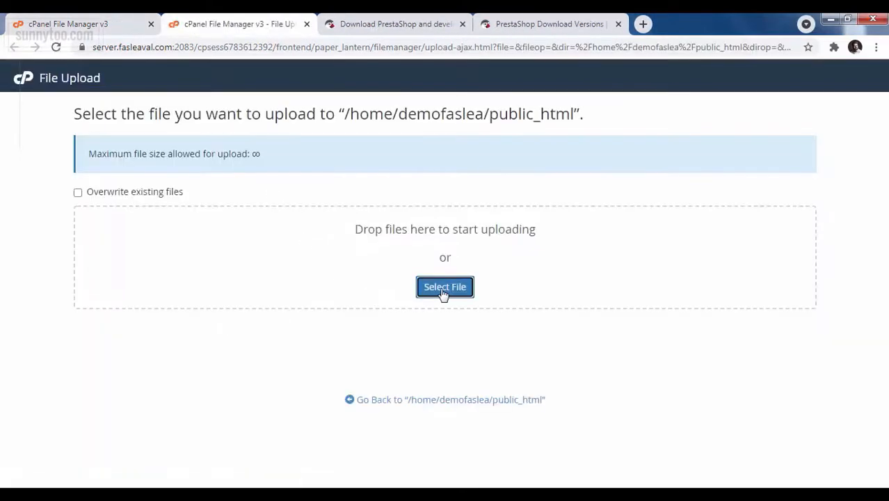
click(444, 287)
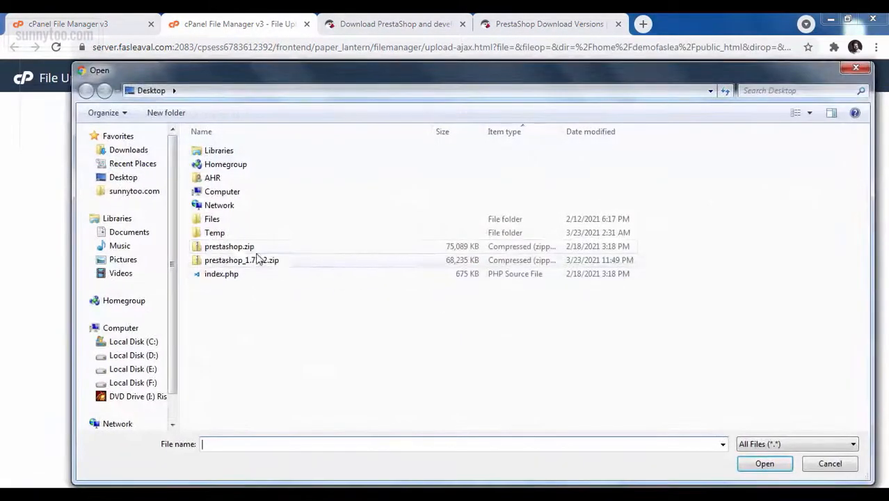
click(229, 246)
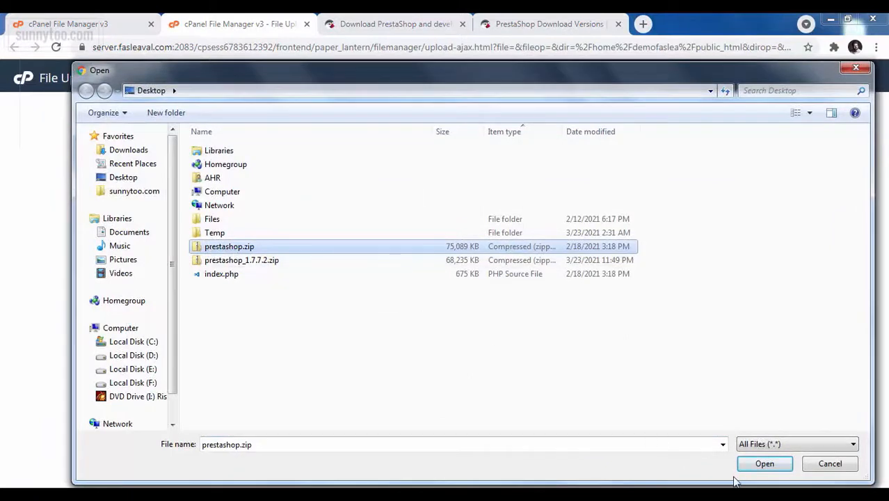
click(764, 463)
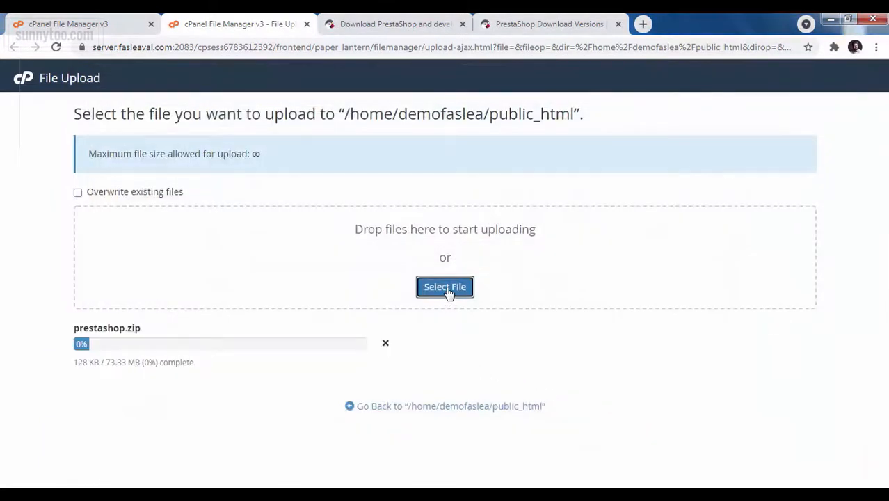
click(444, 287)
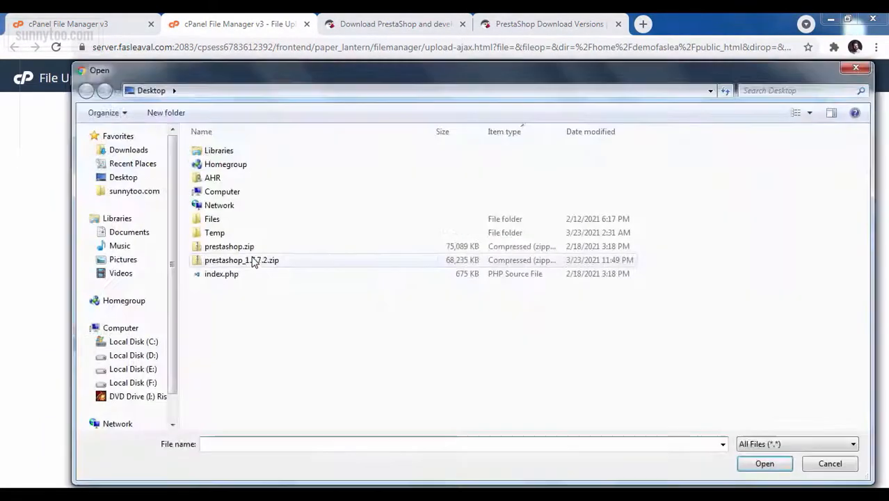
click(221, 273)
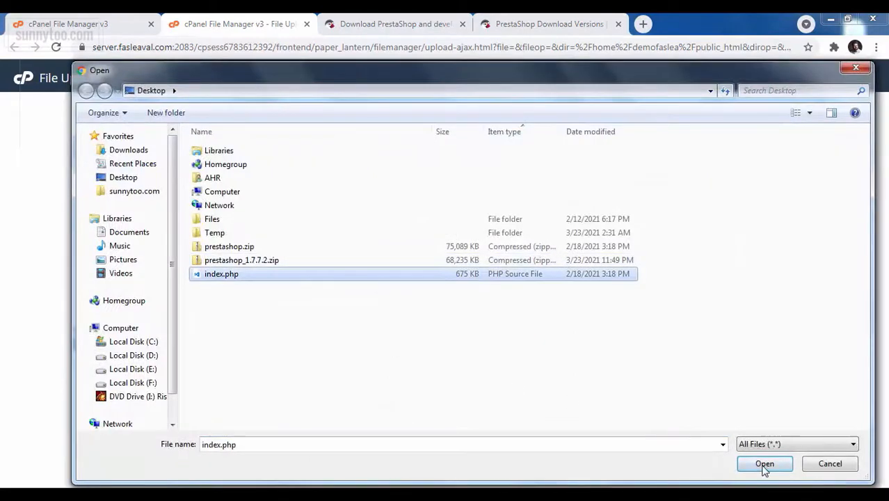
click(765, 463)
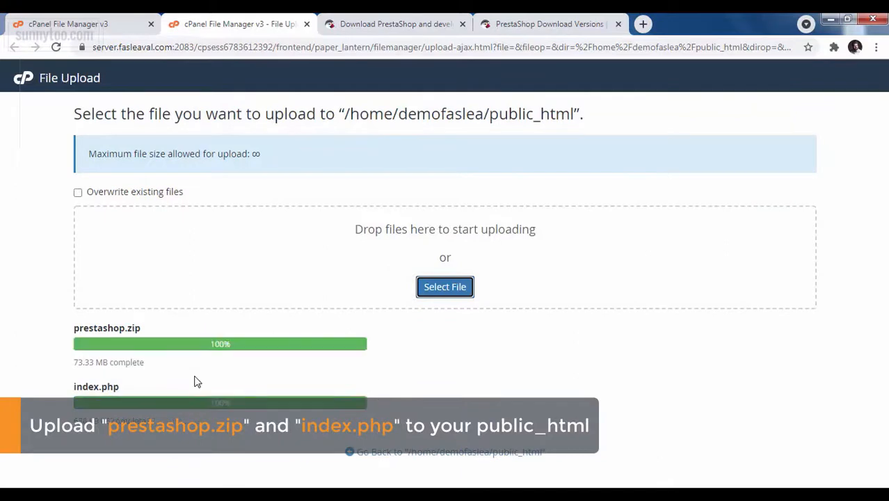
mouse_move(257, 385)
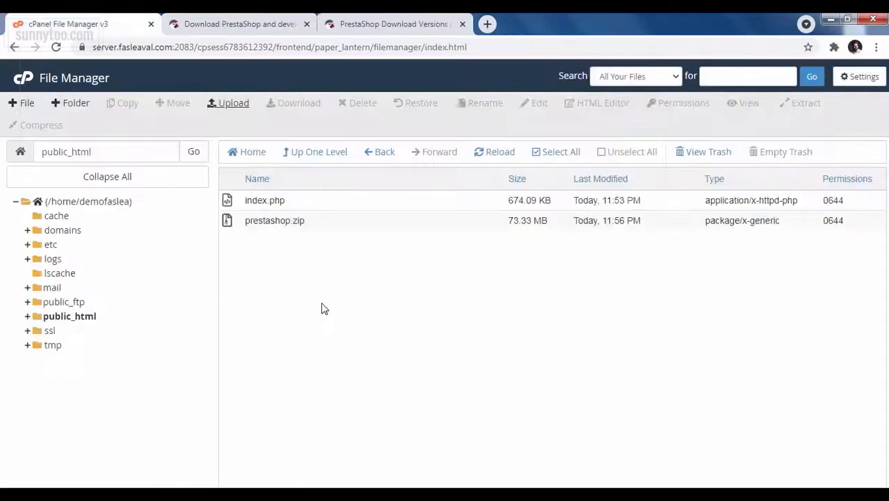
mouse_move(278, 243)
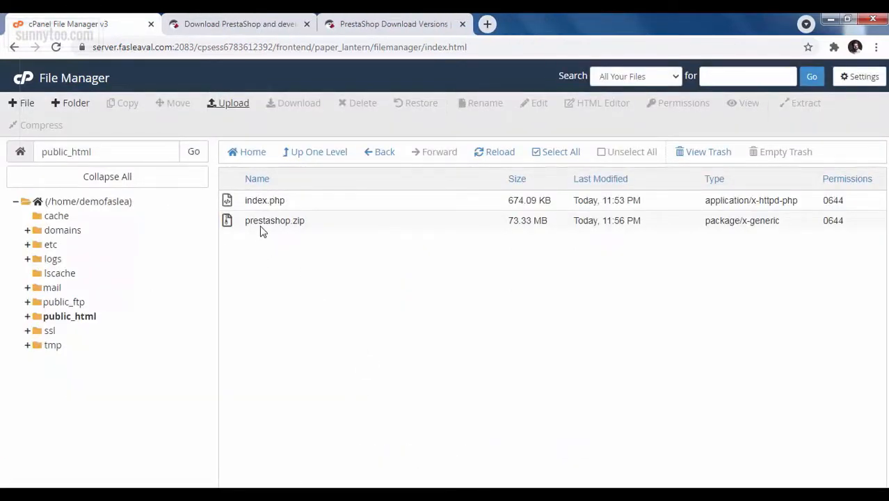
click(274, 220)
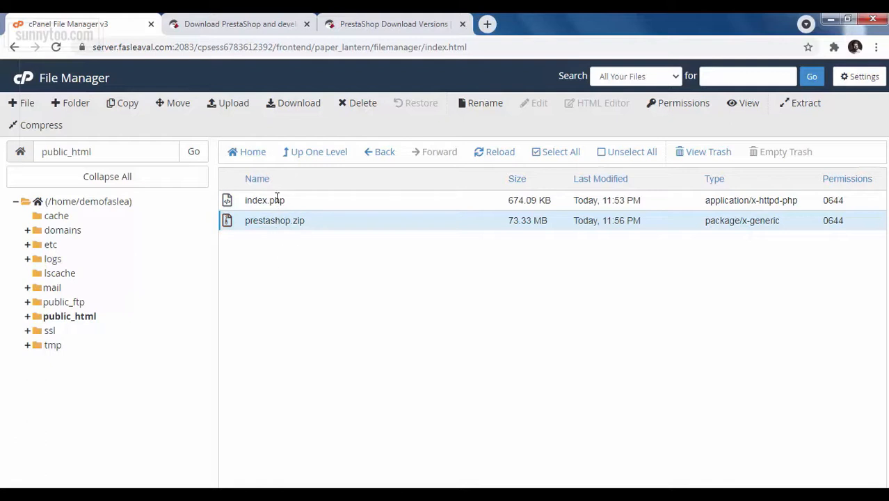
mouse_move(272, 246)
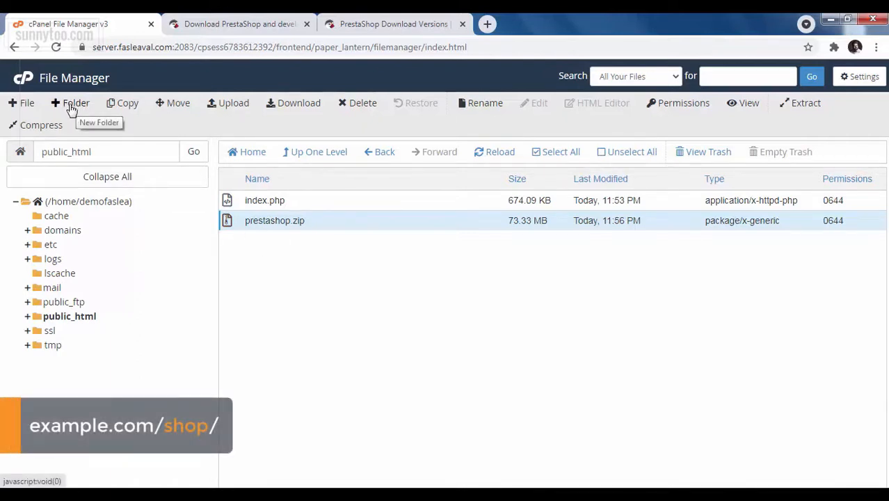
Create a folder named 'shop' in public_html and open it
click(75, 103)
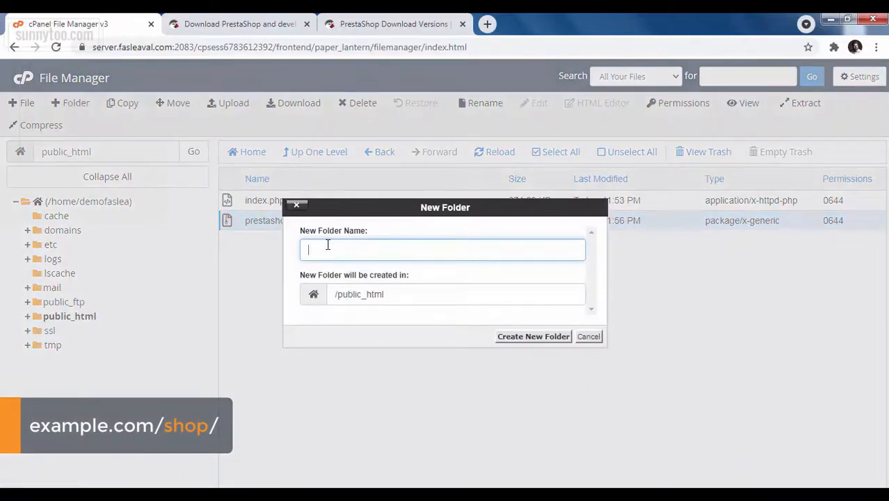
click(587, 336)
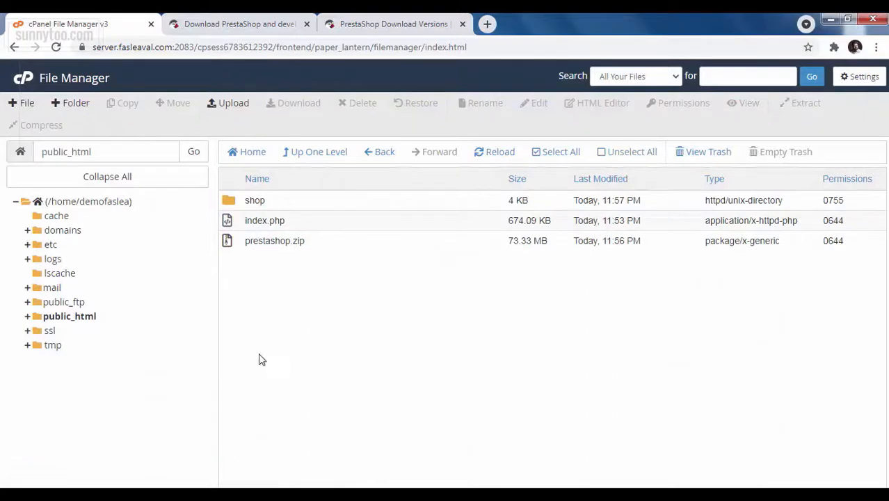
click(254, 200)
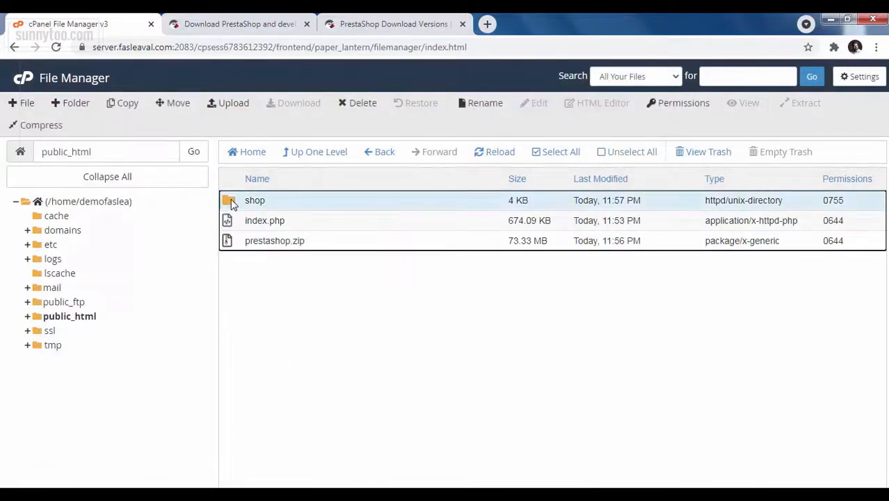
double_click(255, 199)
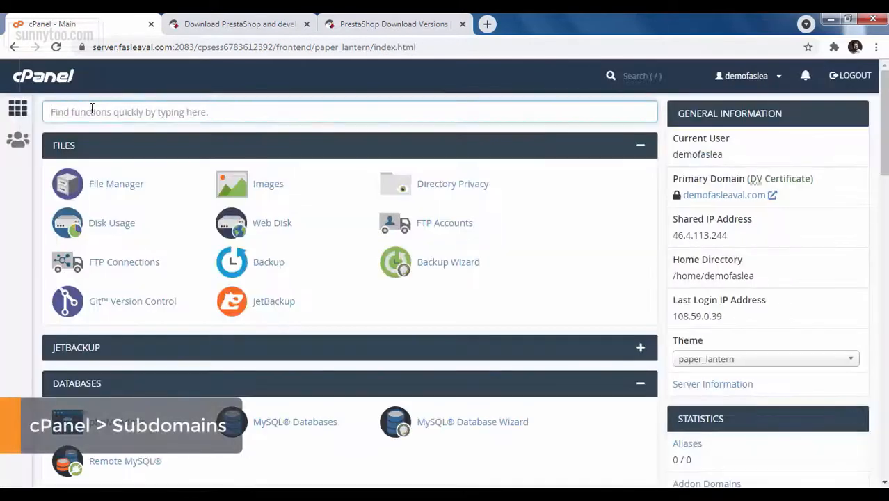
Create the store.demofasleaval.com subdomain, then return to the cPanel main page
text(subdo)
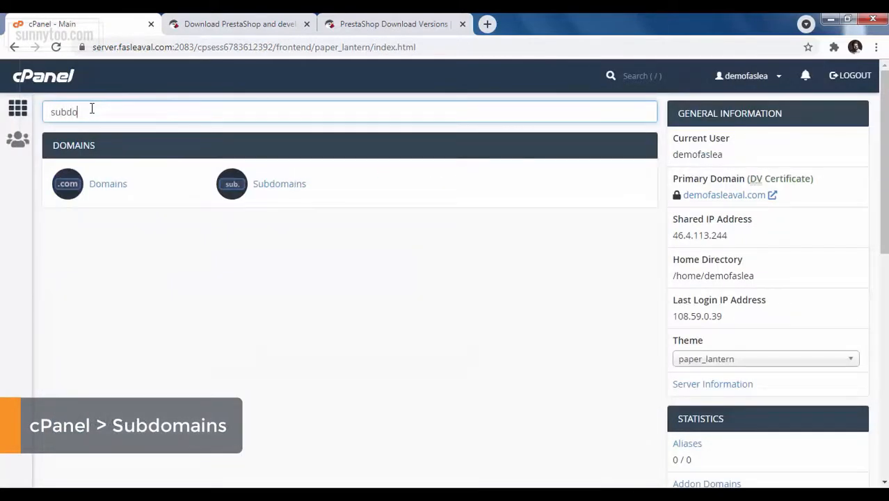
click(279, 183)
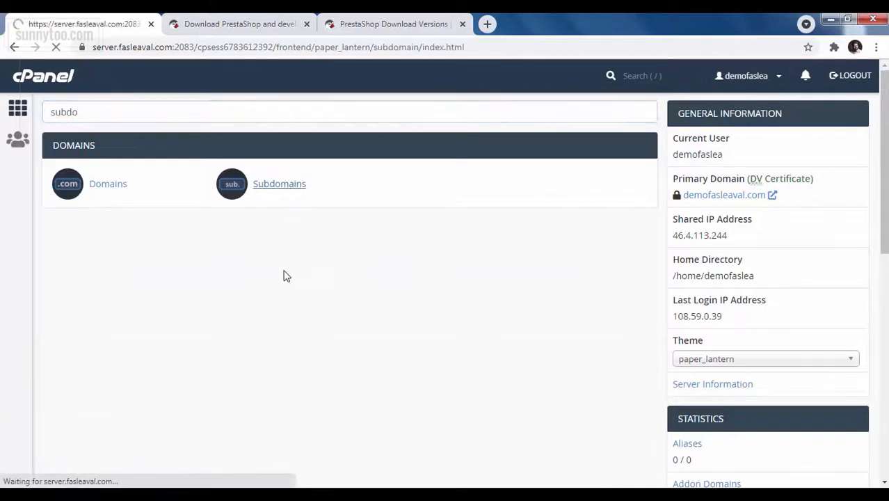
click(279, 184)
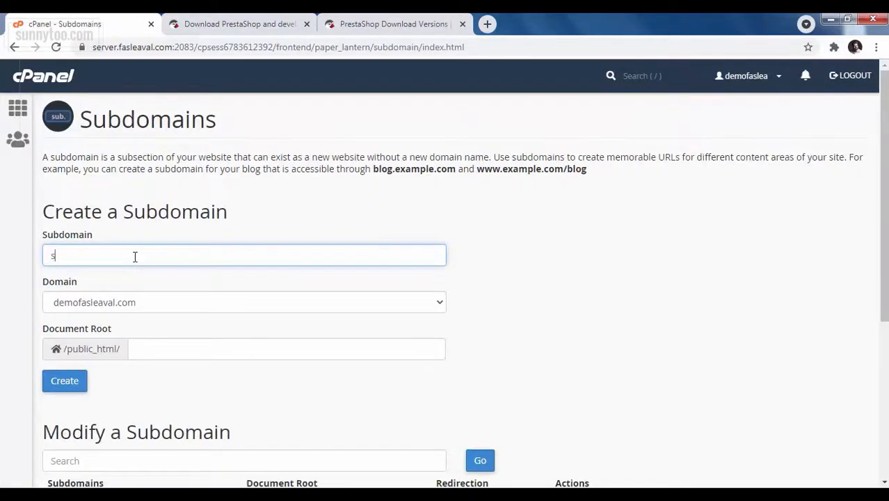
text(tore)
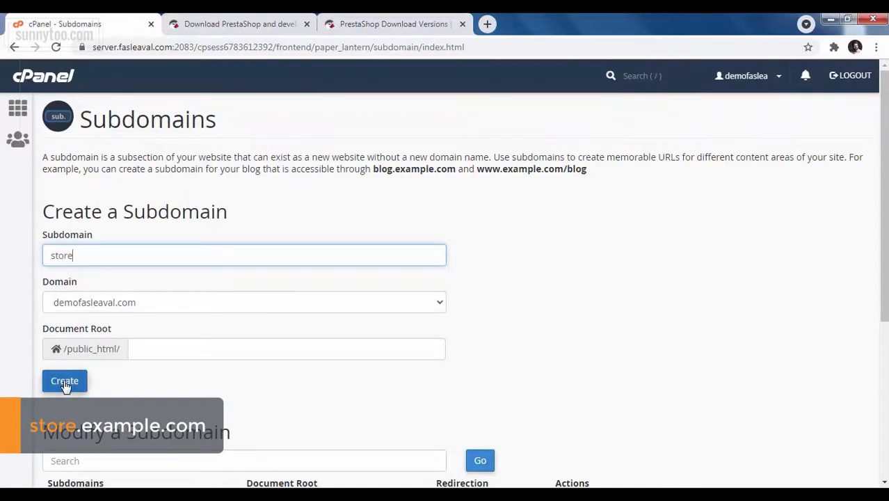
click(64, 381)
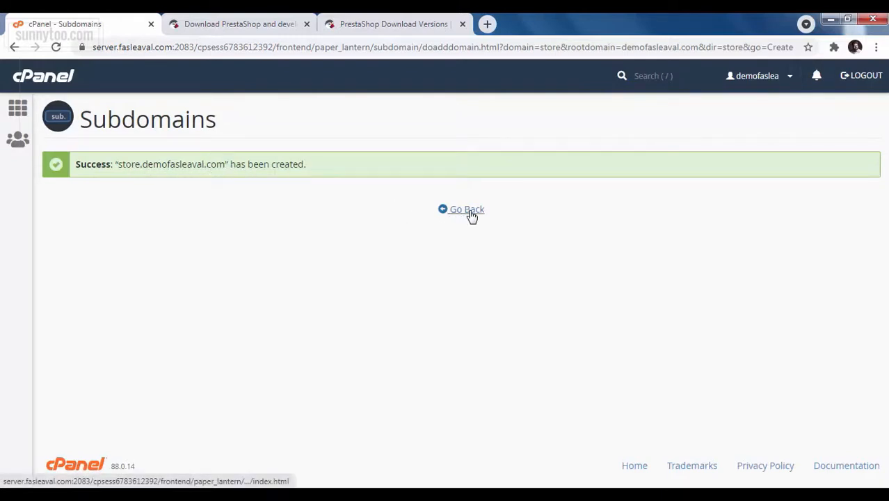
click(466, 209)
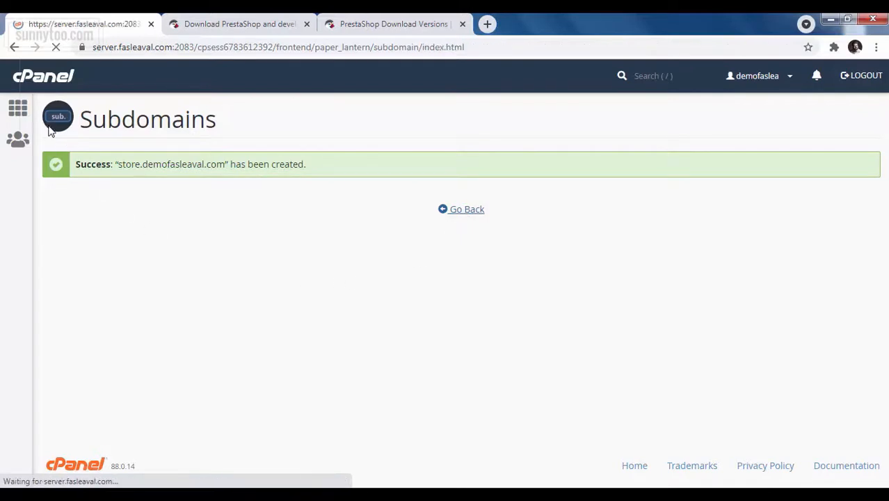
click(460, 209)
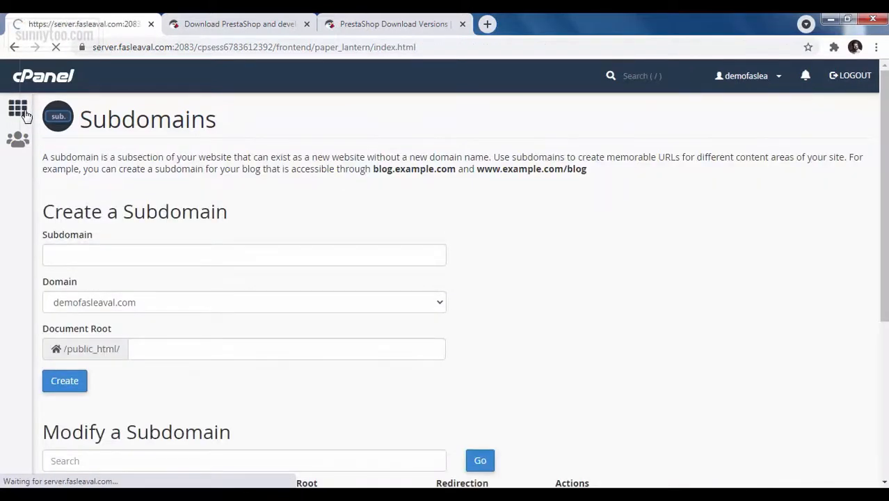
Open File Manager and navigate into public_html/store
click(17, 108)
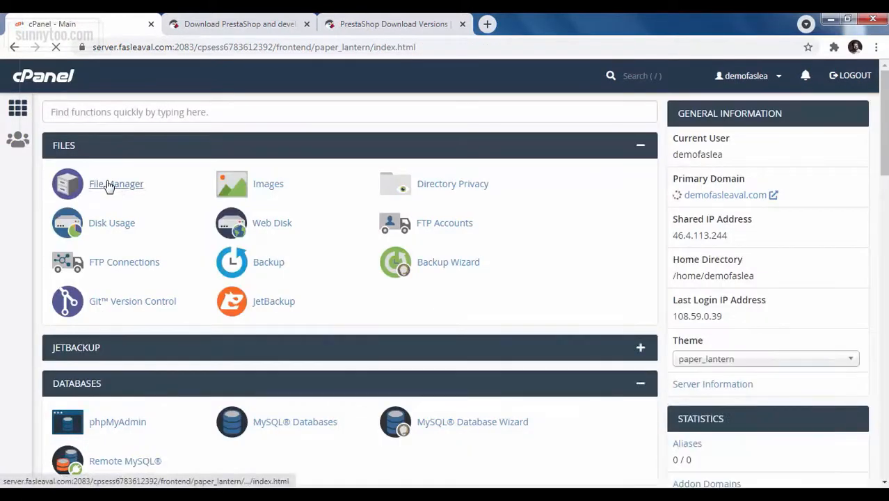
click(115, 183)
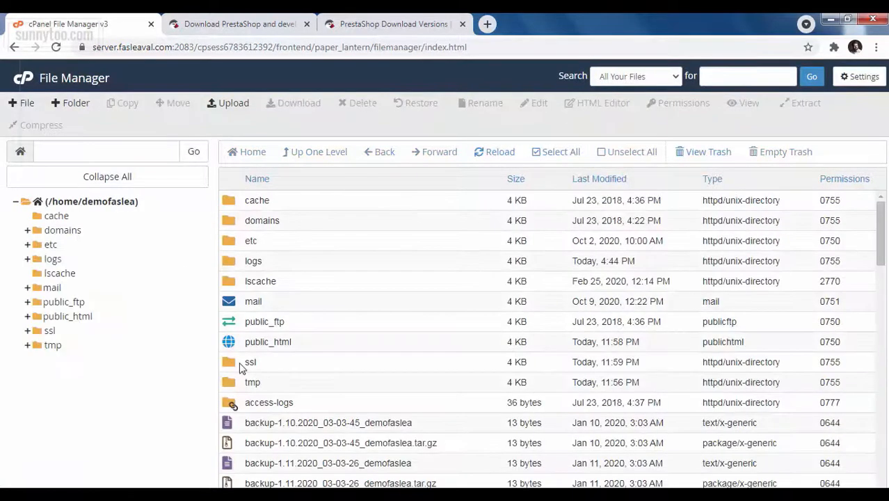
double_click(268, 341)
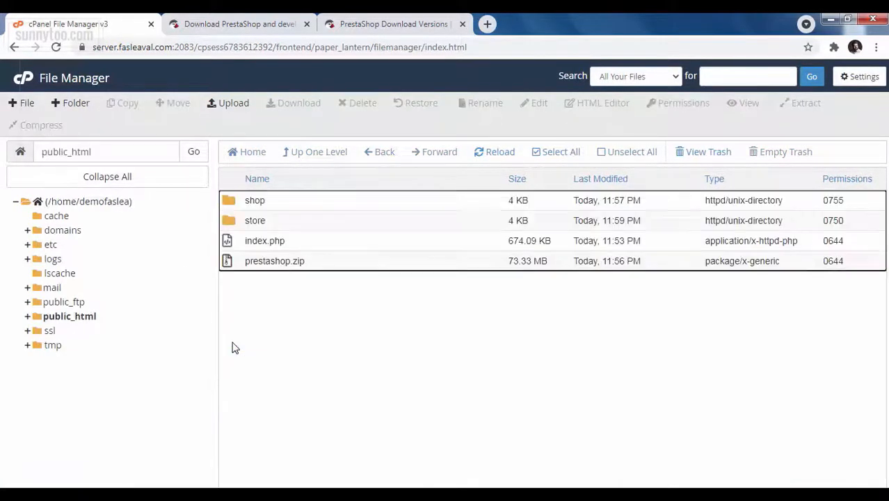
click(254, 220)
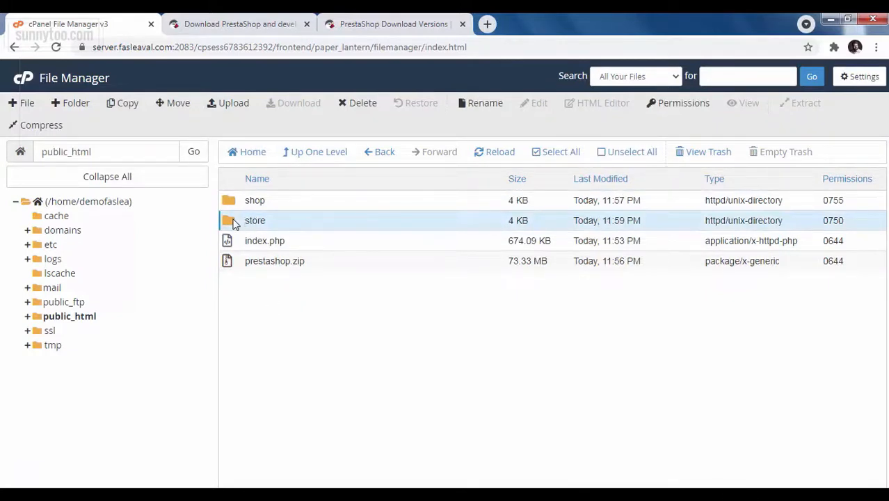
double_click(254, 220)
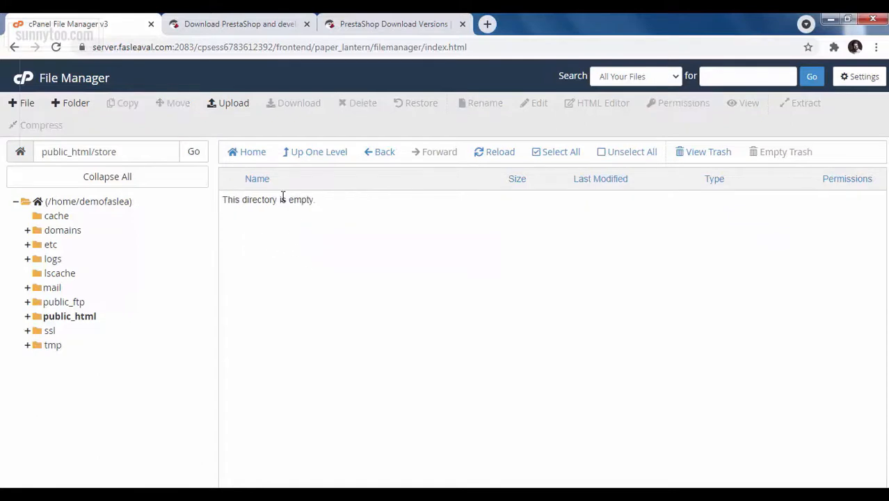
mouse_move(313, 152)
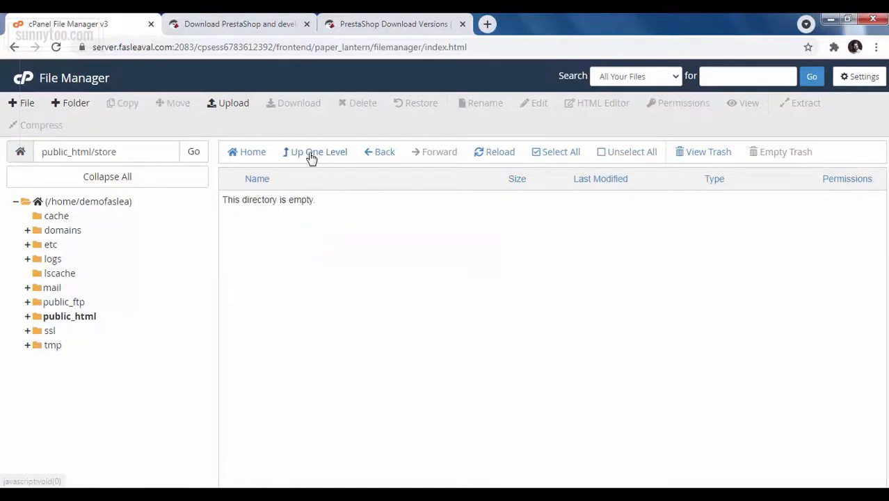
Create a new folder named 'shop' inside store and open it
click(318, 152)
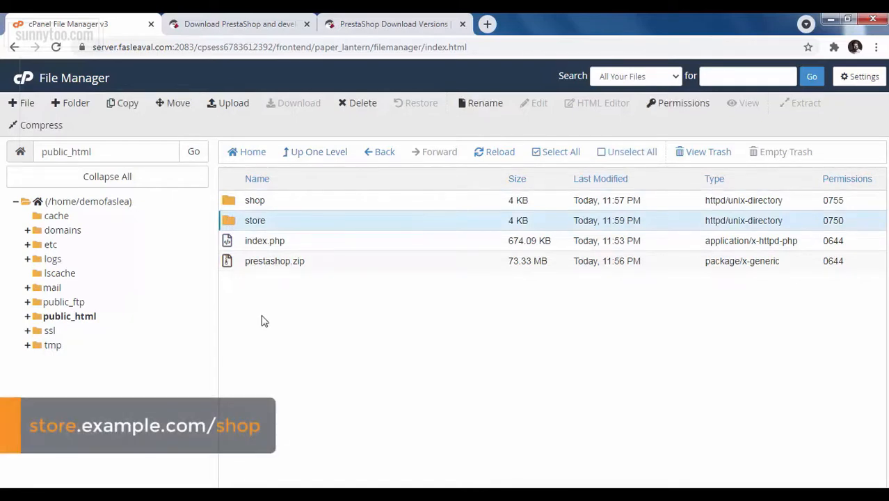
double_click(254, 221)
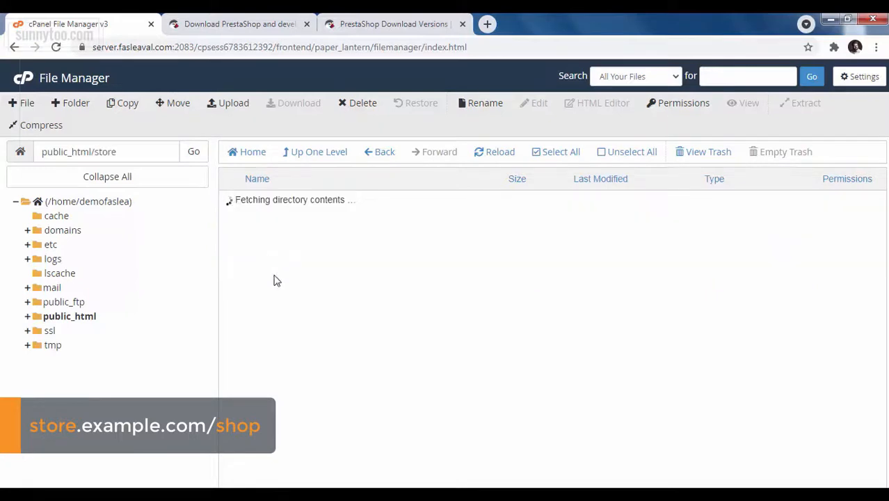
click(76, 103)
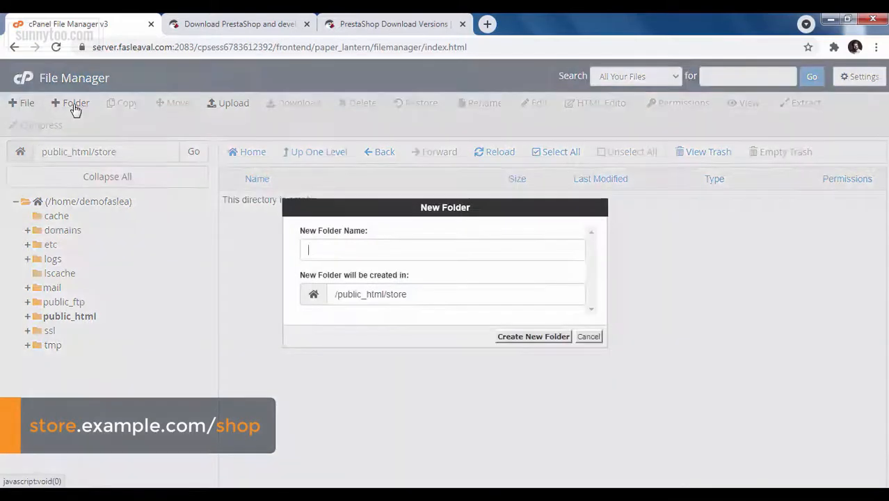
text(shop)
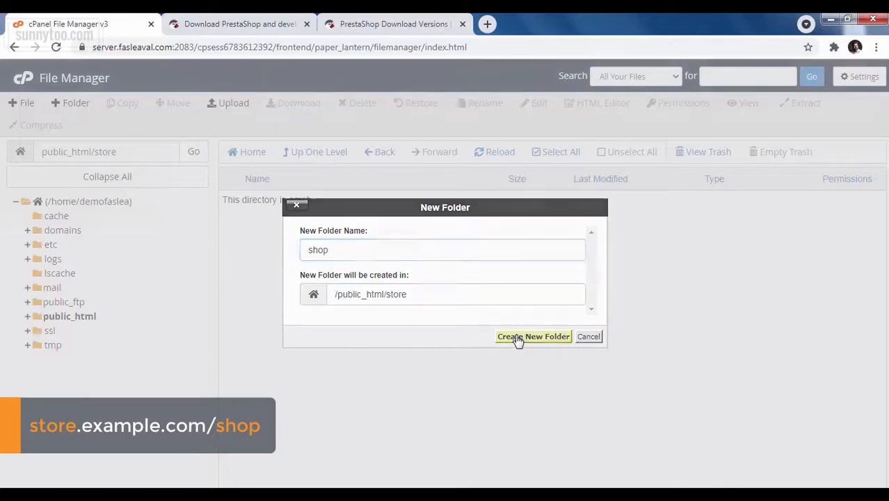
click(534, 336)
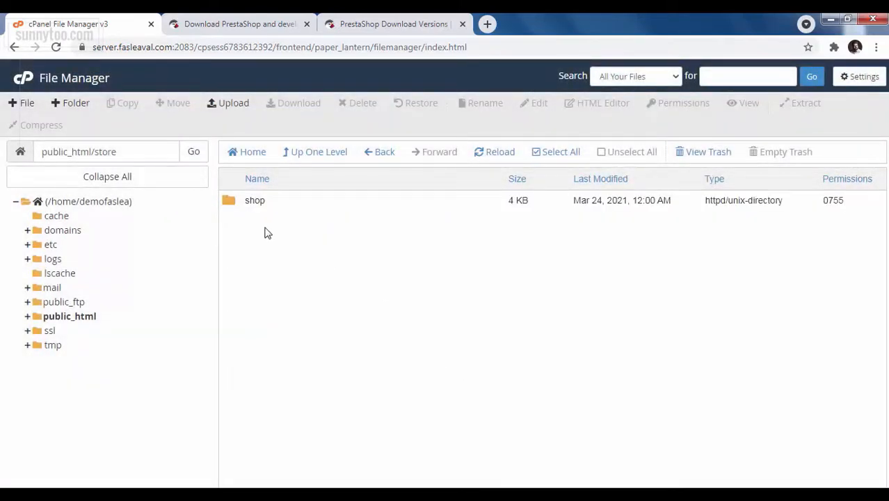
double_click(254, 200)
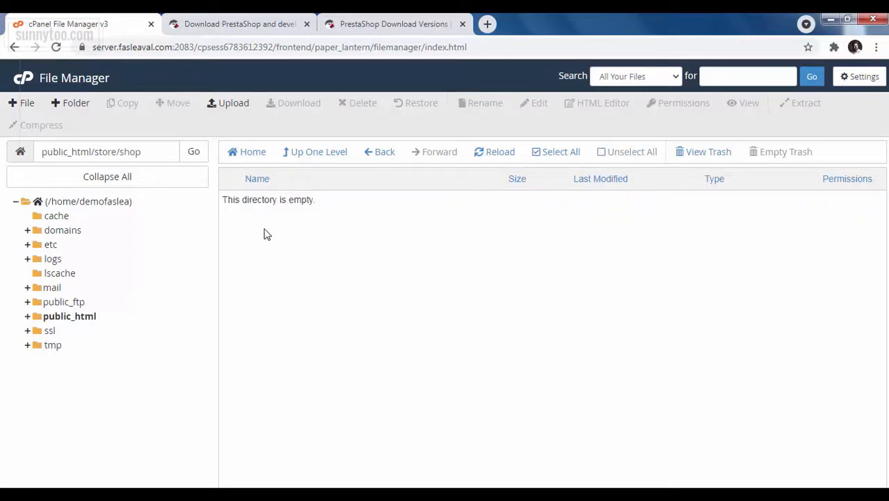
mouse_move(279, 216)
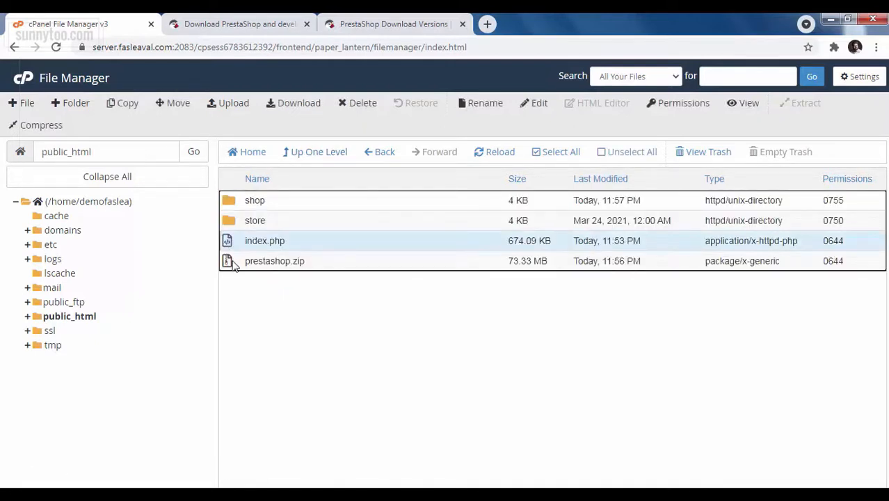
Move index.php and prestashop.zip to /public_html/store/shop and open that folder to check
click(274, 261)
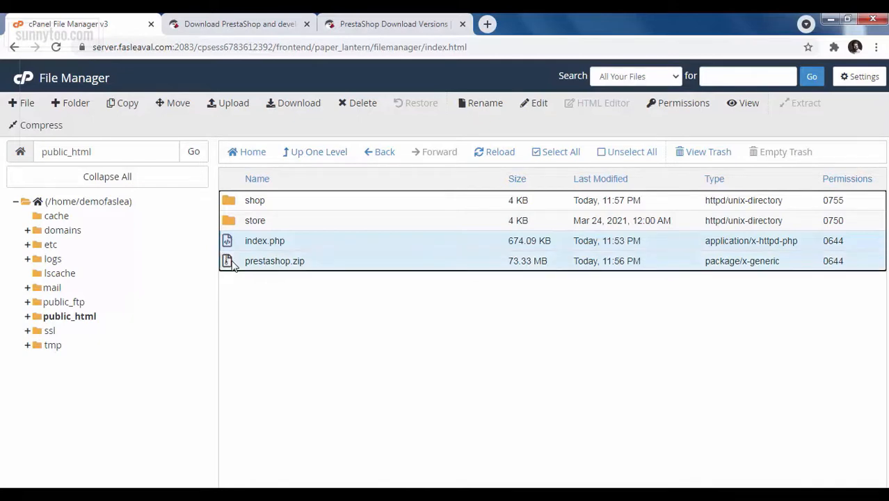
click(264, 241)
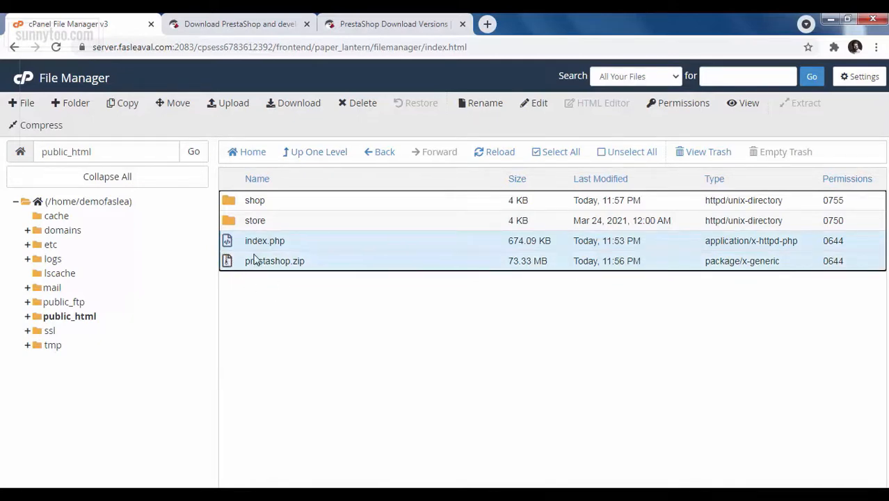
click(178, 102)
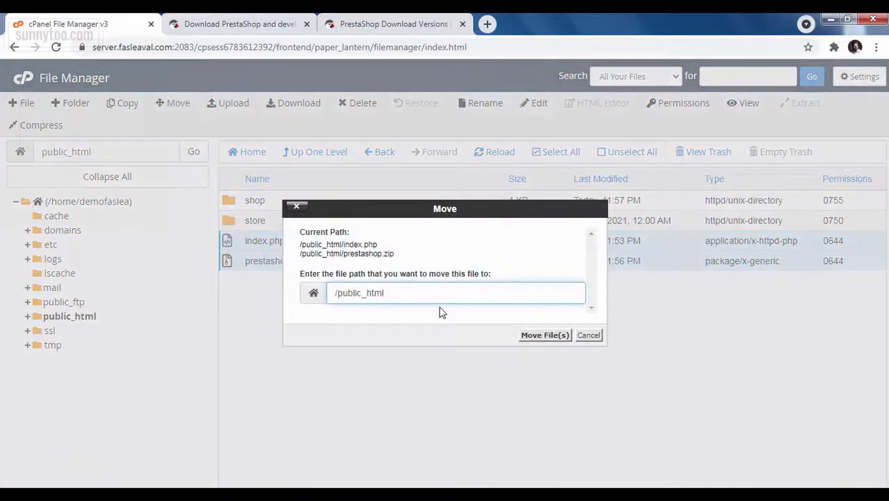
text(/store)
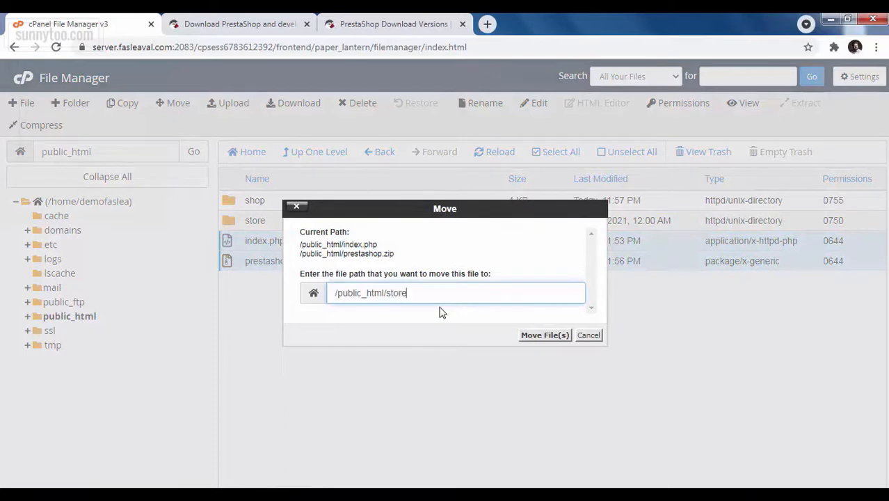
text(/shop)
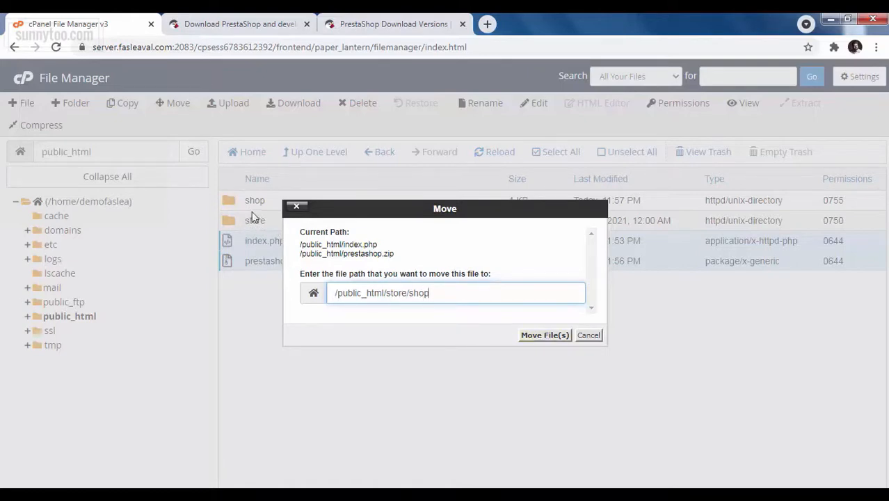
click(544, 335)
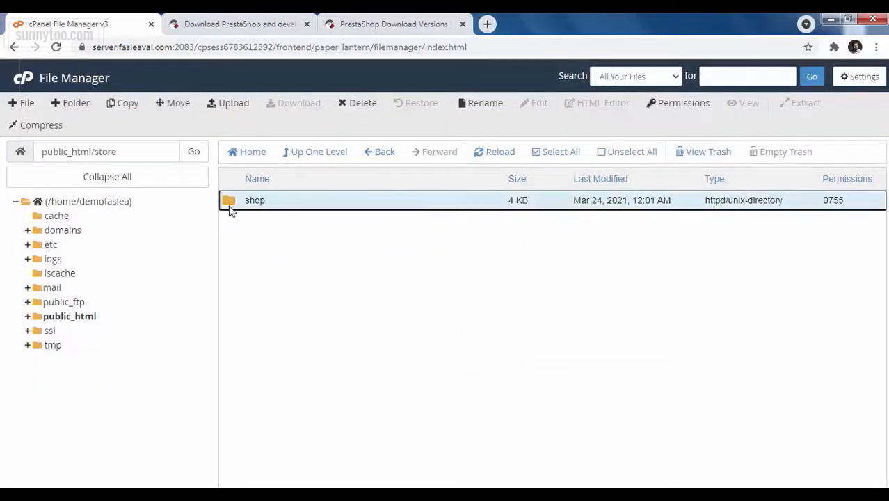
double_click(254, 200)
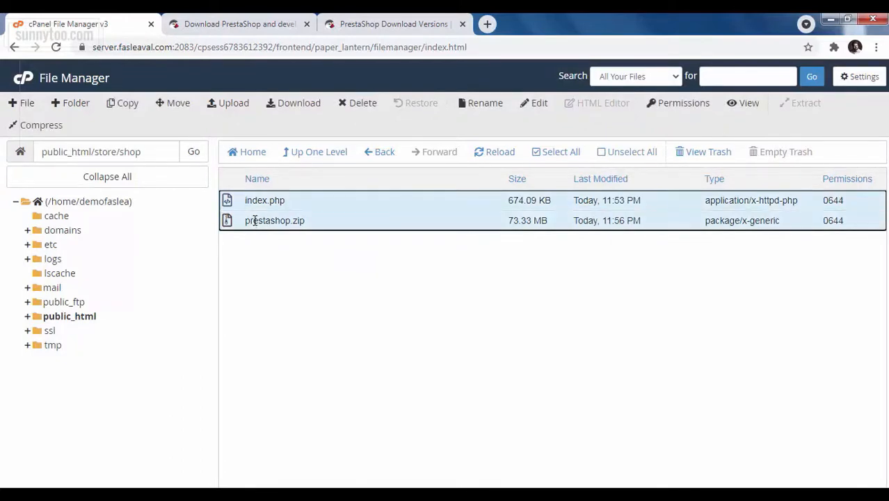
Move index.php and prestashop.zip back to /public_html and go up to that folder
right_click(274, 220)
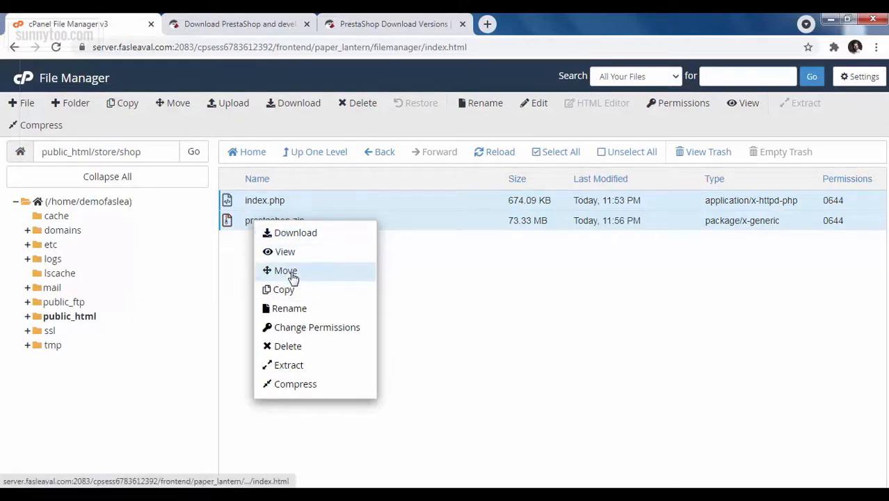
click(285, 270)
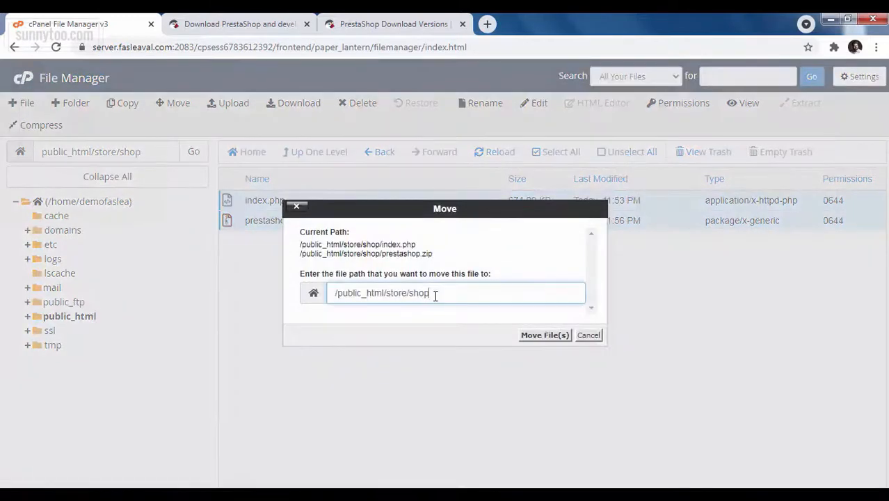
double_click(406, 292)
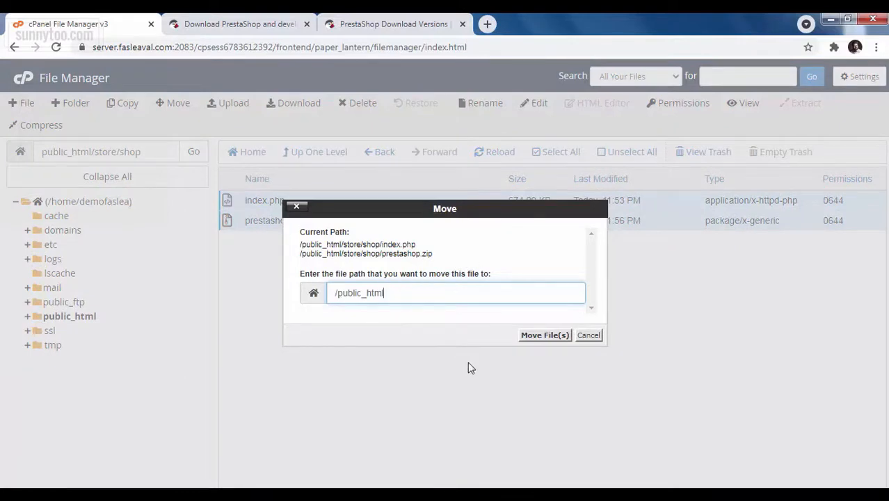
mouse_move(542, 348)
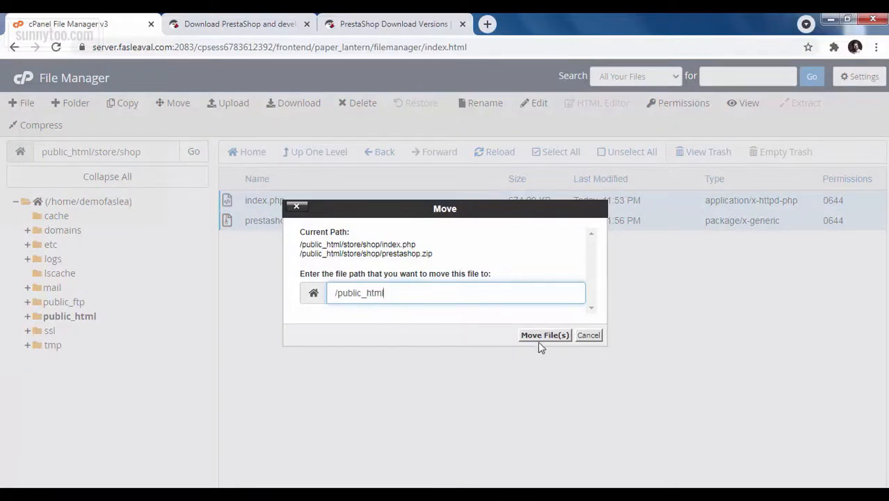
click(545, 335)
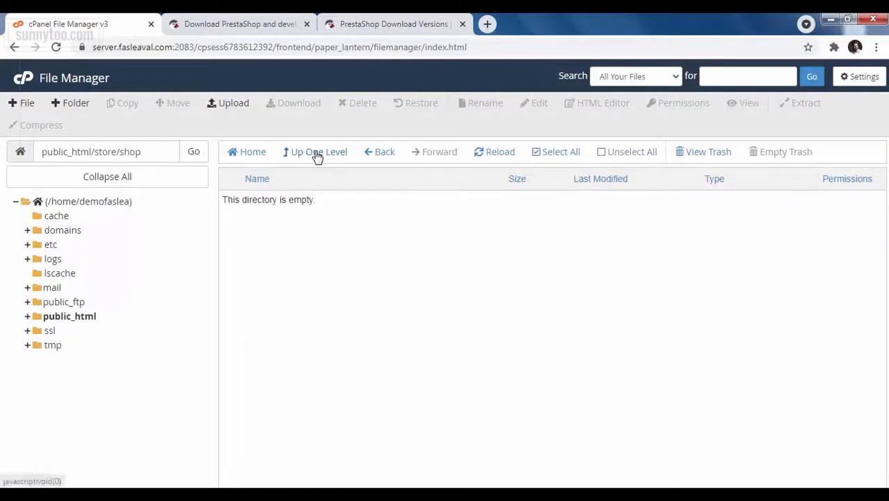
click(318, 152)
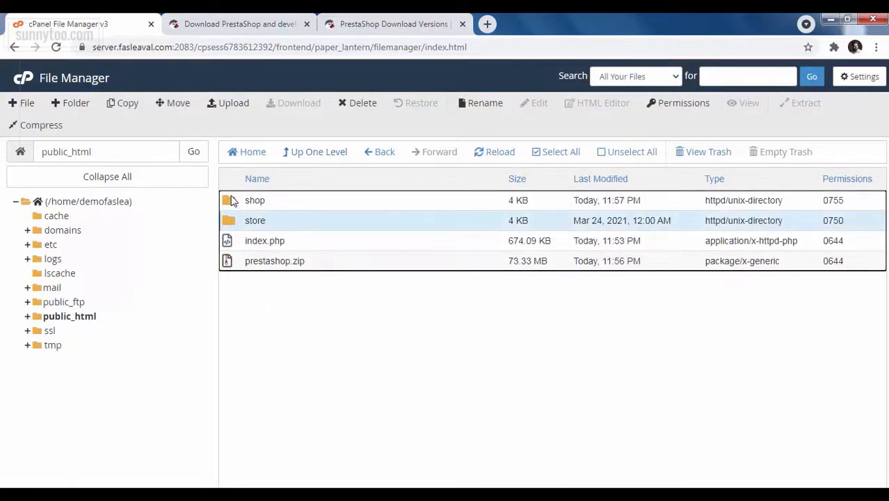
Delete the shop and store folders, skipping the trash
click(363, 102)
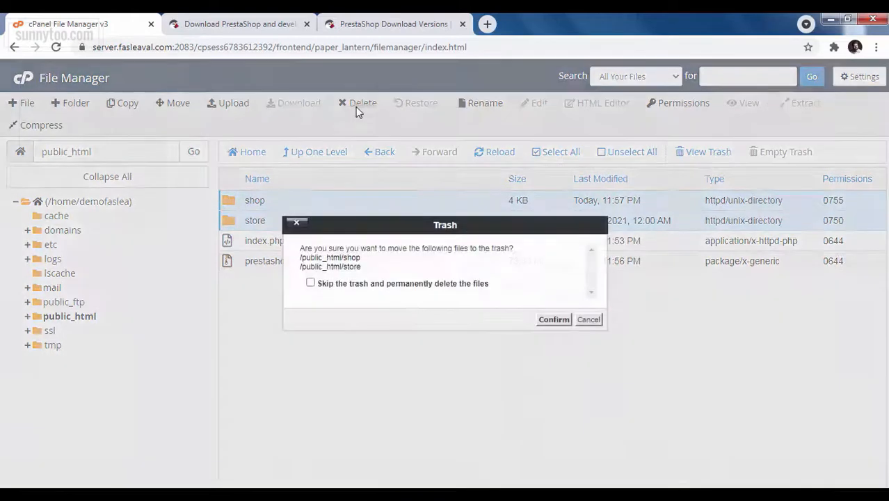
click(310, 283)
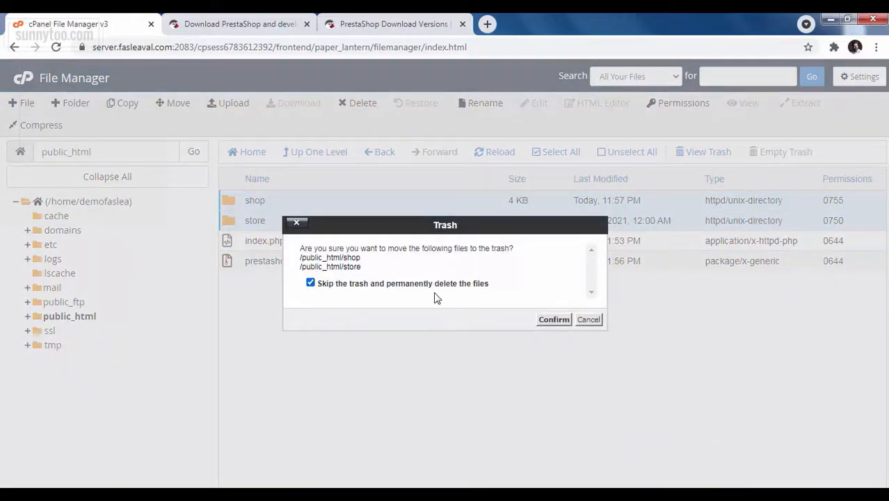
mouse_move(380, 290)
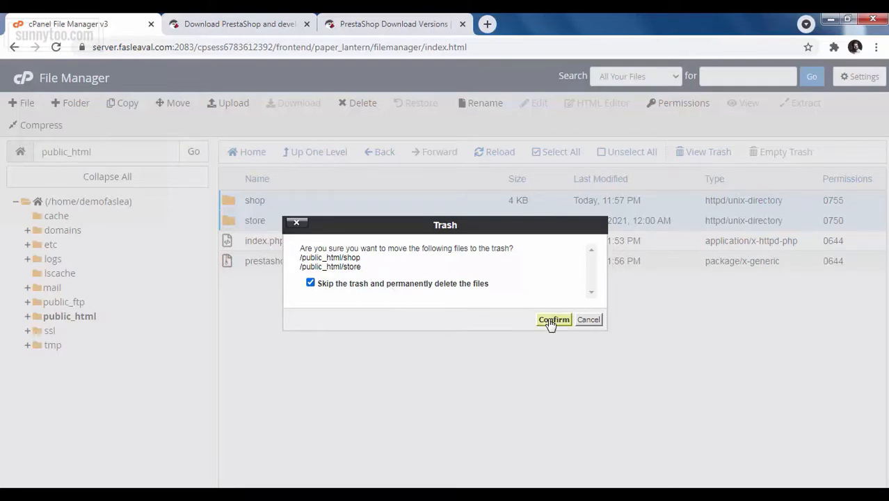
click(553, 319)
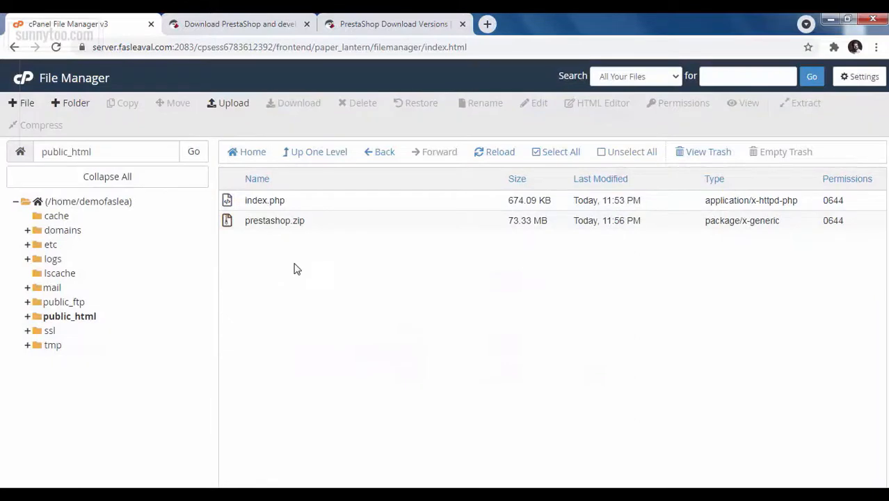
mouse_move(291, 262)
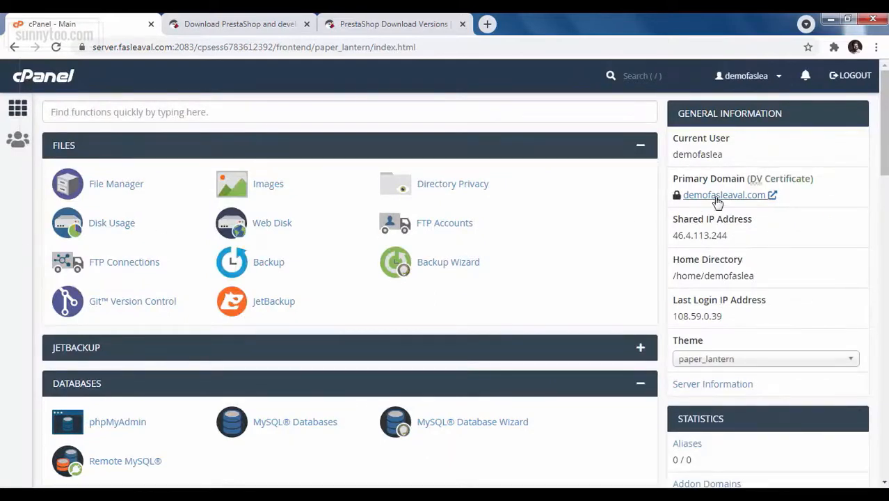
Open the Primary Domain link in a new tab to launch the PrestaShop installer
click(724, 194)
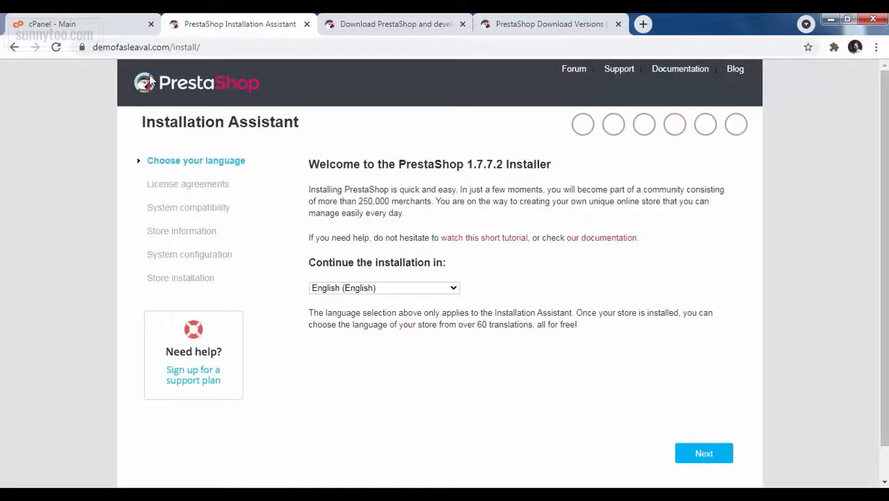
mouse_move(388, 288)
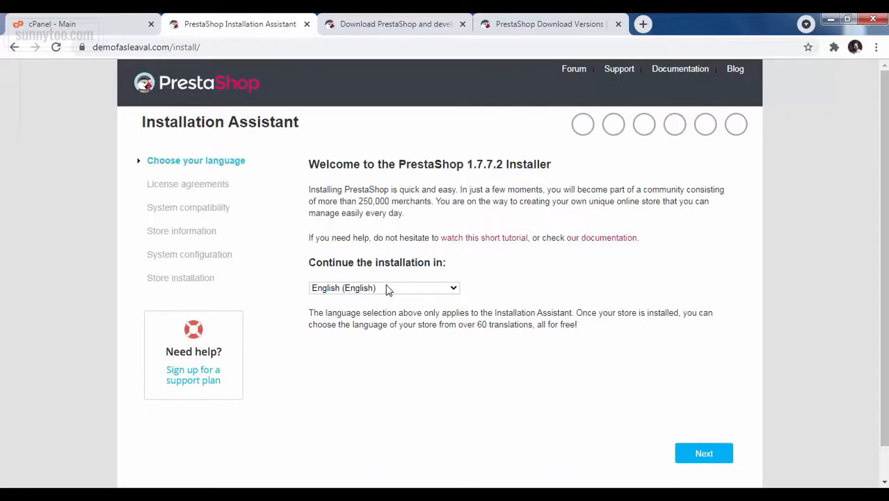
Keep English as the language, agree to the license terms, and continue to store information
click(383, 287)
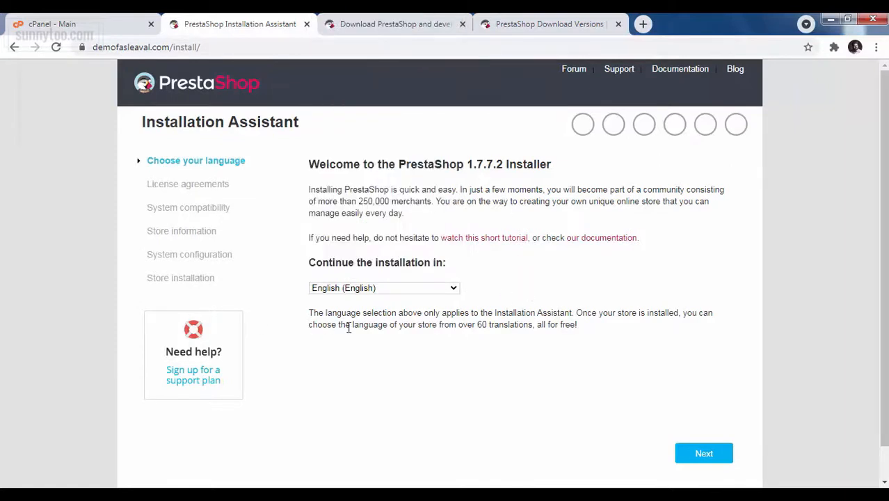
click(703, 453)
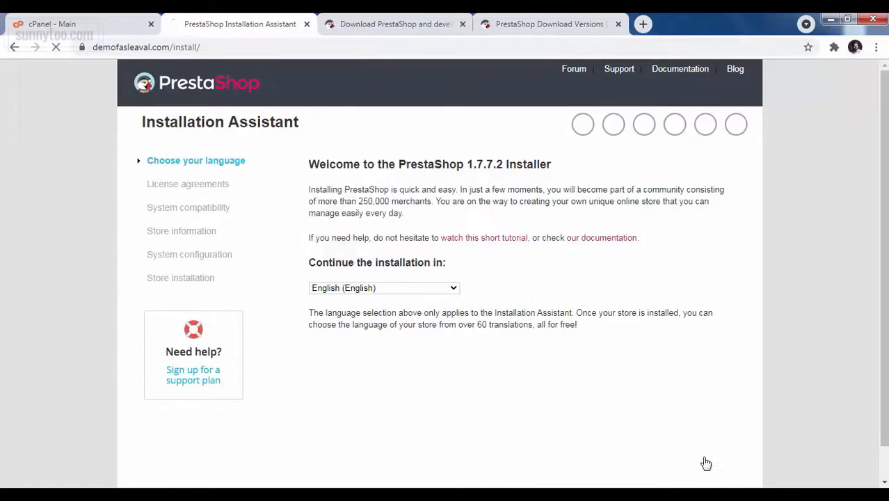
click(703, 452)
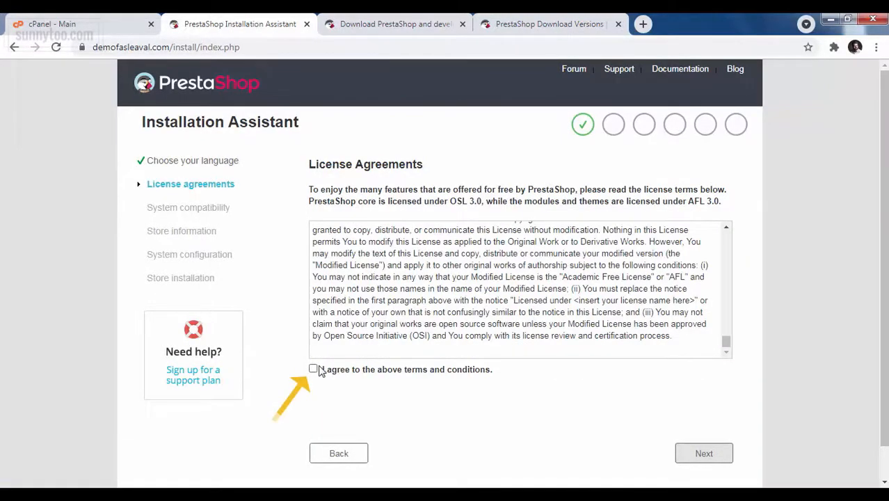
click(313, 369)
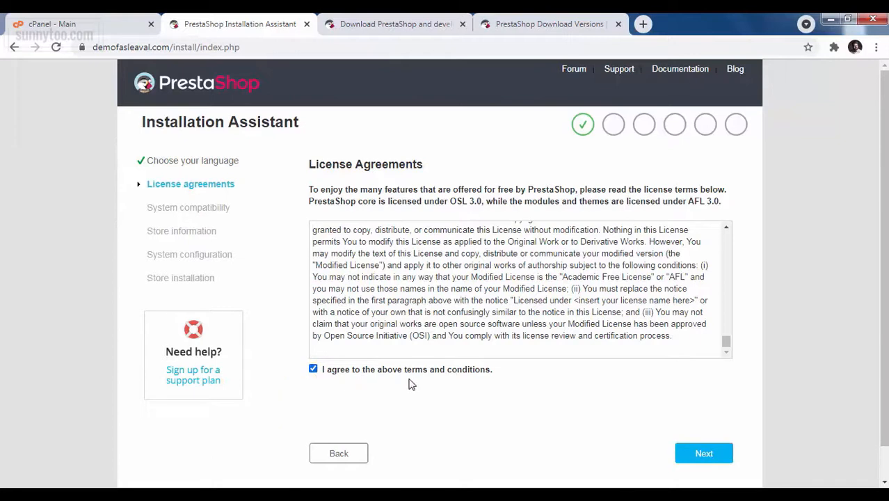
click(704, 452)
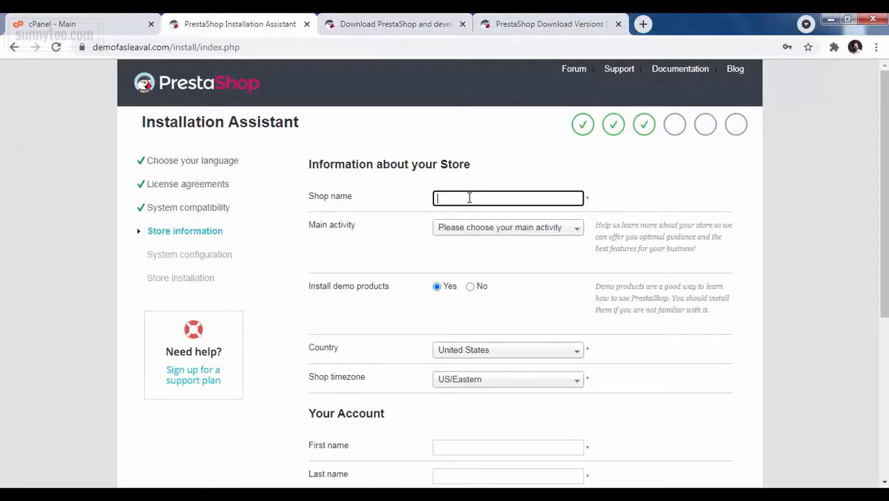
Enter shop name 'PS 1.7 Course' and choose Beauty and Personal Care as main activity
text(P)
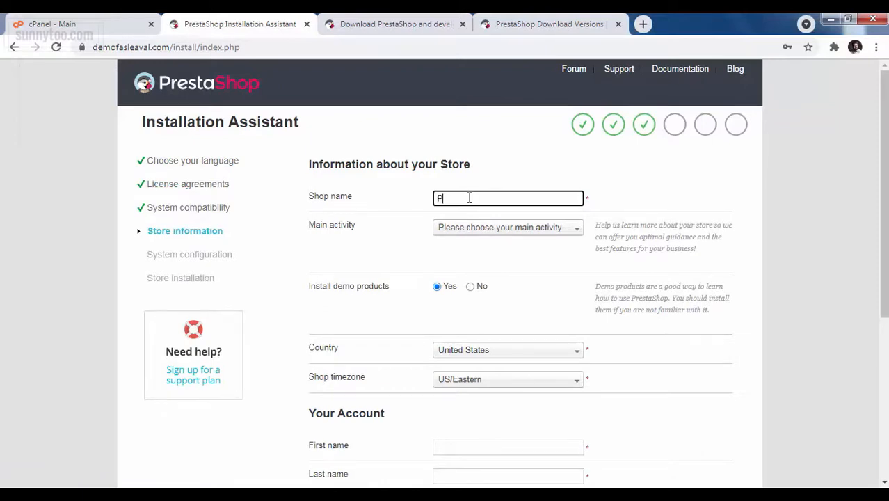
text(S 1.7)
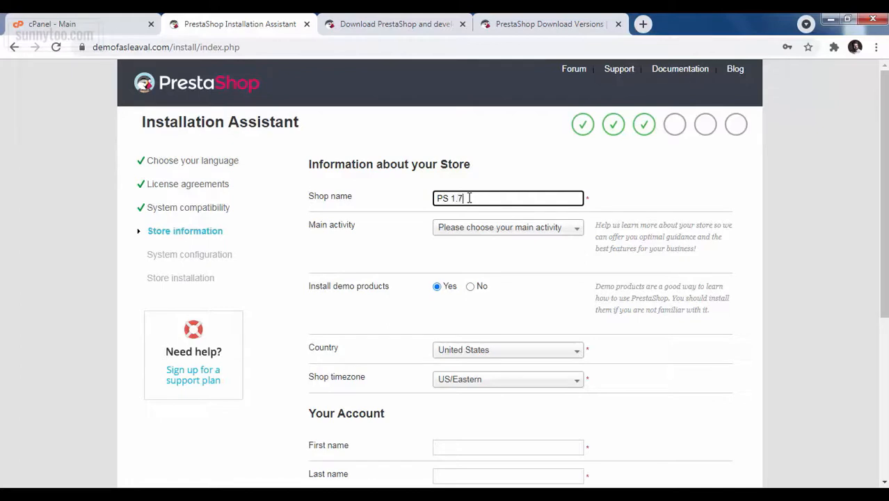
text(Cou)
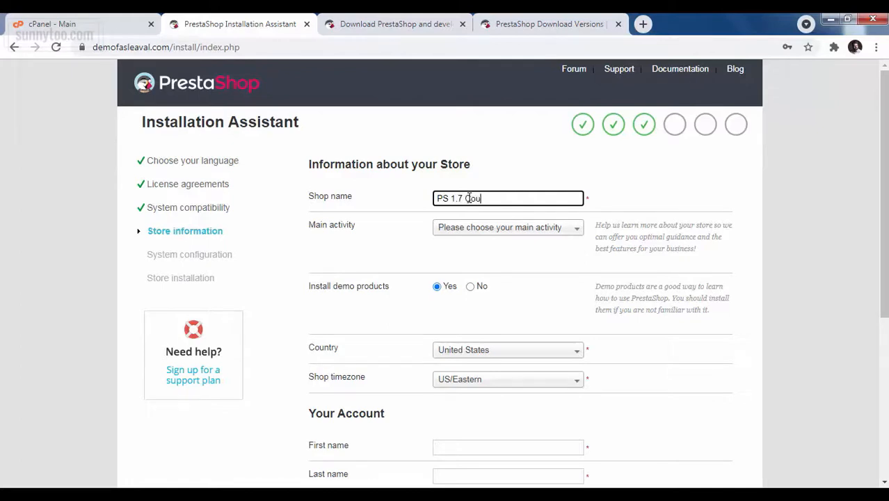
text(rse)
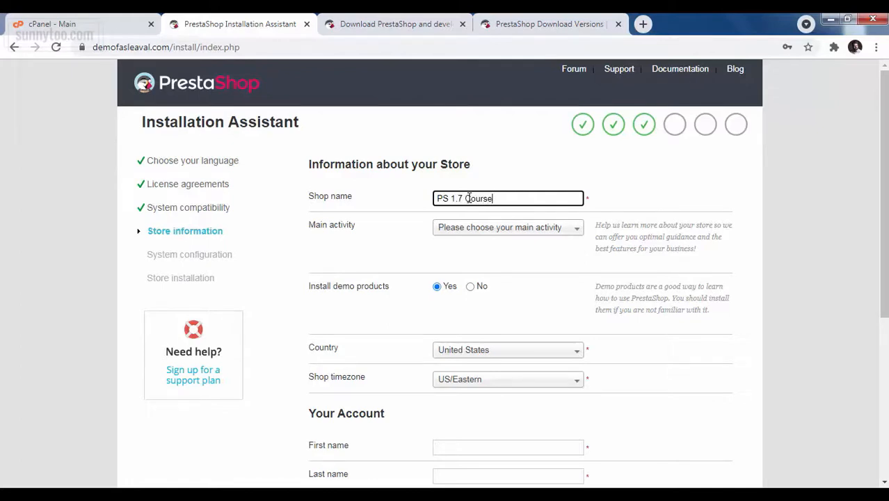
click(506, 226)
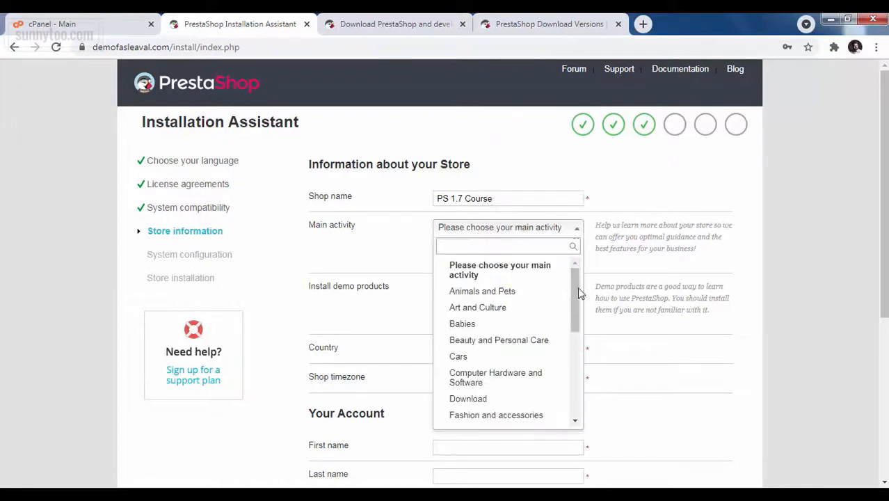
scroll(down, 3)
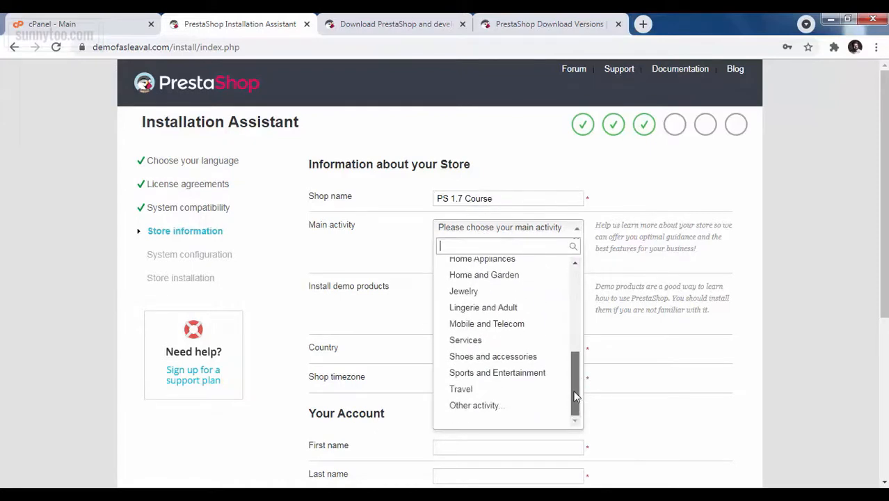
mouse_move(578, 347)
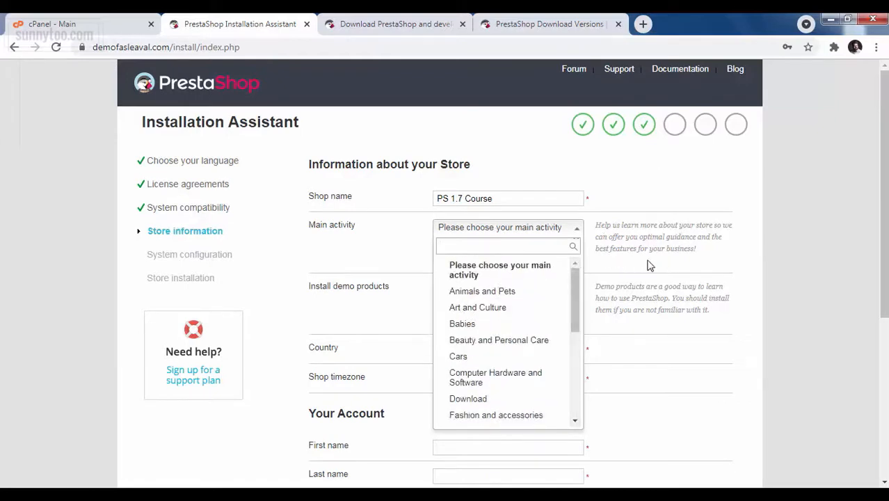
mouse_move(605, 264)
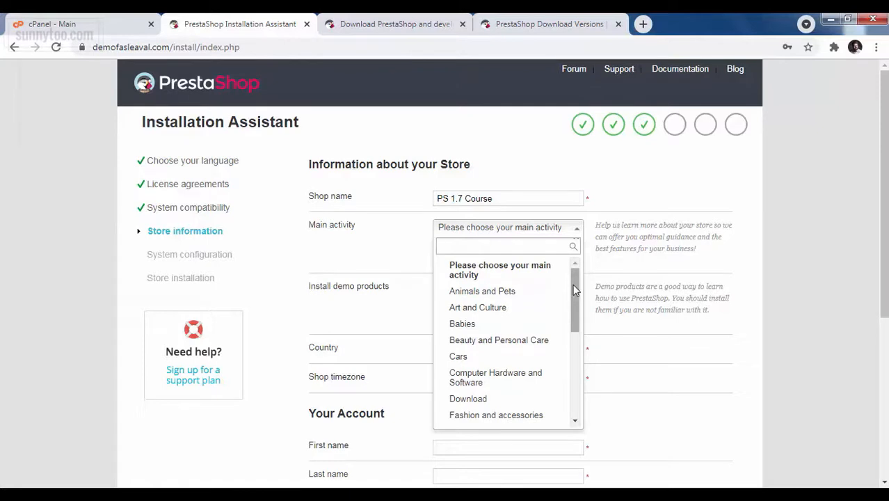
mouse_move(499, 340)
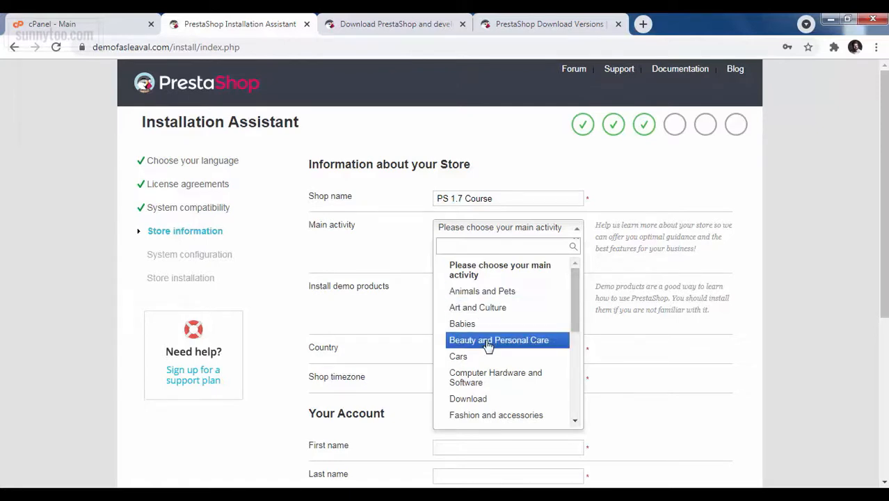
click(499, 339)
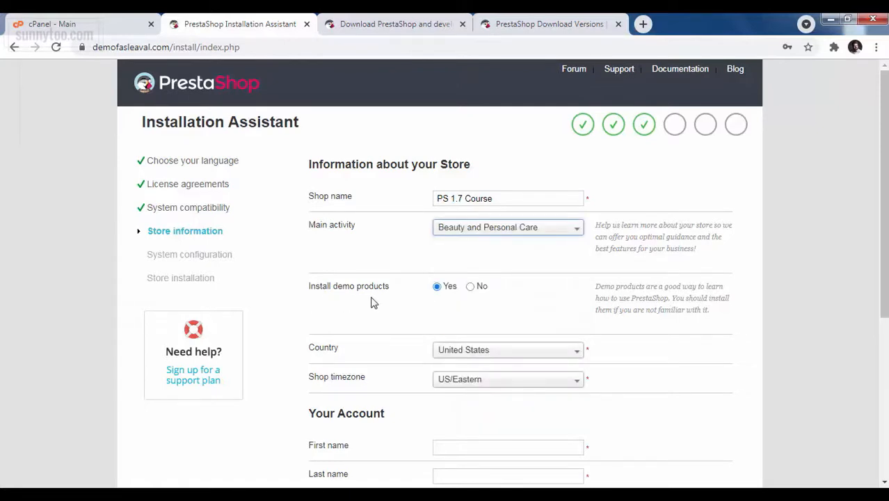
mouse_move(465, 292)
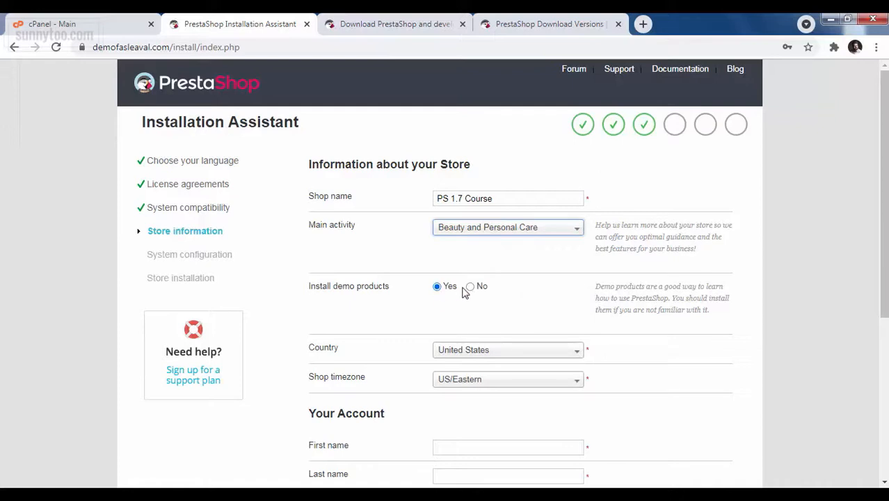
click(469, 286)
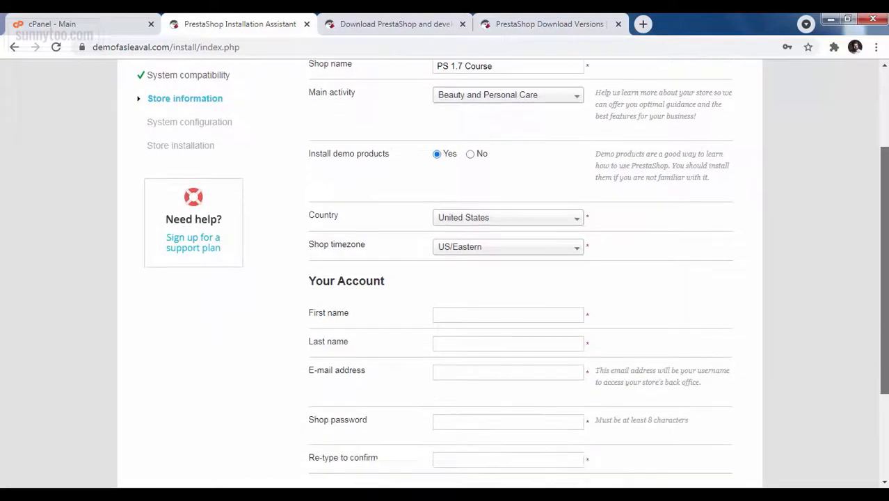
scroll(down, 3)
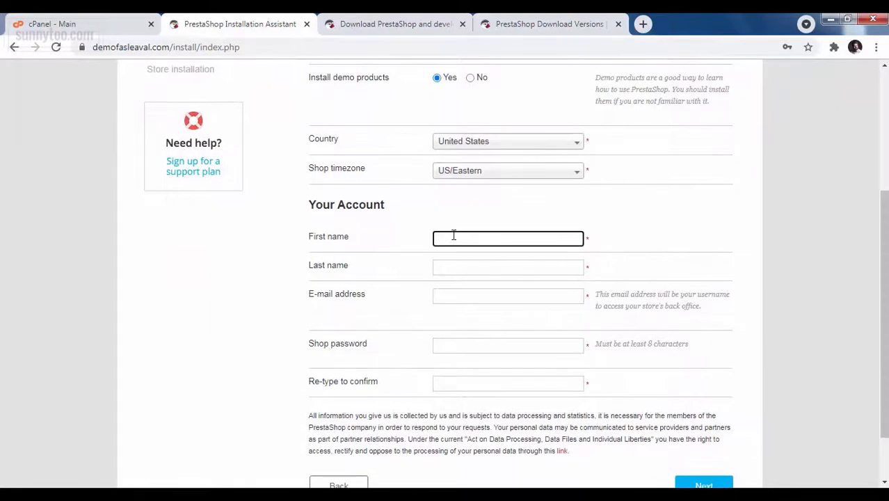
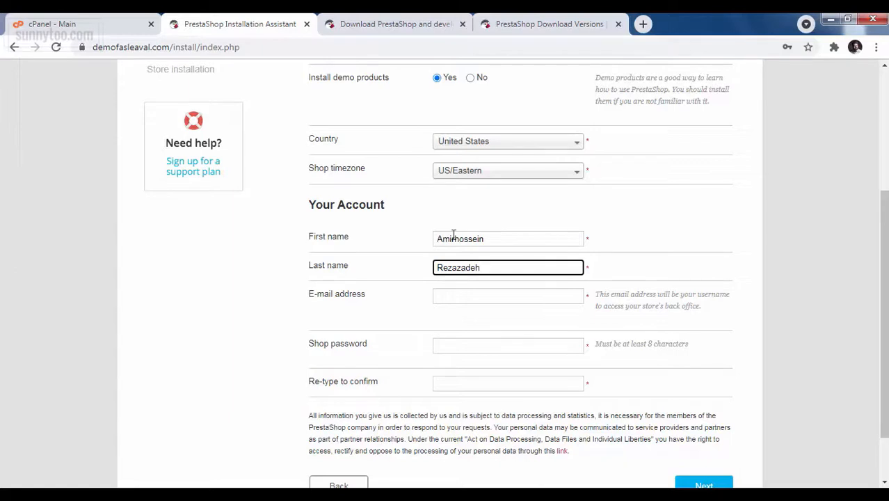
click(508, 295)
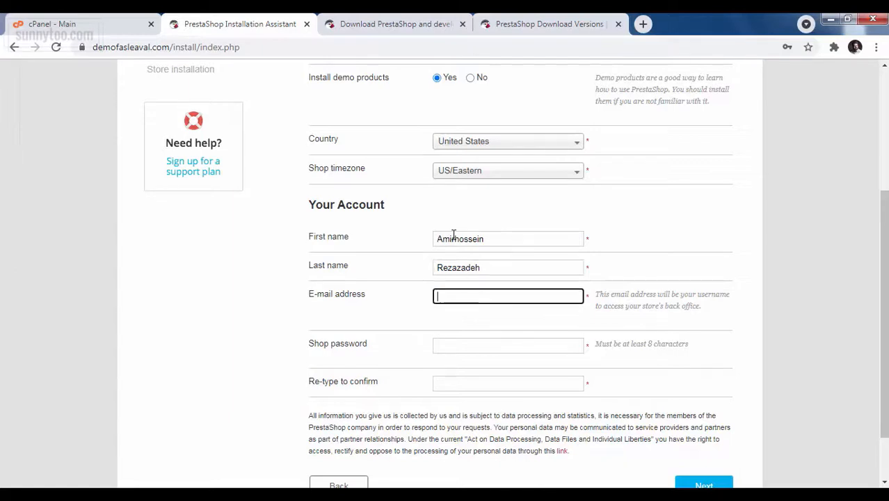
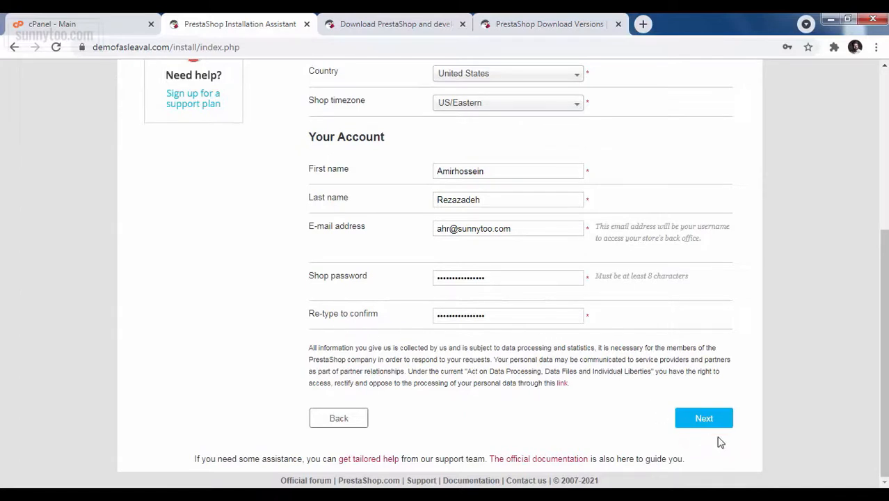
click(703, 417)
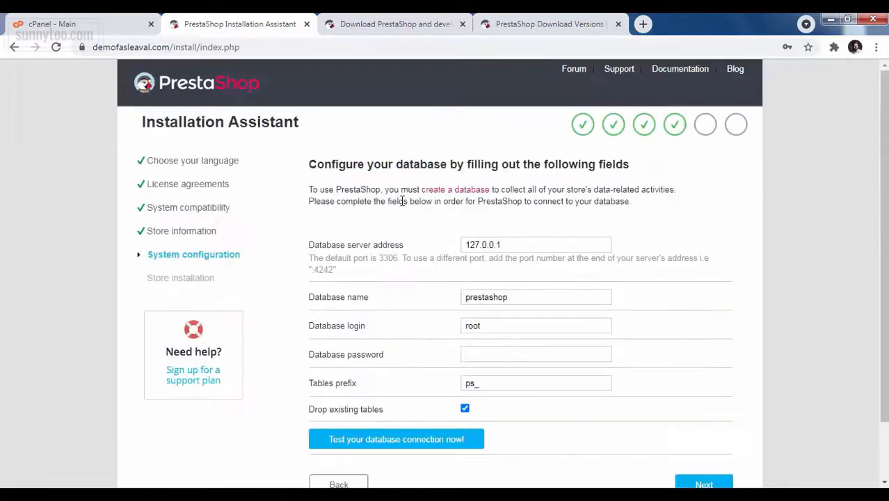
mouse_move(407, 415)
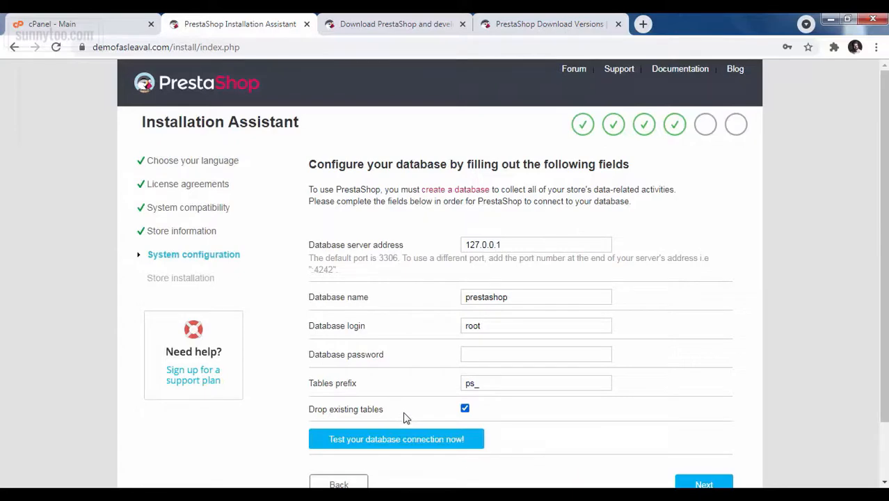
click(52, 24)
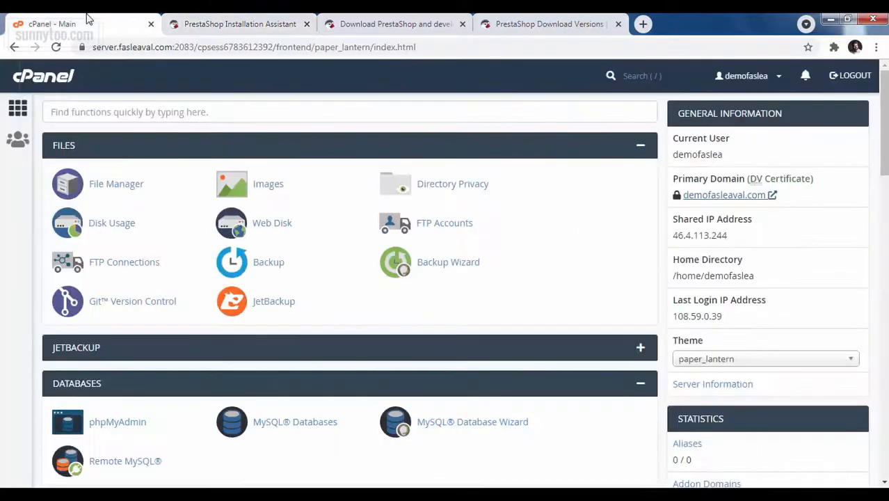
Create the MySQL database demofaslea_57tuyhohki and go back to the databases list
click(351, 112)
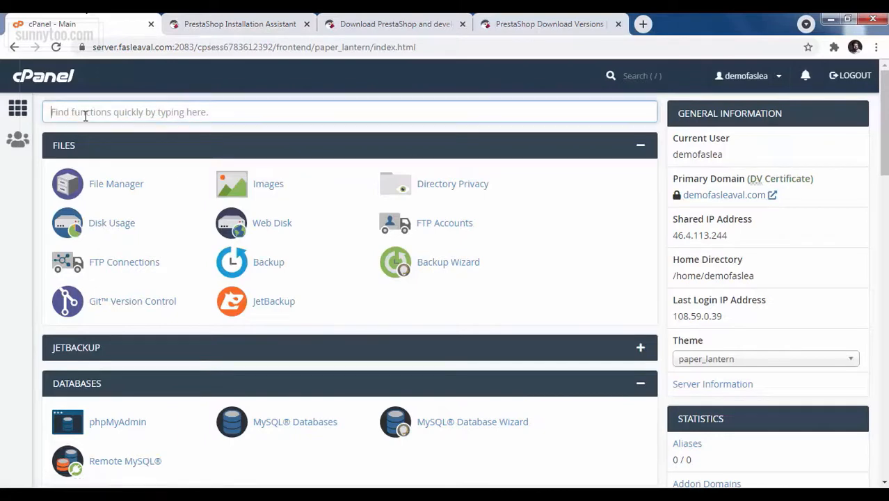
text(mysq)
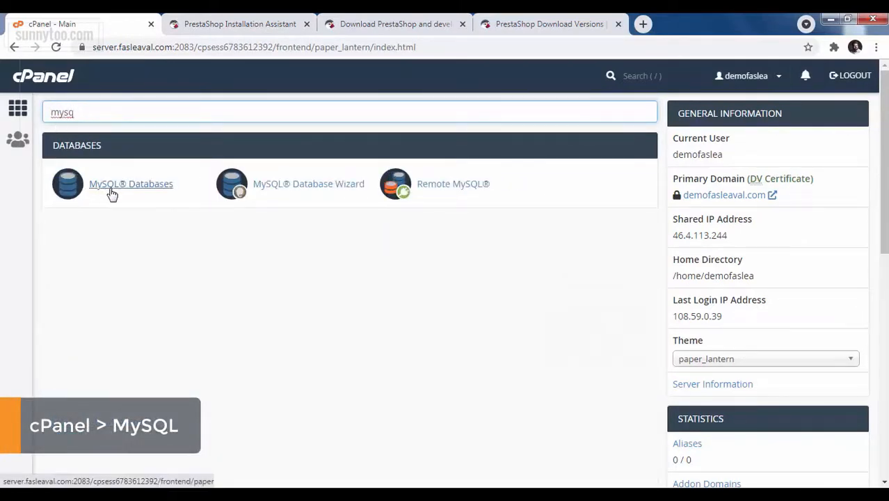
click(130, 184)
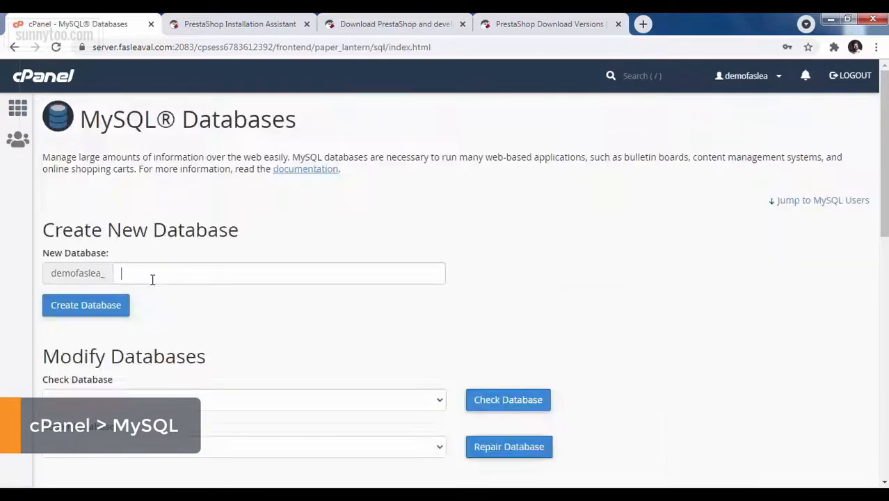
text(57tuyhohki)
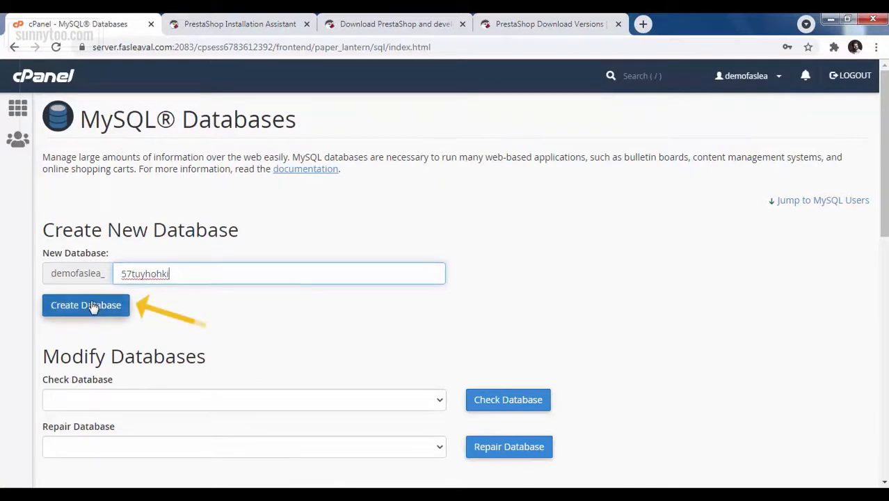
click(86, 305)
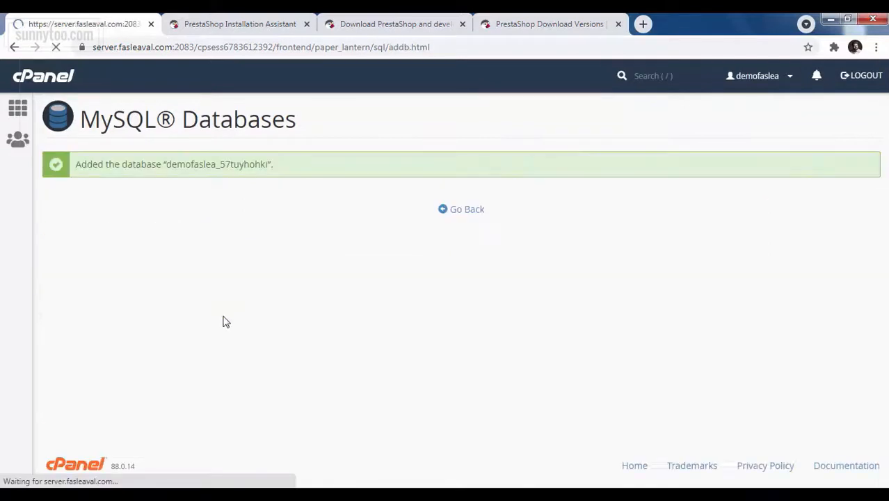
click(466, 208)
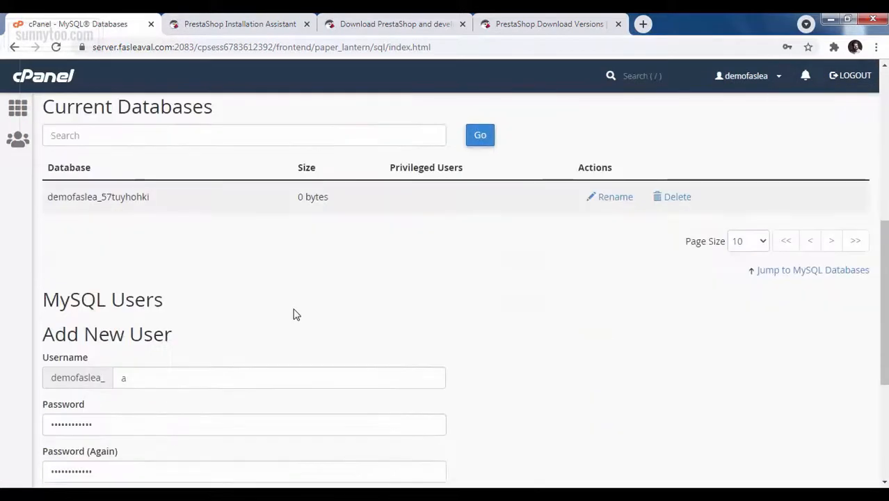
Create MySQL user demofaslea_76rfyuhuo with a generated very strong password
scroll(down, 3)
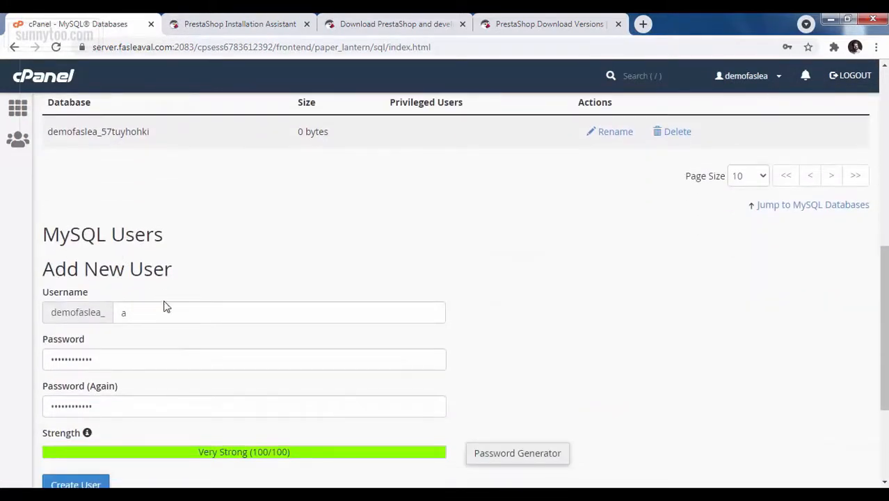
text(76rfyuhuo)
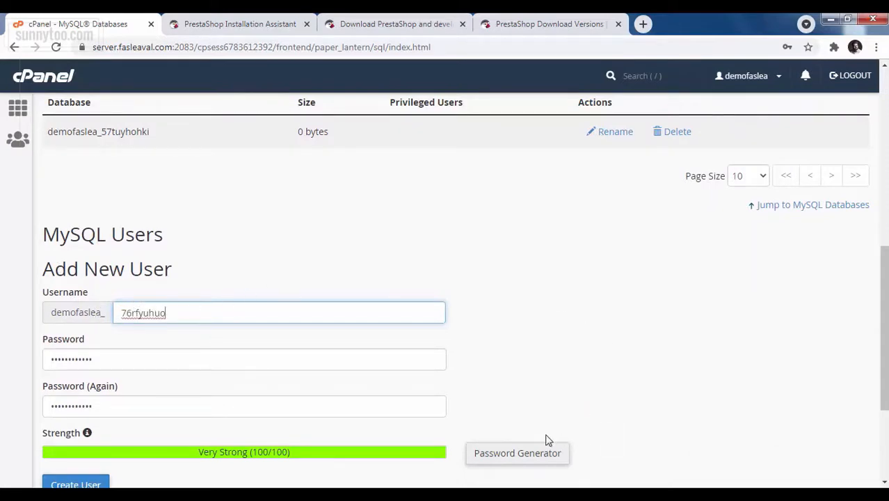
click(517, 452)
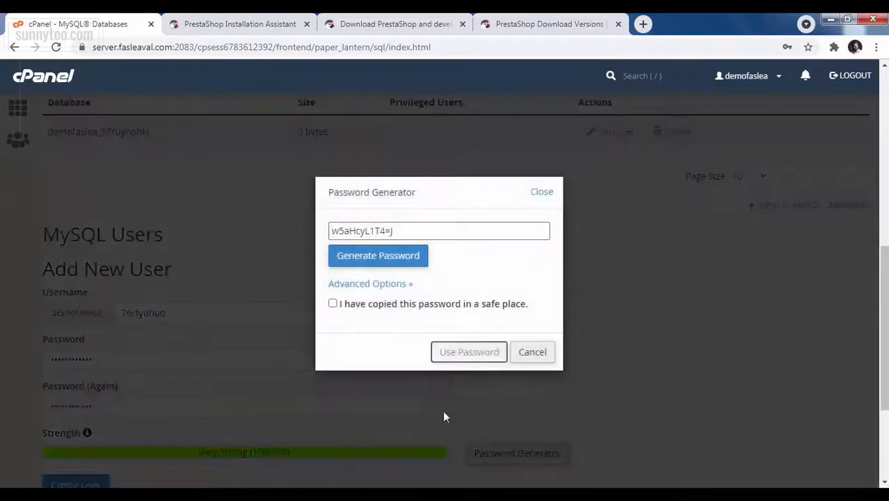
click(378, 255)
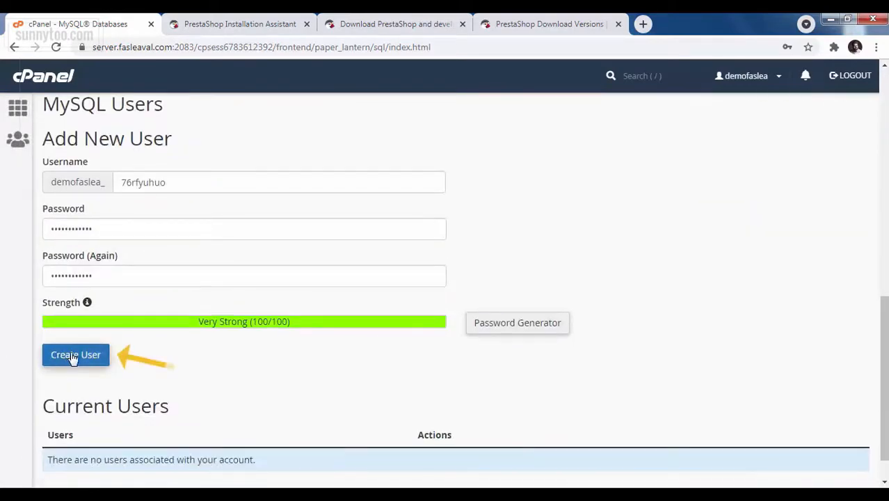
click(76, 354)
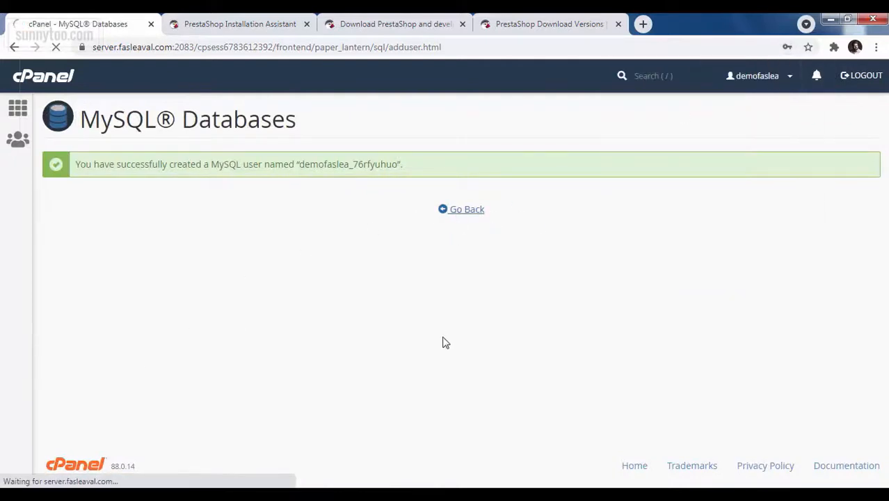
Add user demofaslea_76rfyuhuo to database demofaslea_57tuyhohki with ALL PRIVILEGES
click(466, 208)
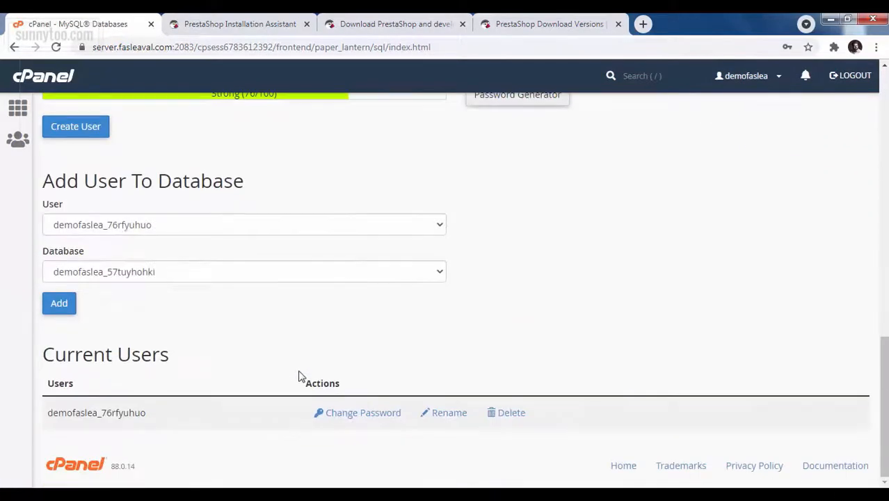
mouse_move(165, 254)
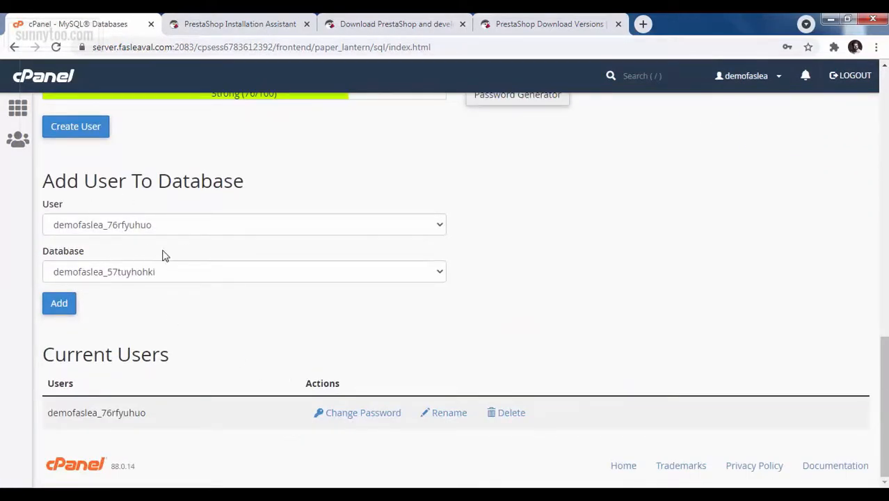
click(244, 224)
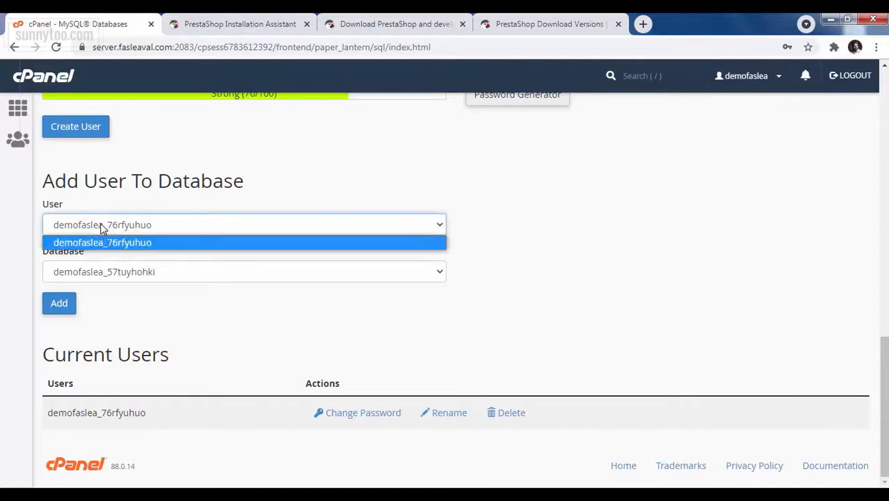
click(102, 242)
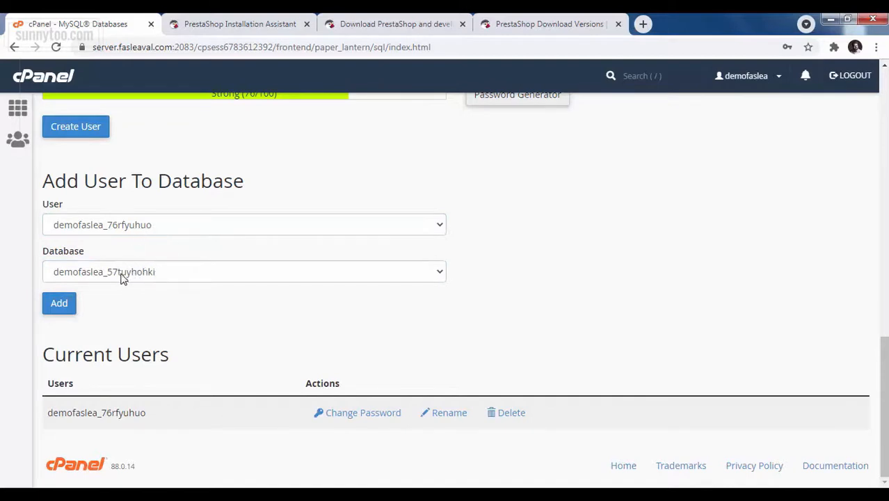
click(244, 224)
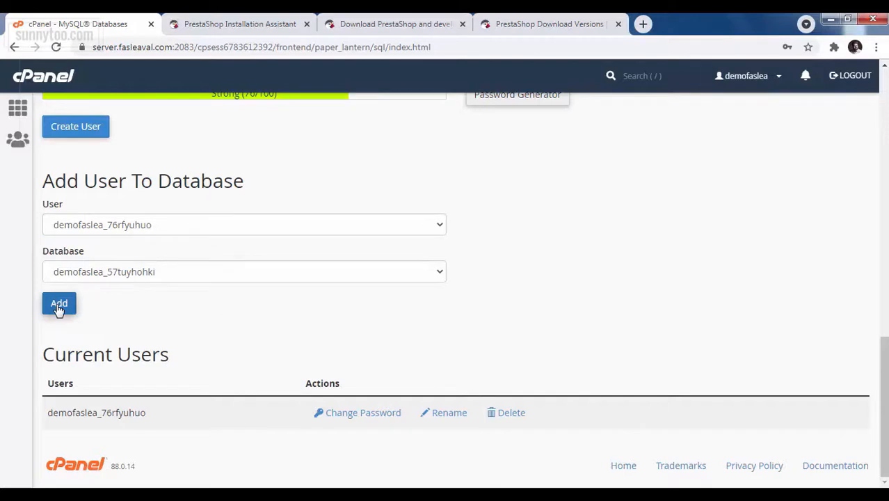
click(59, 303)
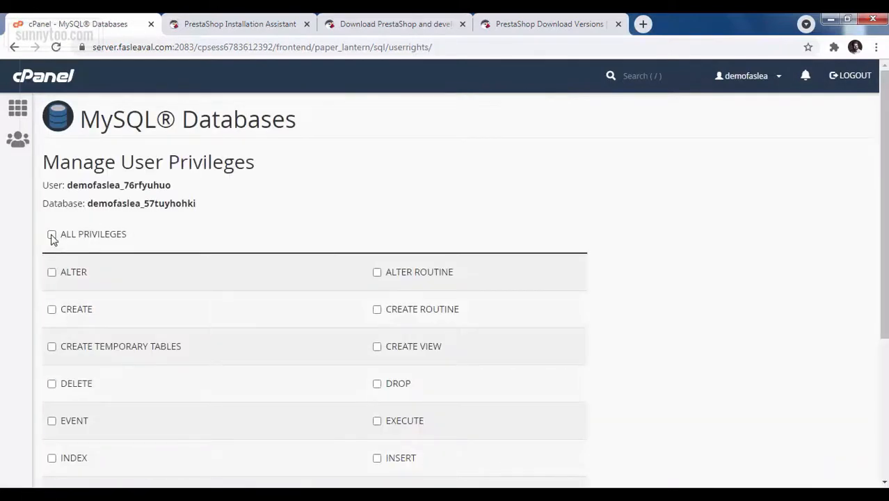
click(51, 234)
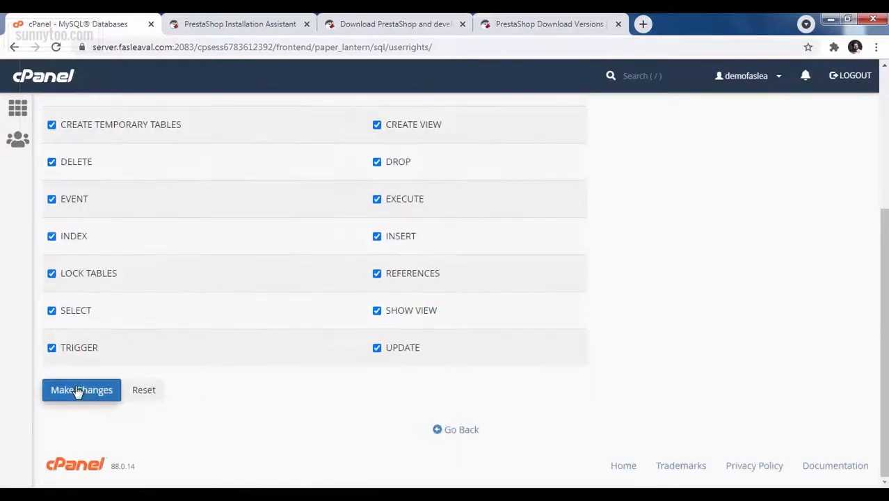
click(81, 390)
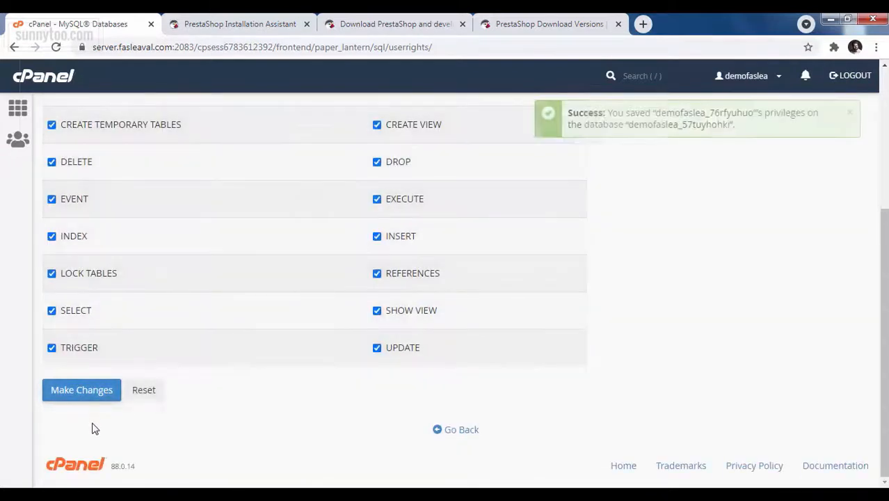
click(461, 429)
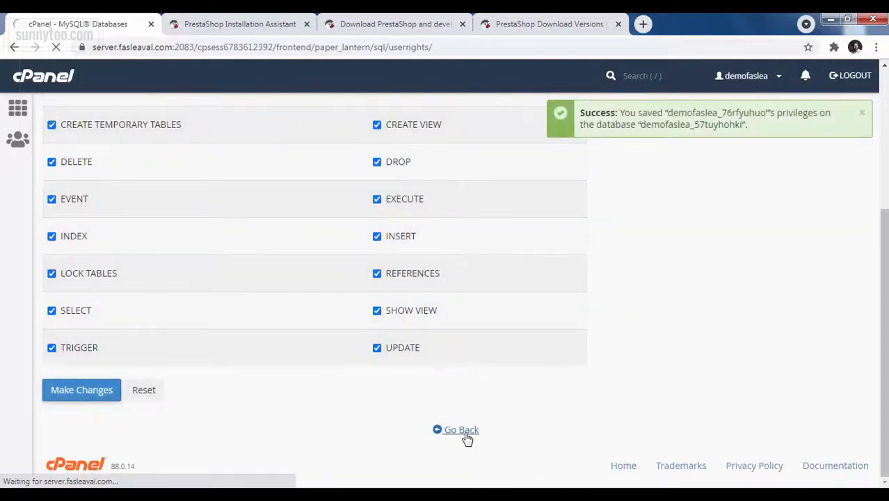
Verify demofaslea_57tuyhohki lists its user, copy the database name, and return to the installer
click(461, 429)
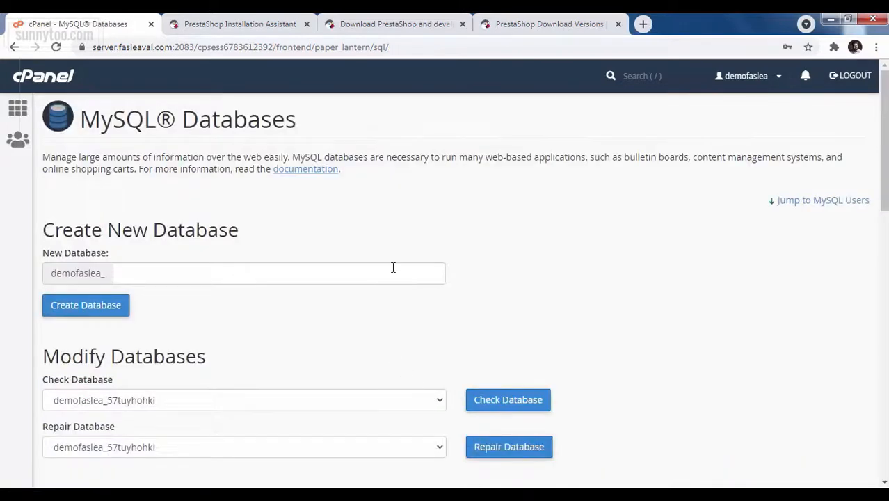
scroll(down, 3)
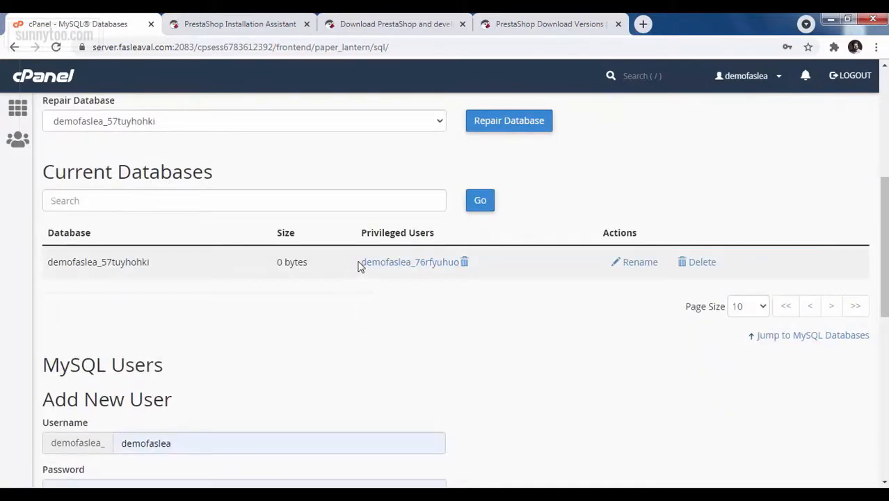
double_click(98, 262)
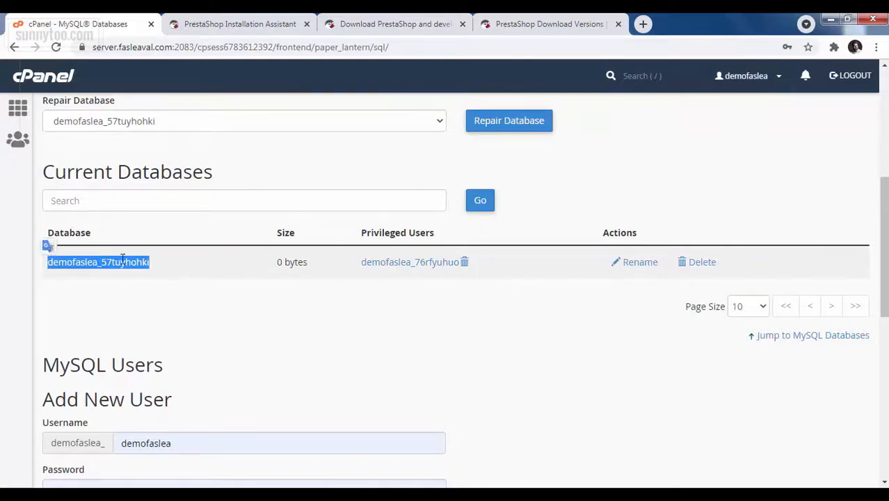
click(549, 23)
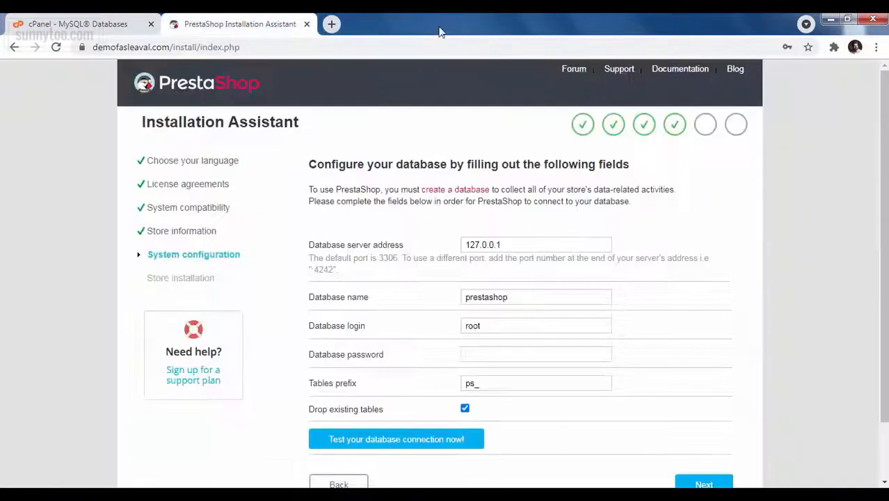
mouse_move(464, 309)
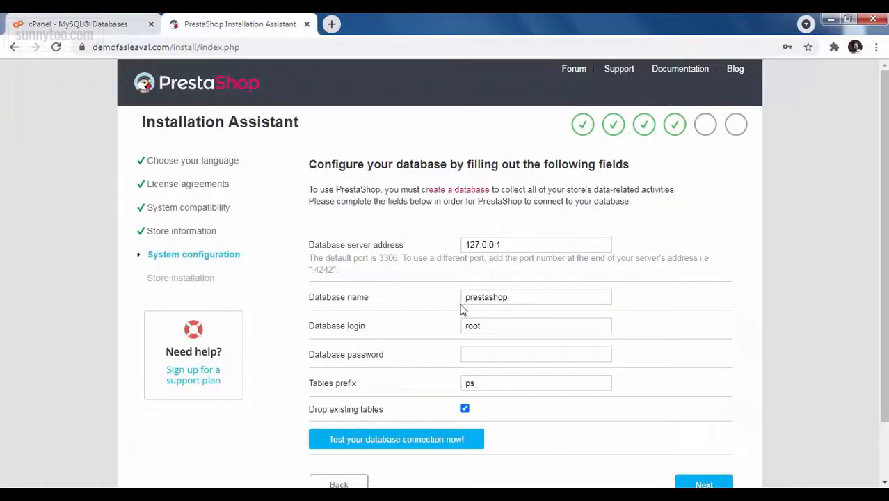
Enter database demofaslea_57tuyhohki, login demofaslea_76rfyuhuo and password, test the connection, and proceed
text(demofaslea_57tuyhohki)
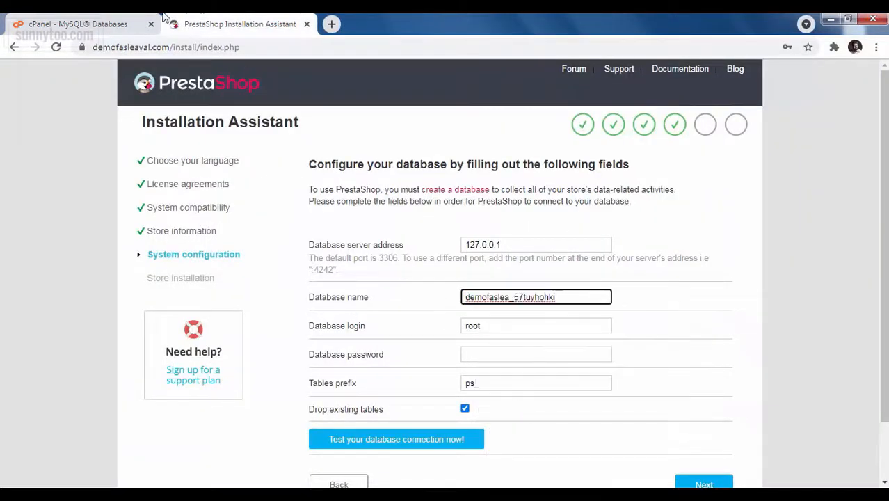
click(78, 24)
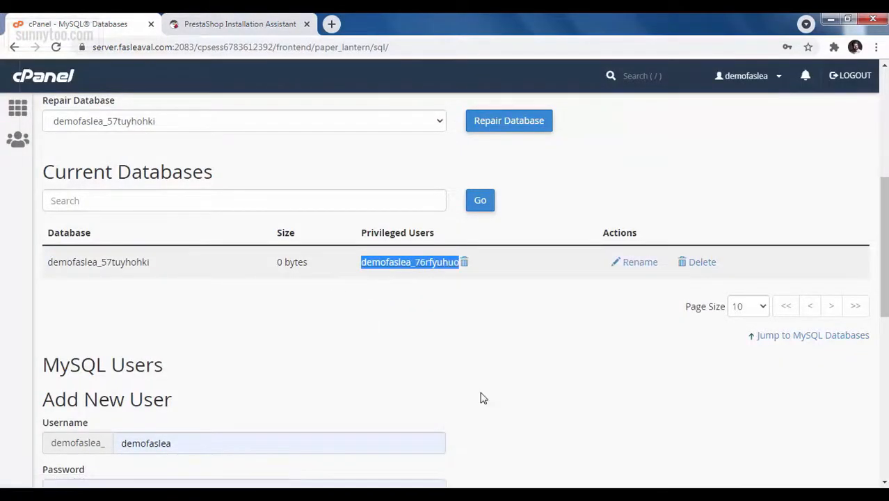
click(239, 23)
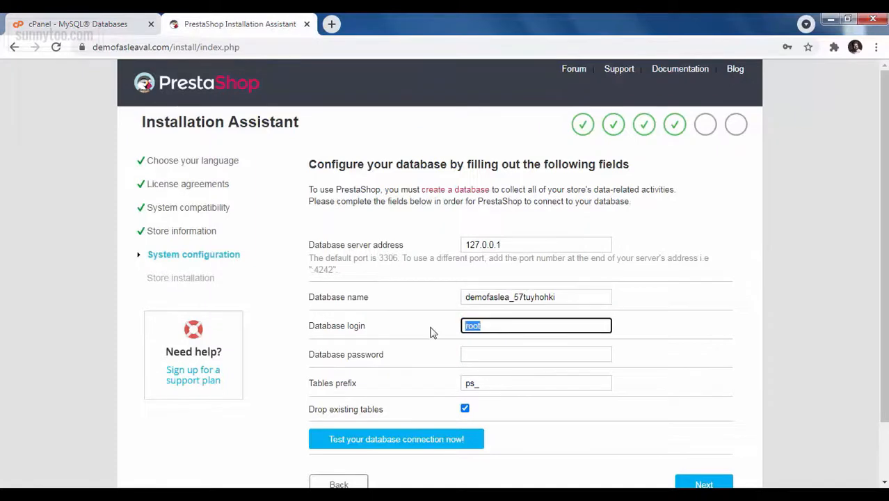
right_click(536, 326)
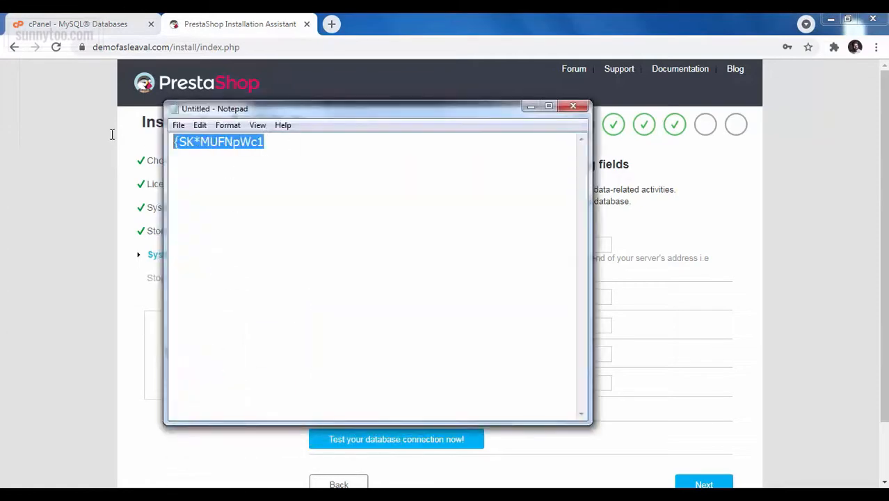
click(573, 106)
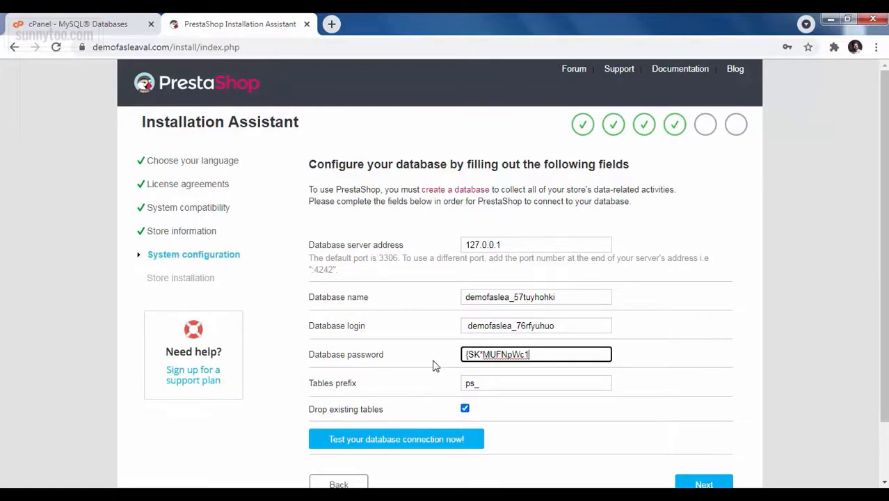
mouse_move(444, 405)
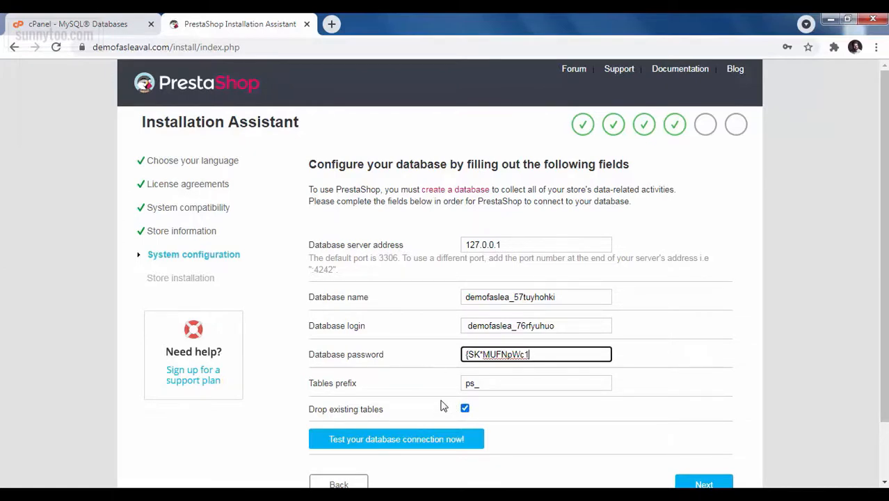
mouse_move(445, 408)
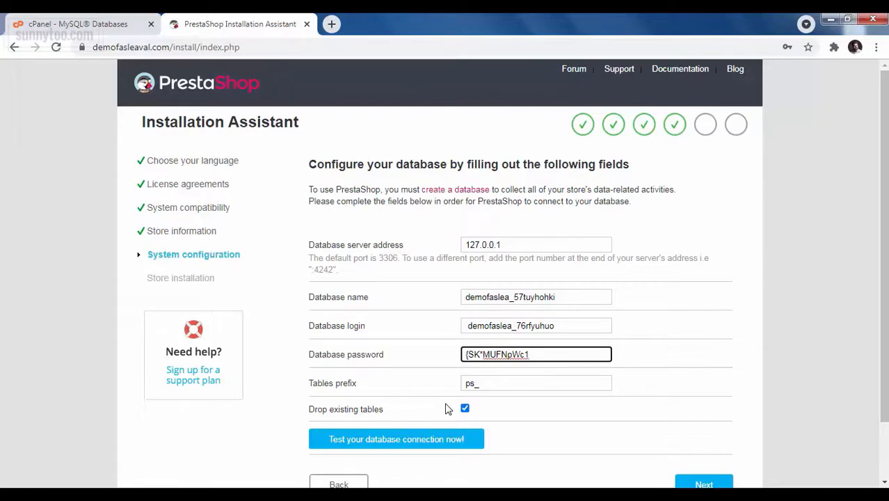
click(396, 439)
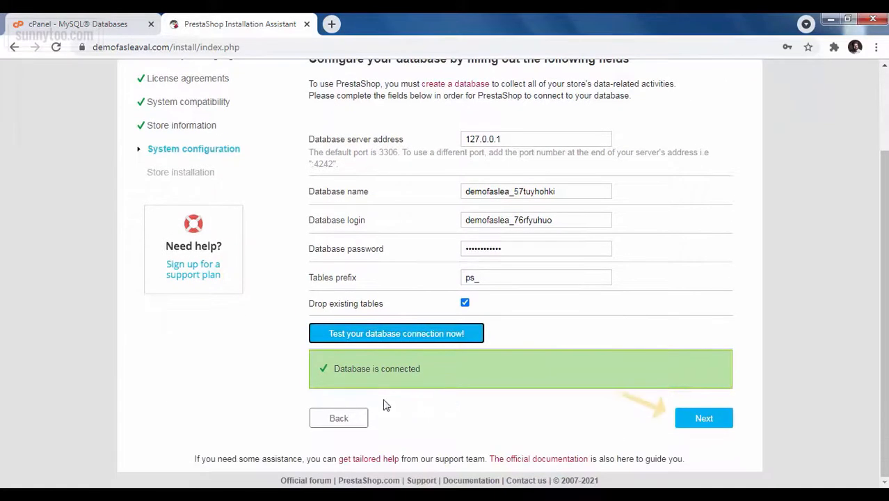
click(703, 418)
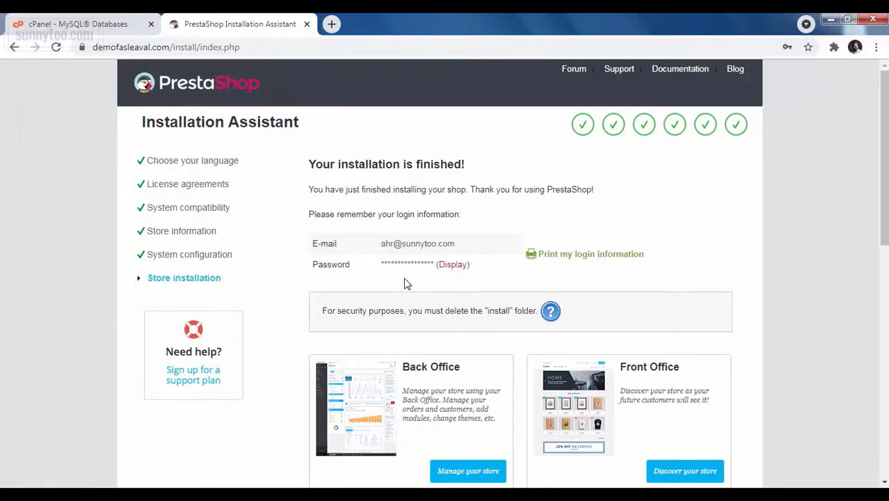
mouse_move(320, 328)
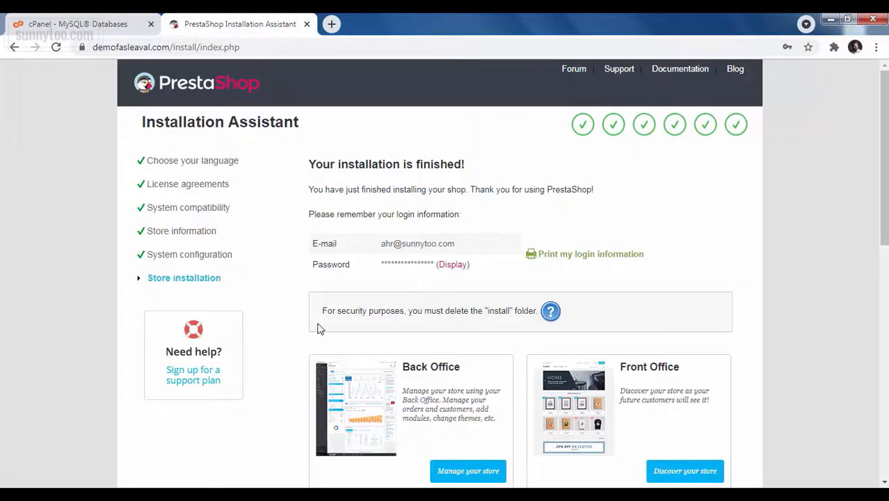
mouse_move(481, 324)
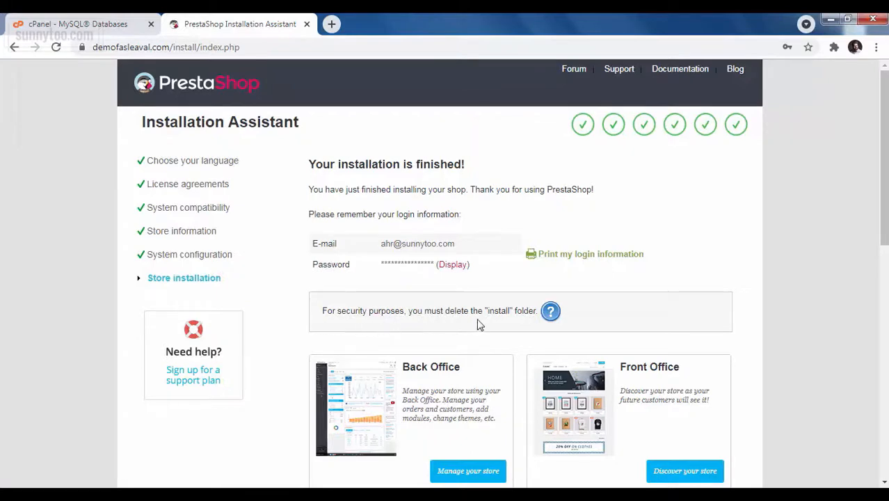
Open cPanel's File Manager at the home directory
click(77, 24)
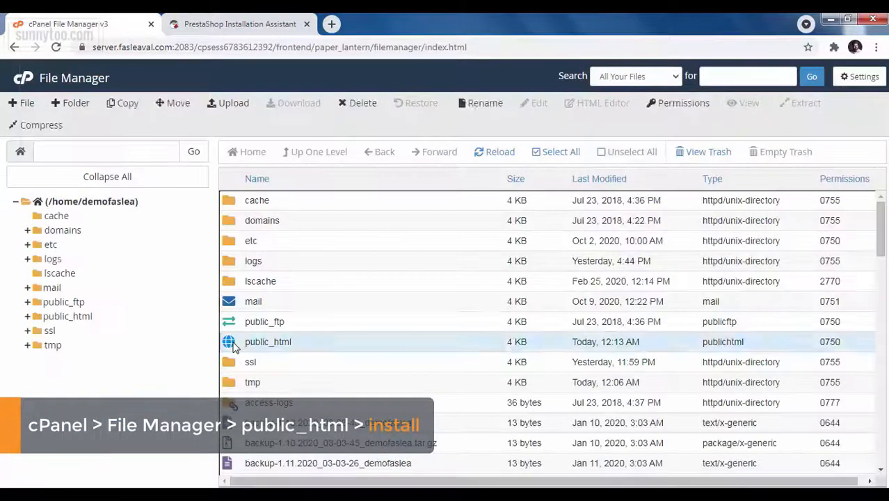
Delete the install folder inside public_html
double_click(268, 341)
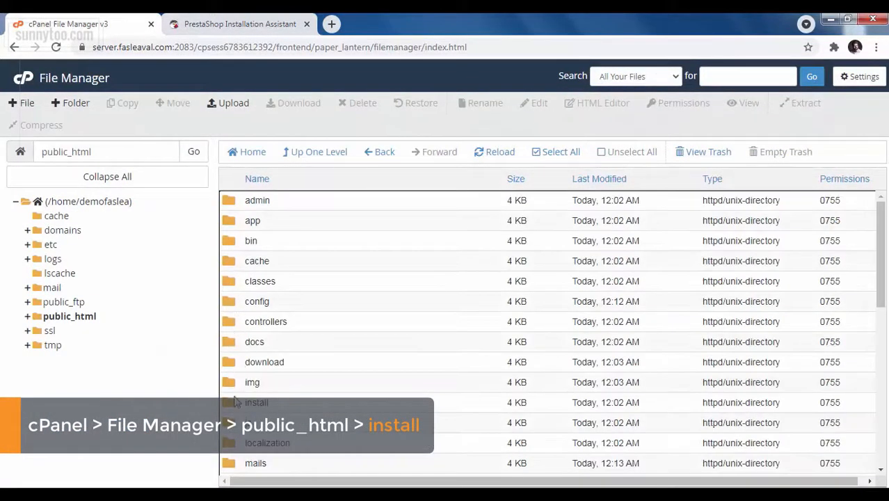
click(256, 402)
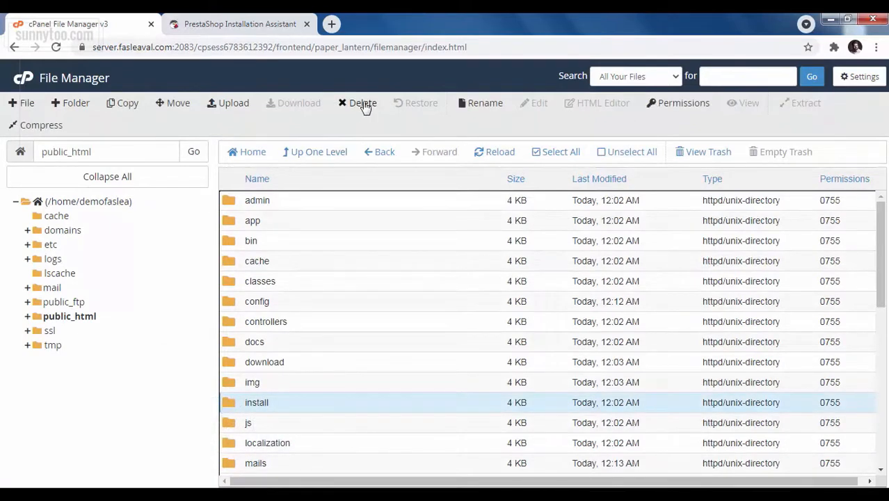
click(362, 103)
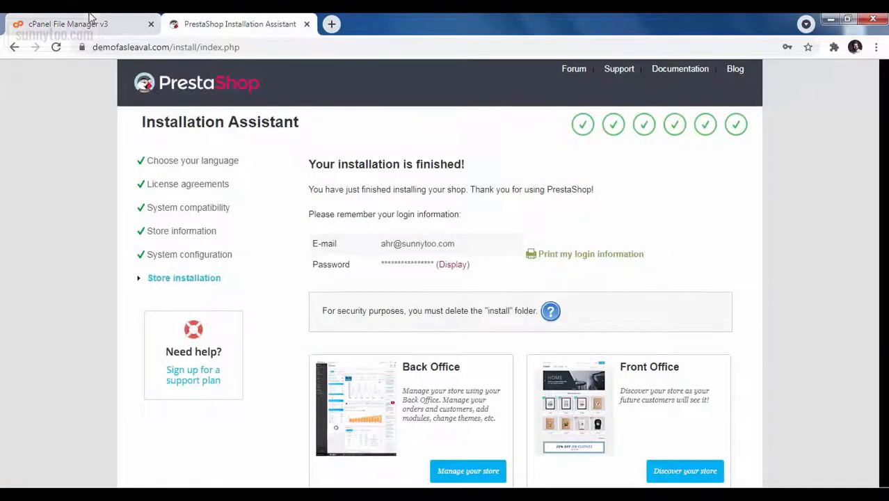
Open the PS 1.7 Course back-office login, then return to the public_html file listing
click(67, 24)
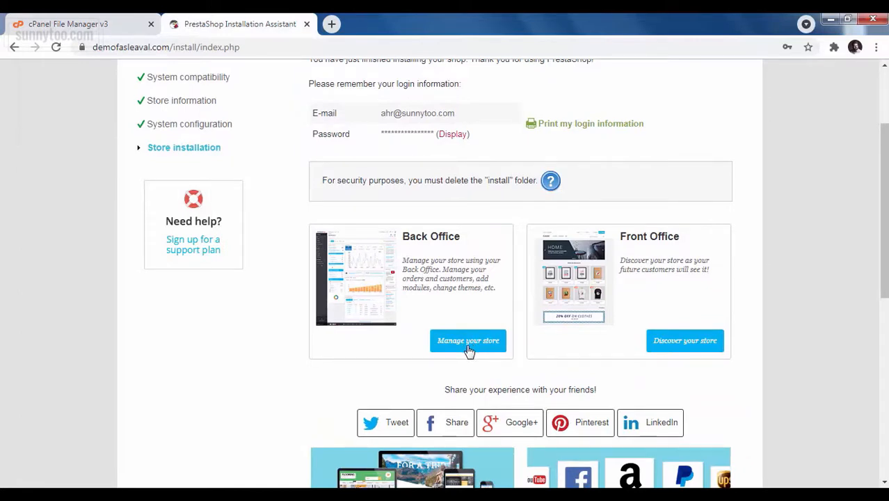
click(467, 341)
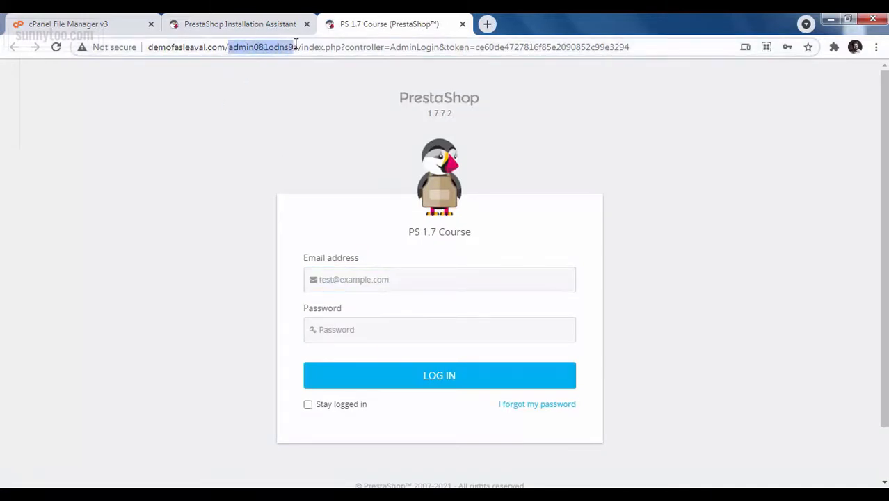
click(67, 24)
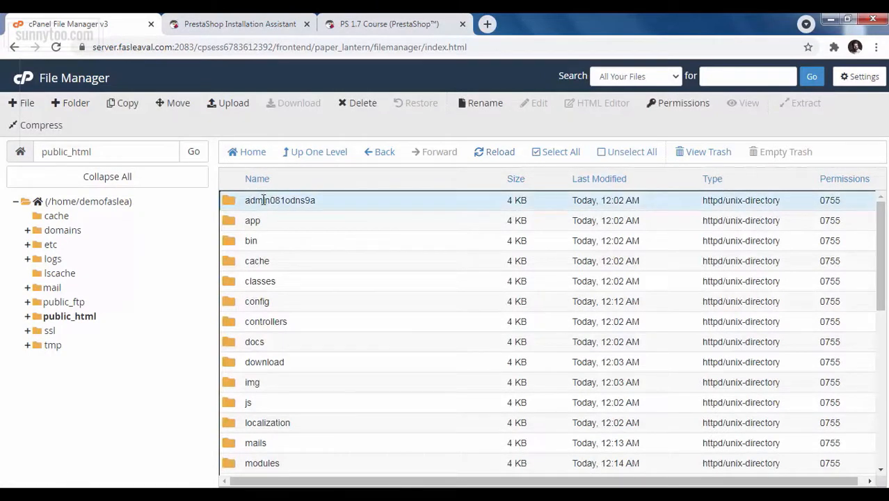
Rename the admin081odns9a folder to admin1
double_click(280, 200)
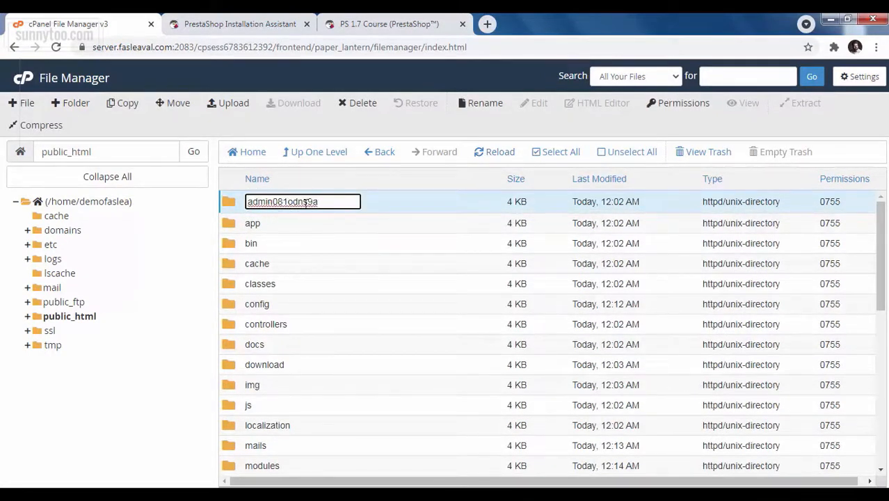
right_click(281, 201)
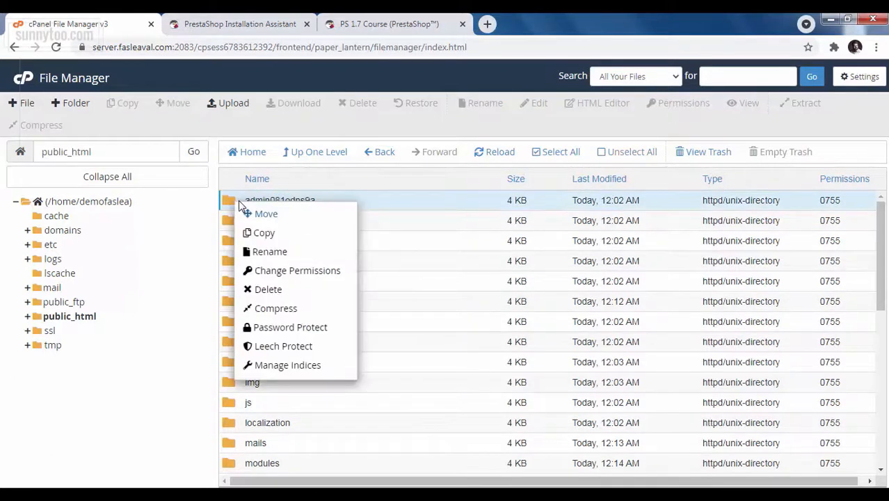
click(269, 252)
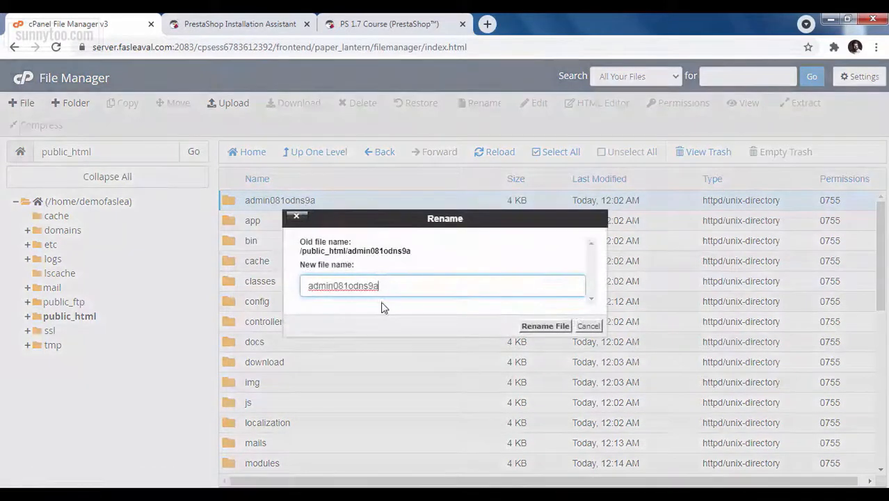
double_click(347, 285)
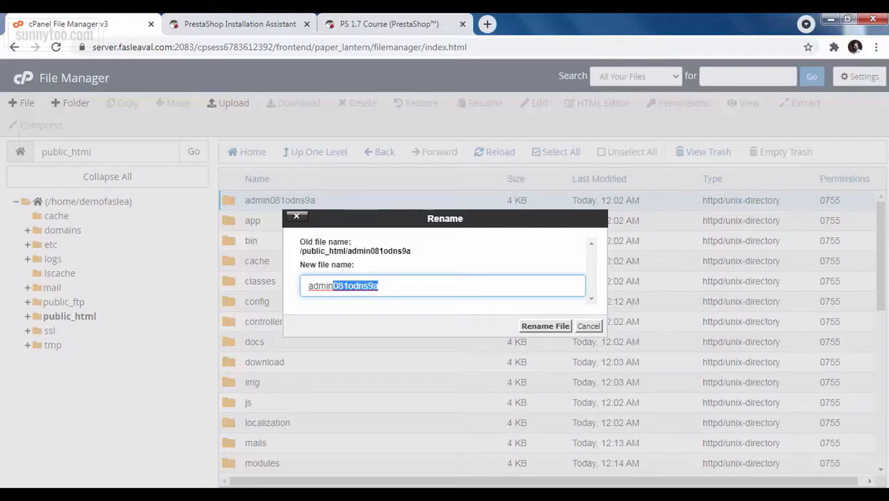
mouse_move(701, 274)
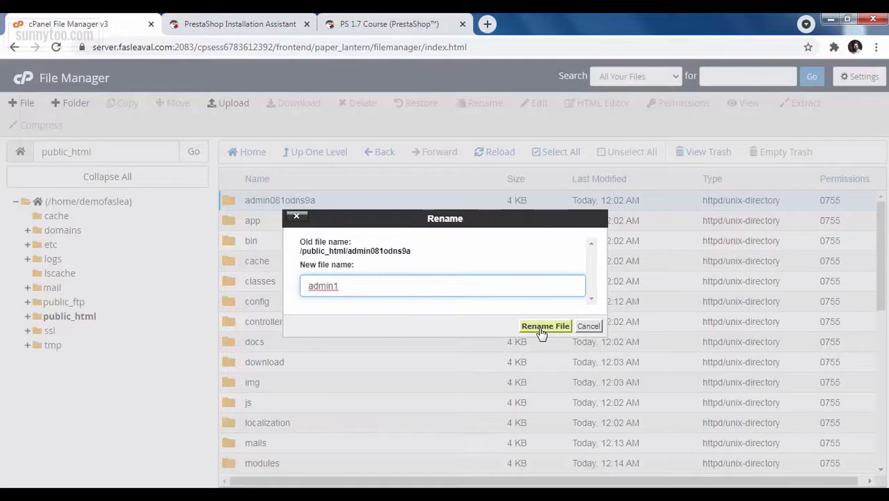
click(545, 325)
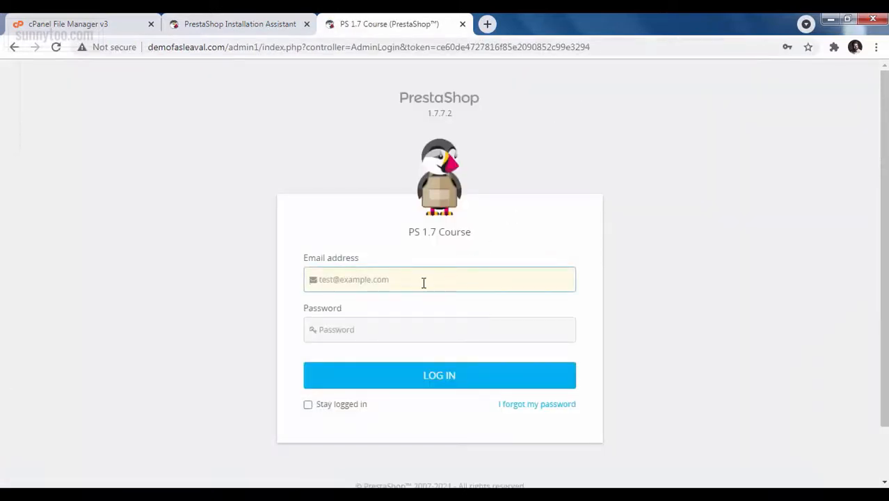
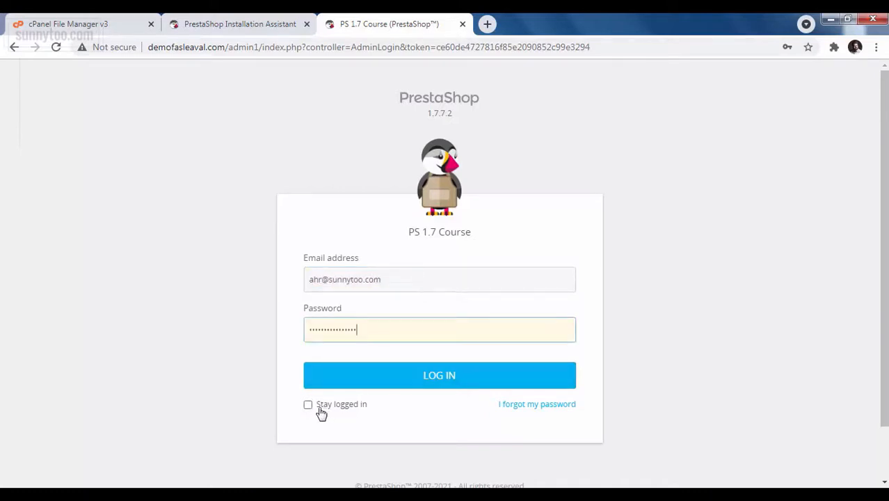
Log in to the back office with the admin email and password, staying logged in
click(308, 404)
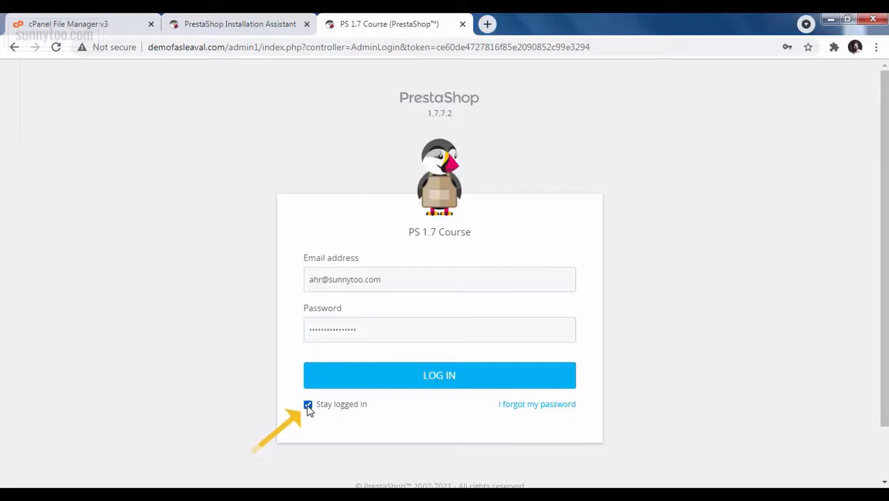
mouse_move(308, 405)
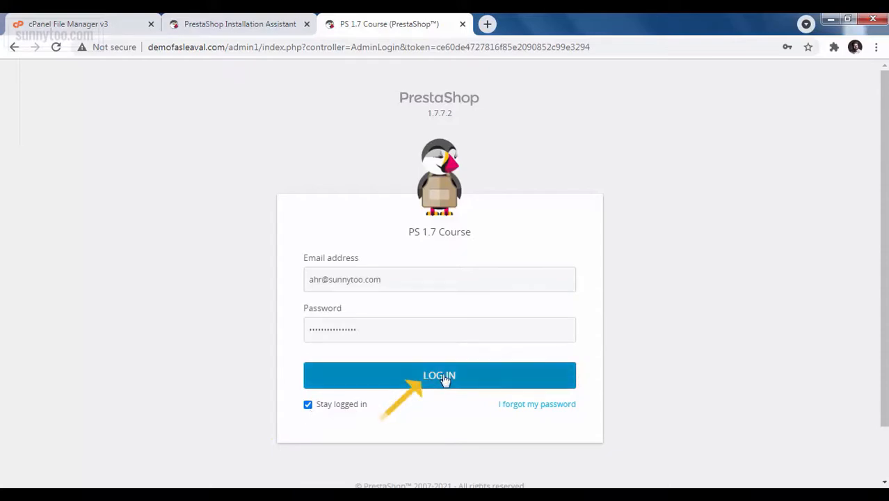
click(439, 375)
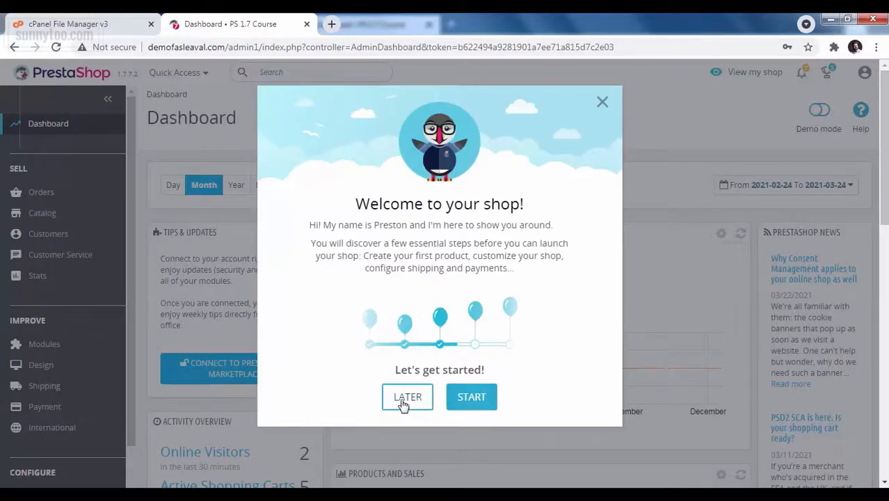
Postpone the welcome tour by choosing LATER
click(406, 396)
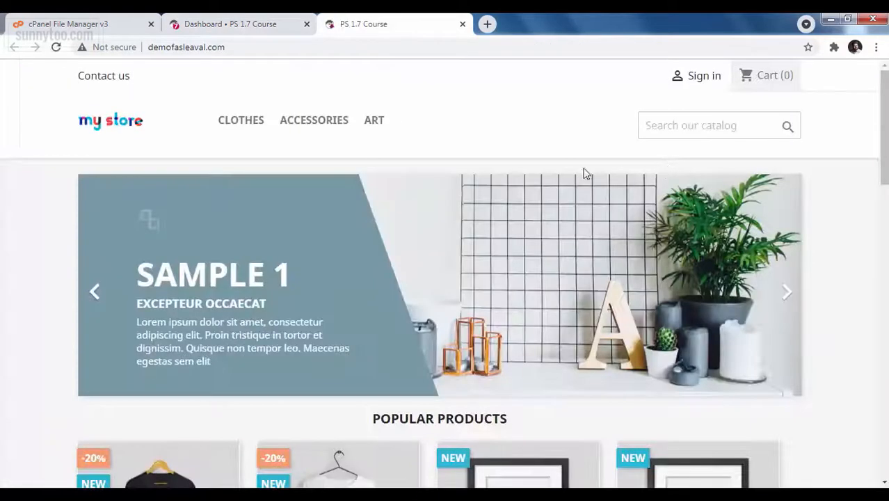
Browse the storefront's products down to the footer, then switch back to the back-office dashboard
scroll(down, 3)
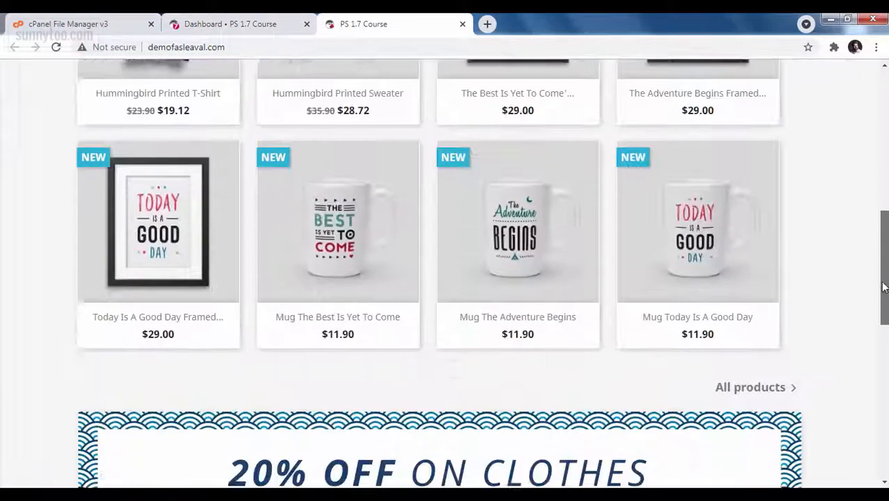
scroll(up, 3)
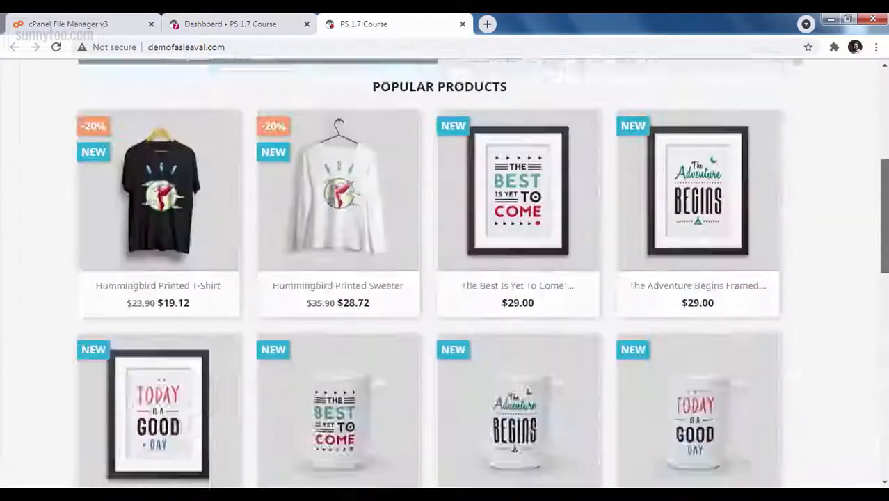
scroll(up, 3)
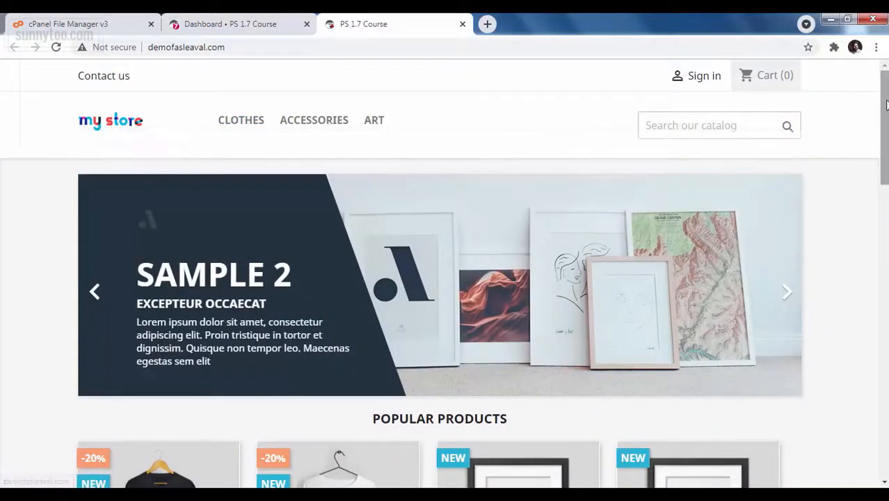
scroll(down, 3)
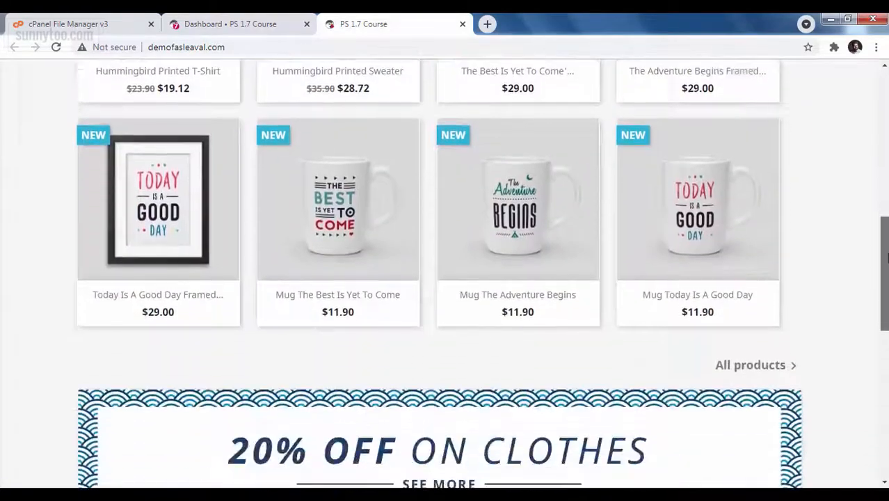
scroll(down, 3)
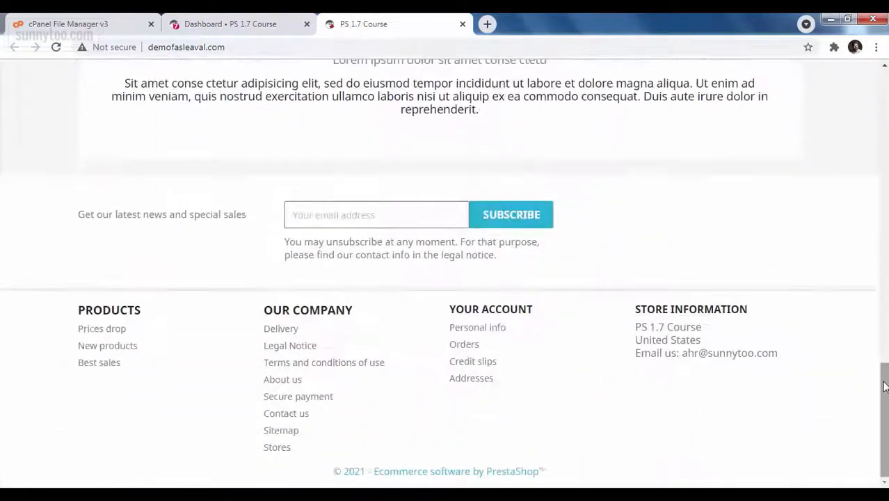
click(229, 24)
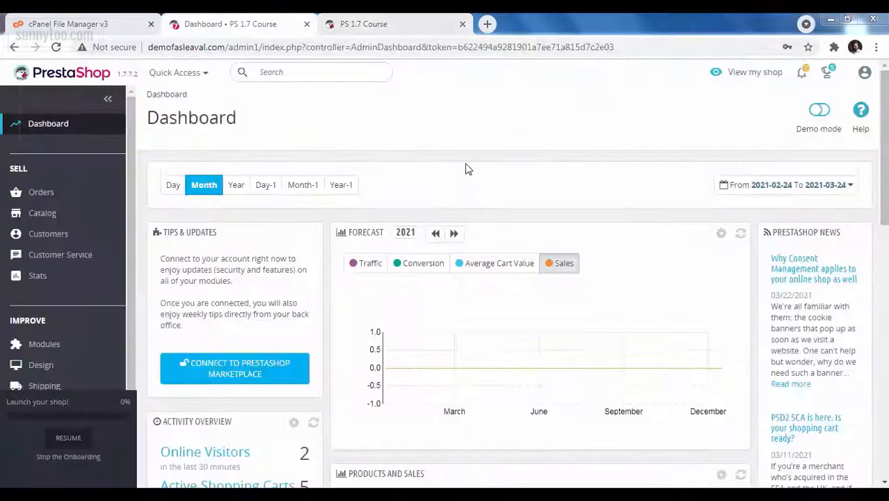